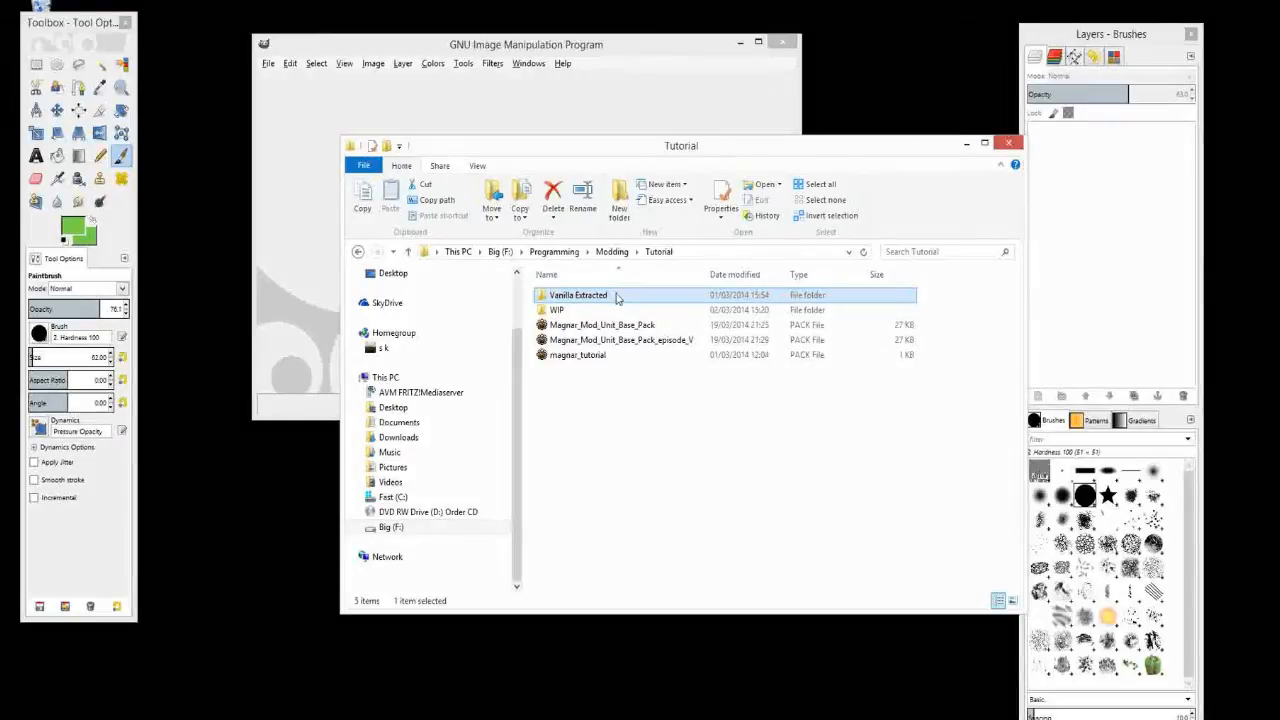
Step: Drill down from Vanilla Extracted through variantmeshes, _variantmodels and man into the armour folder
{"action": "double_click", "coordinate": [578, 294]}
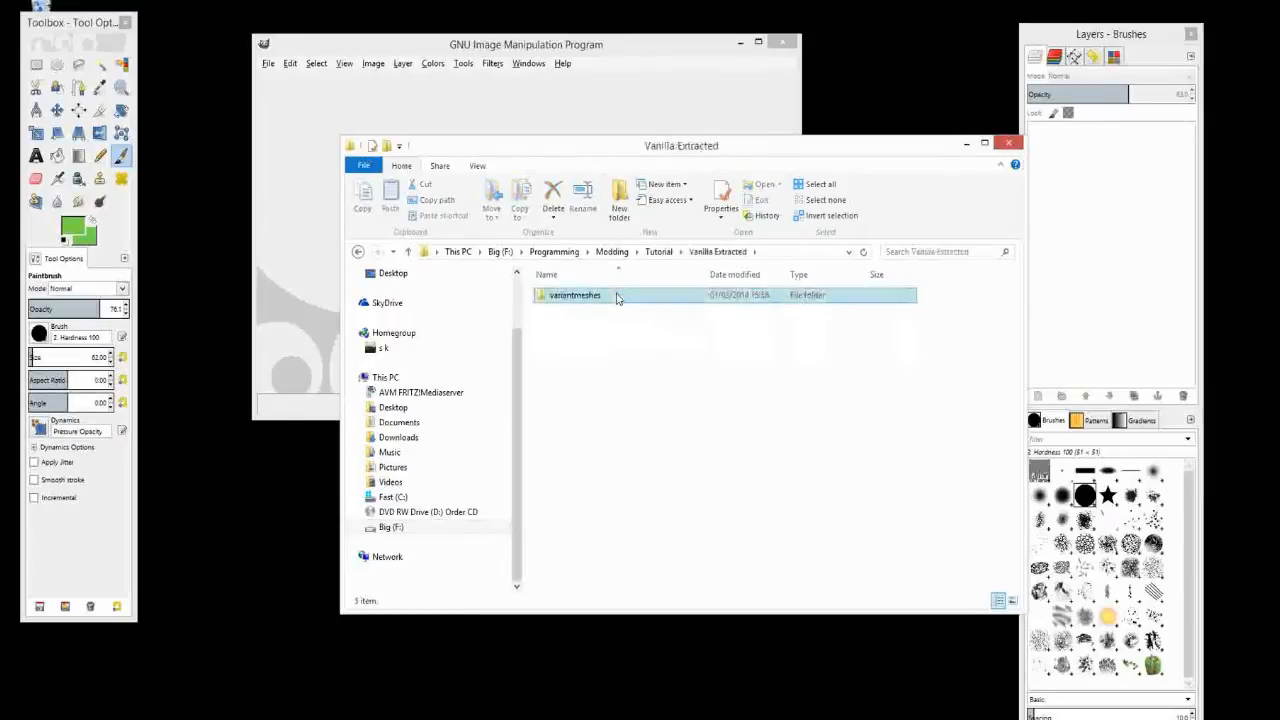
{"action": "double_click", "coordinate": [575, 294]}
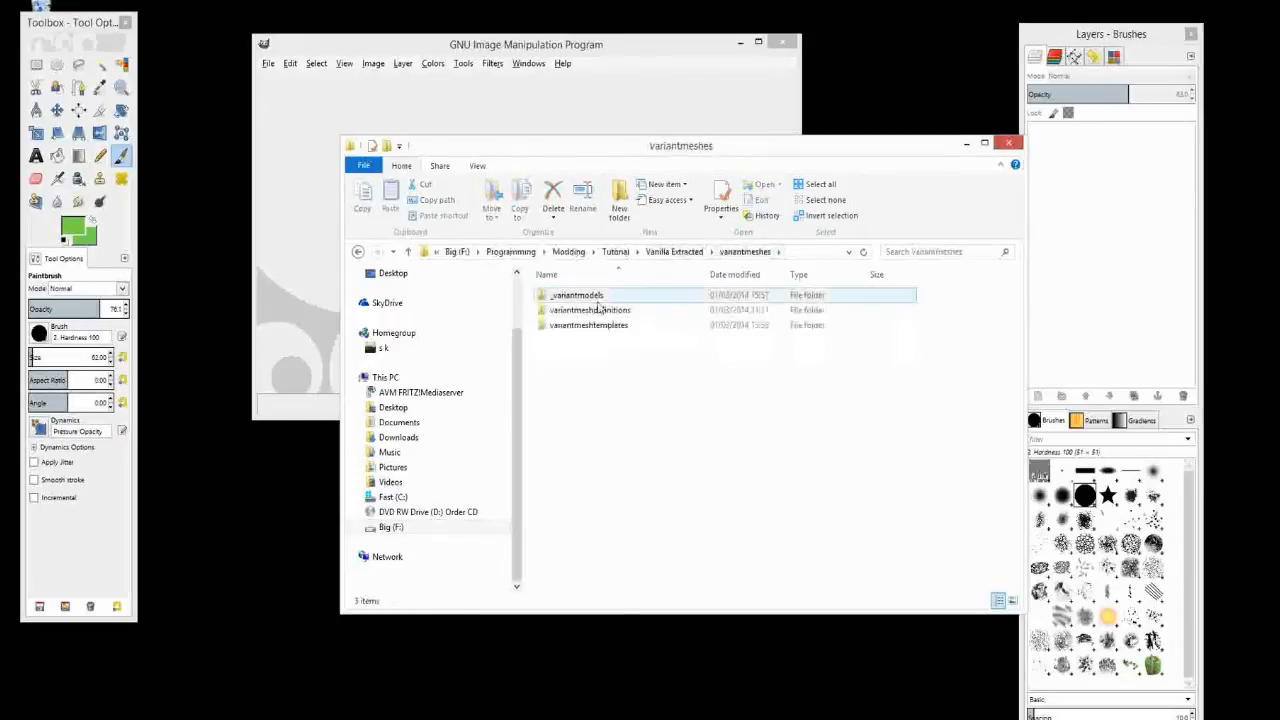
{"action": "double_click", "coordinate": [577, 294]}
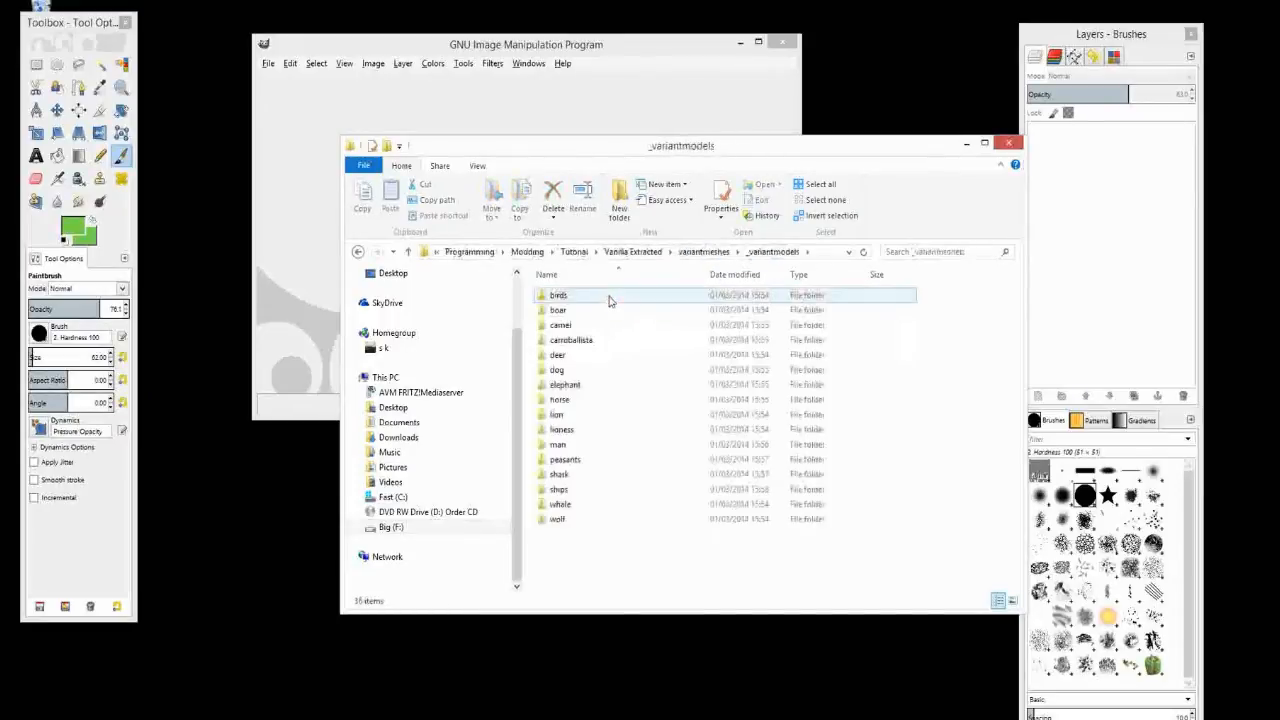
{"action": "double_click", "coordinate": [557, 444]}
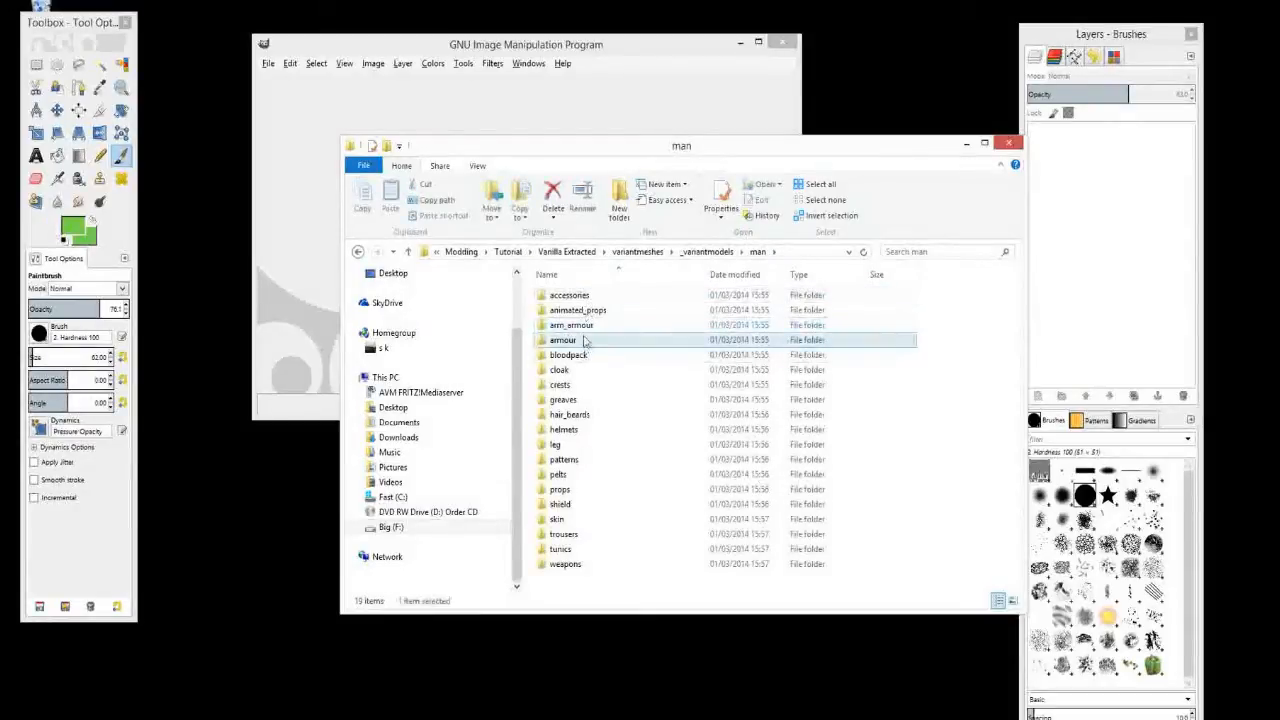
{"action": "double_click", "coordinate": [562, 339]}
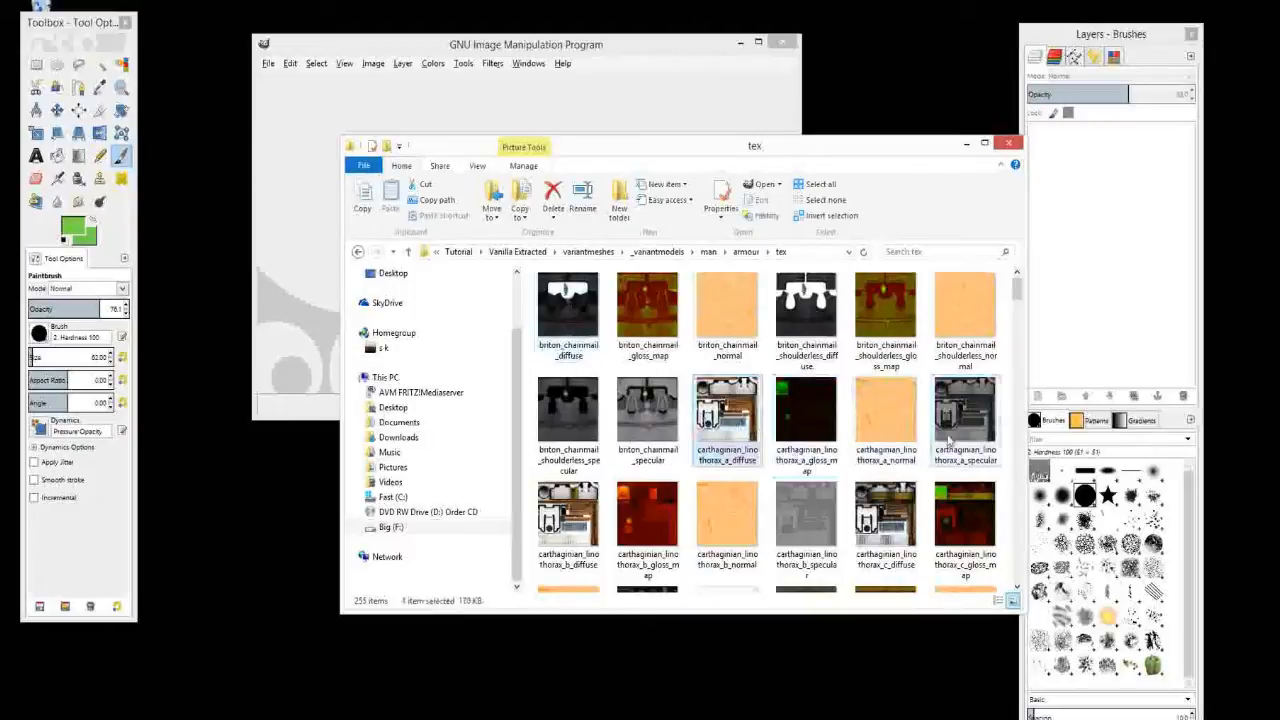
{"action": "mouse_move", "coordinate": [620, 420]}
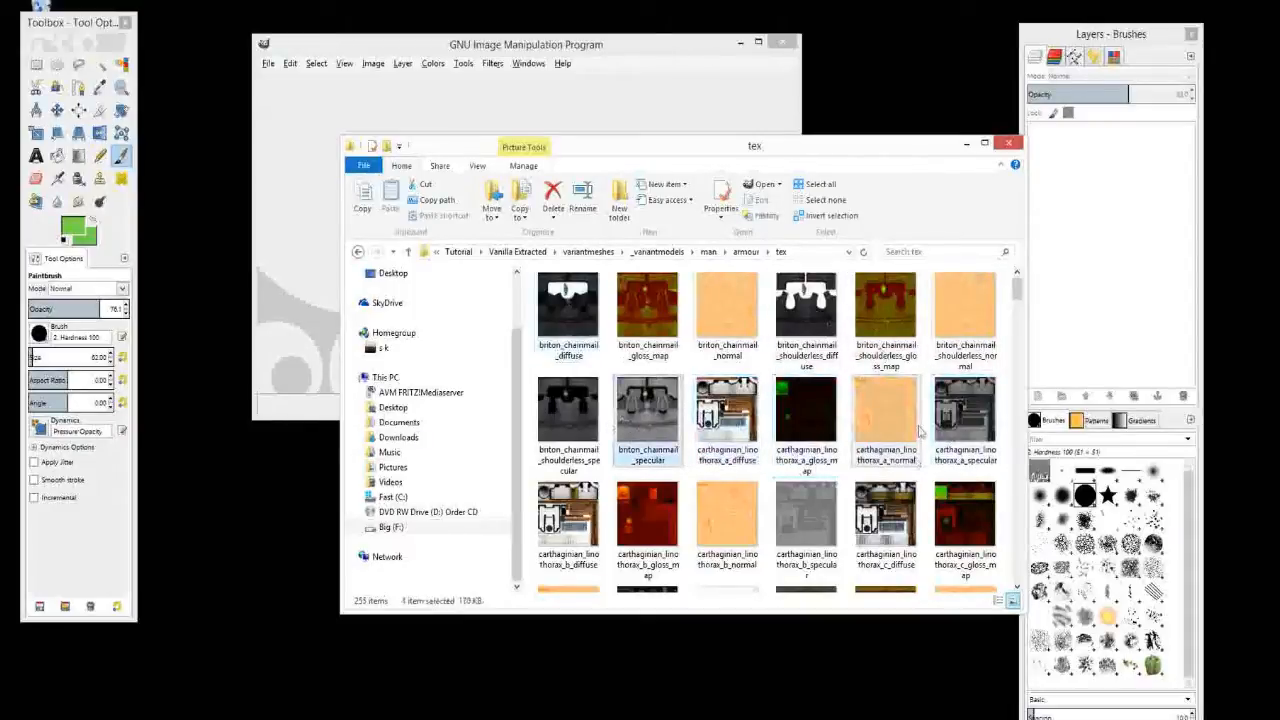
{"action": "left_click", "coordinate": [727, 410]}
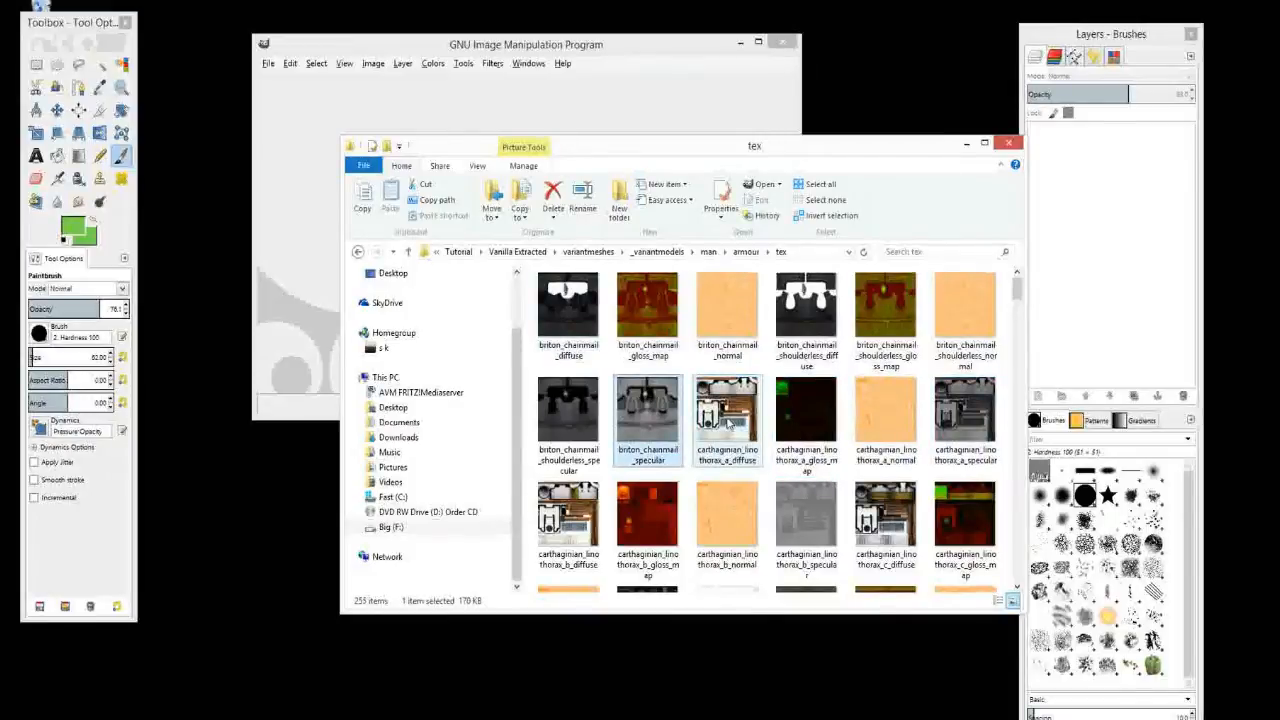
{"action": "left_click", "coordinate": [727, 415]}
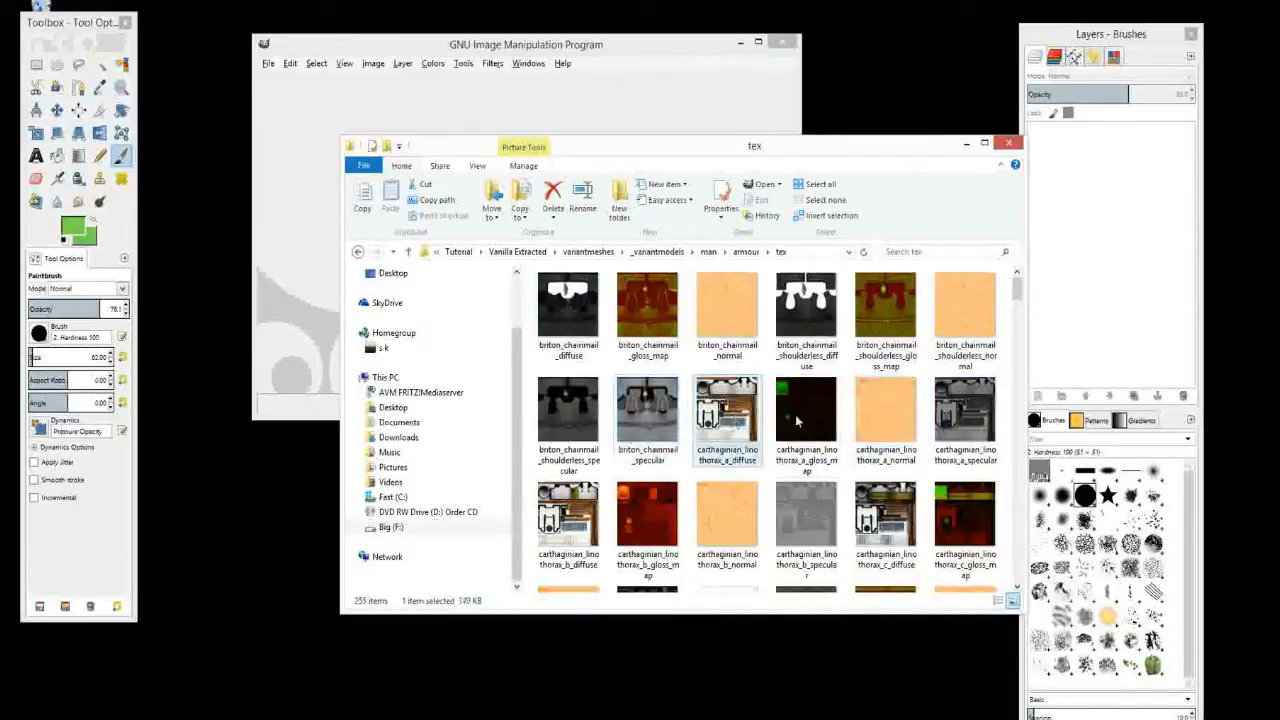
{"action": "left_click", "coordinate": [806, 410]}
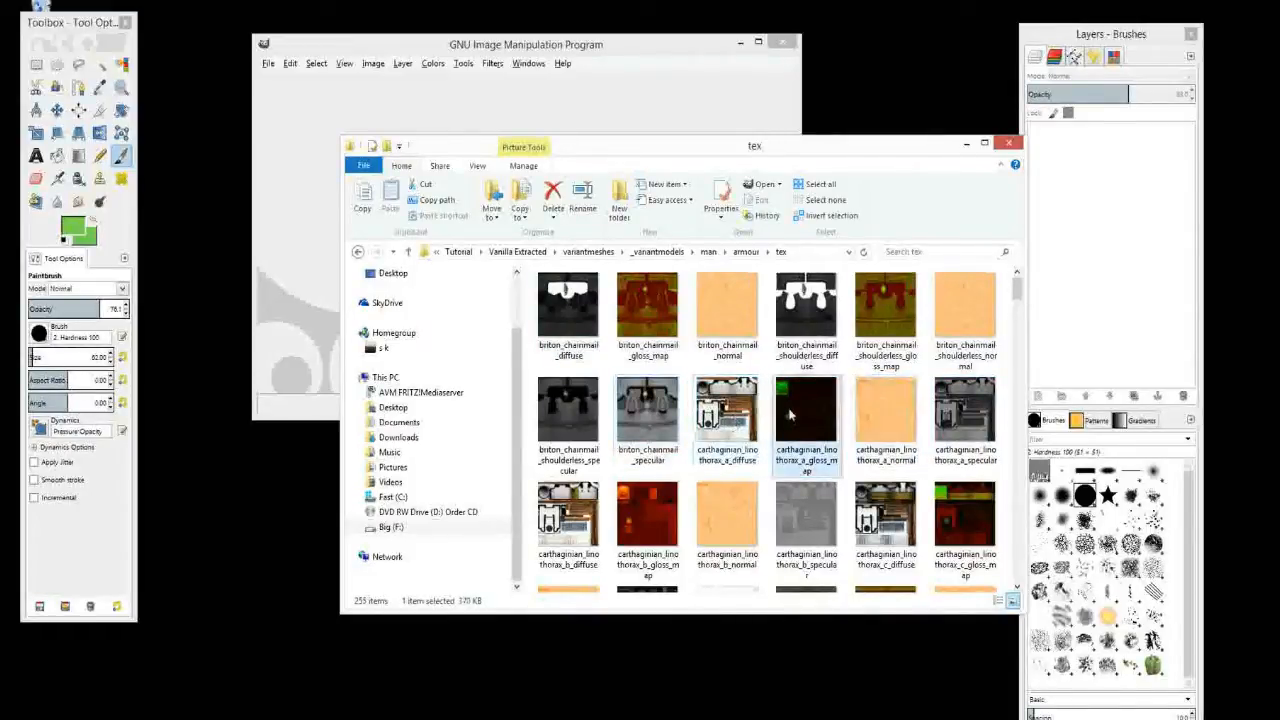
{"action": "mouse_move", "coordinate": [807, 410]}
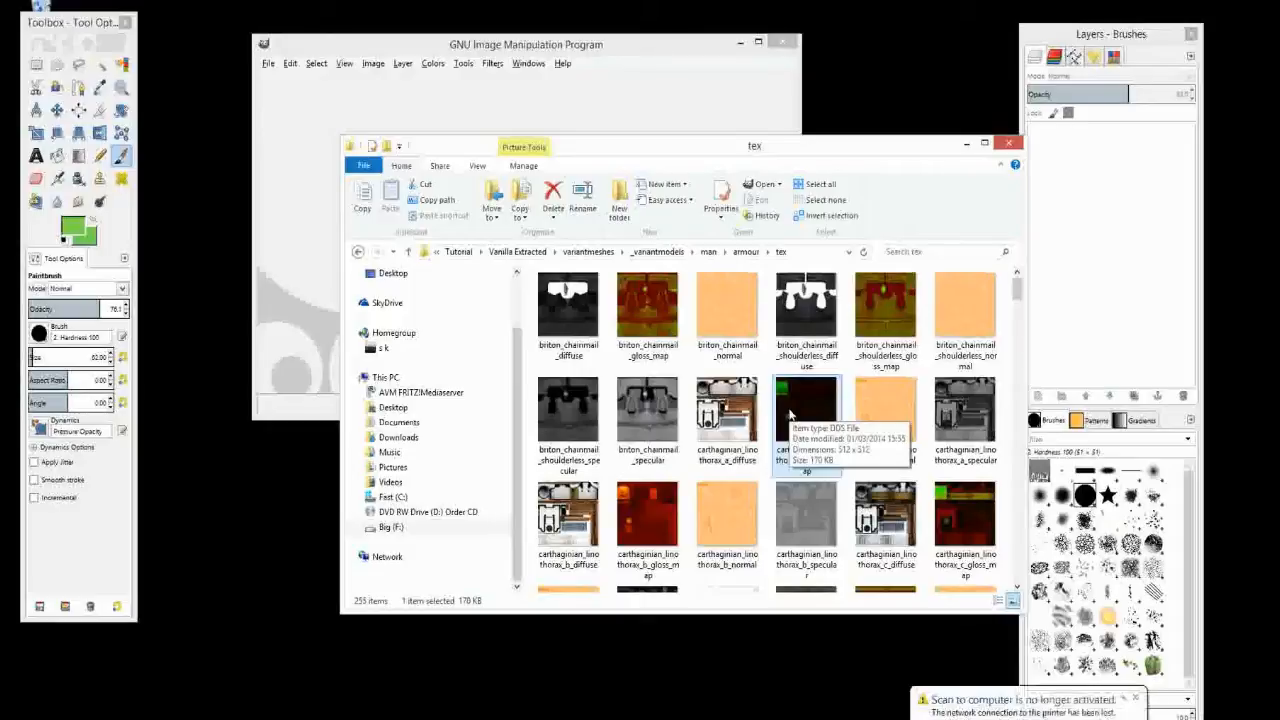
{"action": "left_click", "coordinate": [807, 410]}
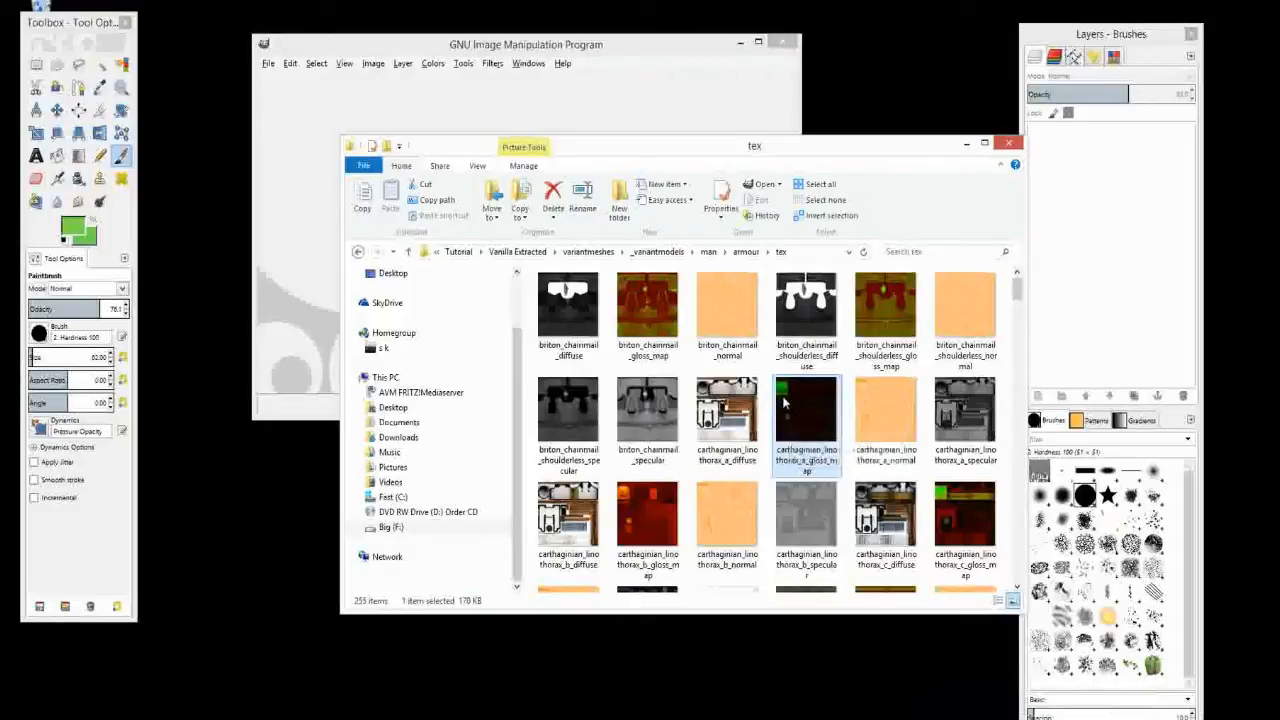
{"action": "mouse_move", "coordinate": [806, 415]}
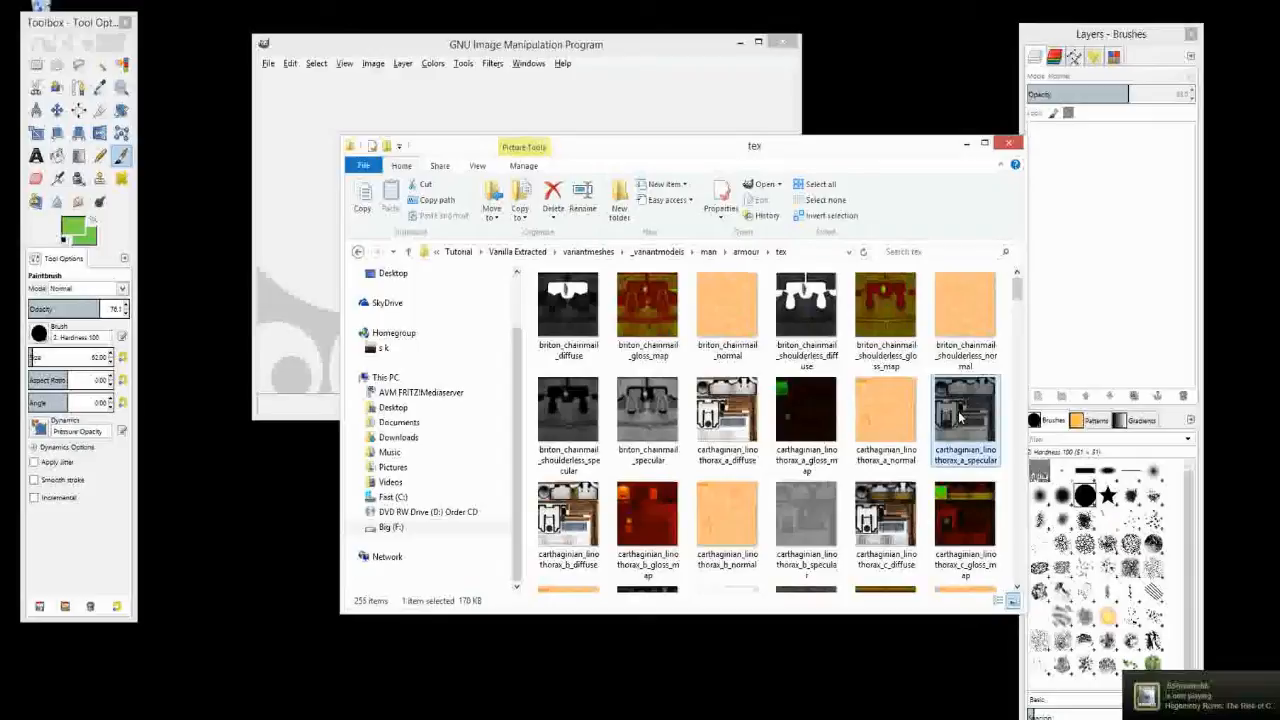
{"action": "mouse_move", "coordinate": [979, 487]}
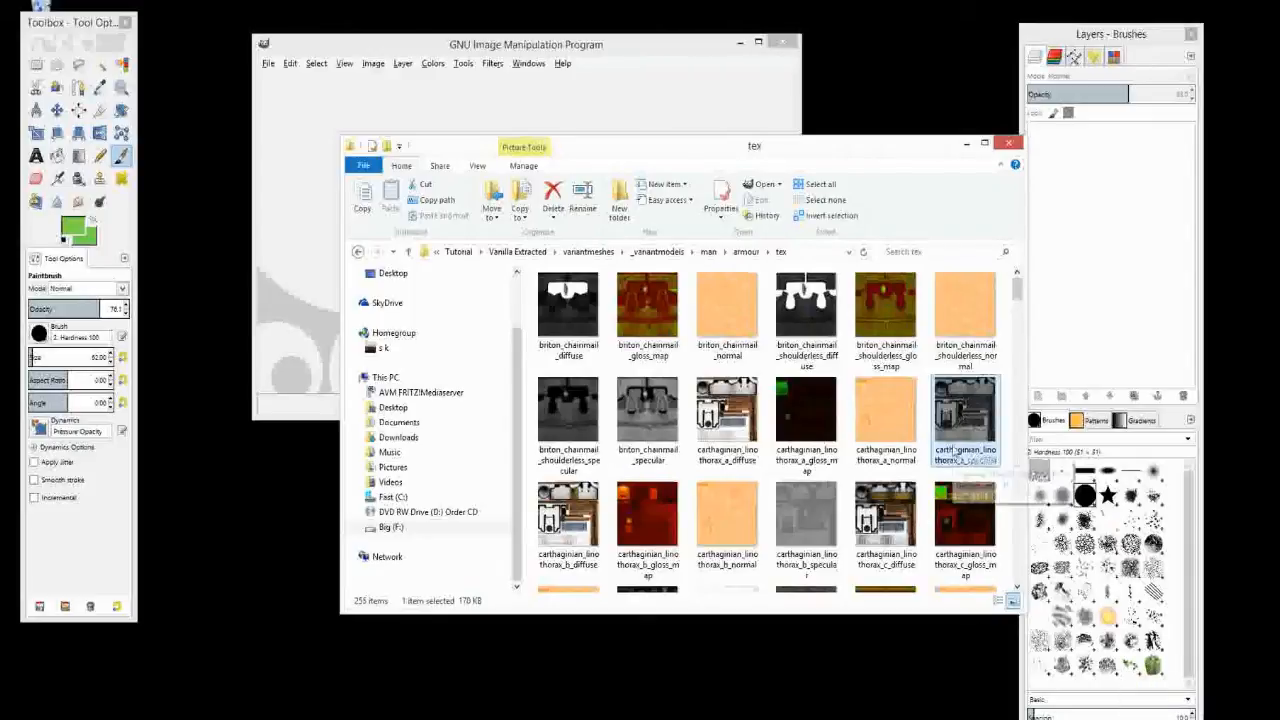
{"action": "left_click", "coordinate": [727, 410]}
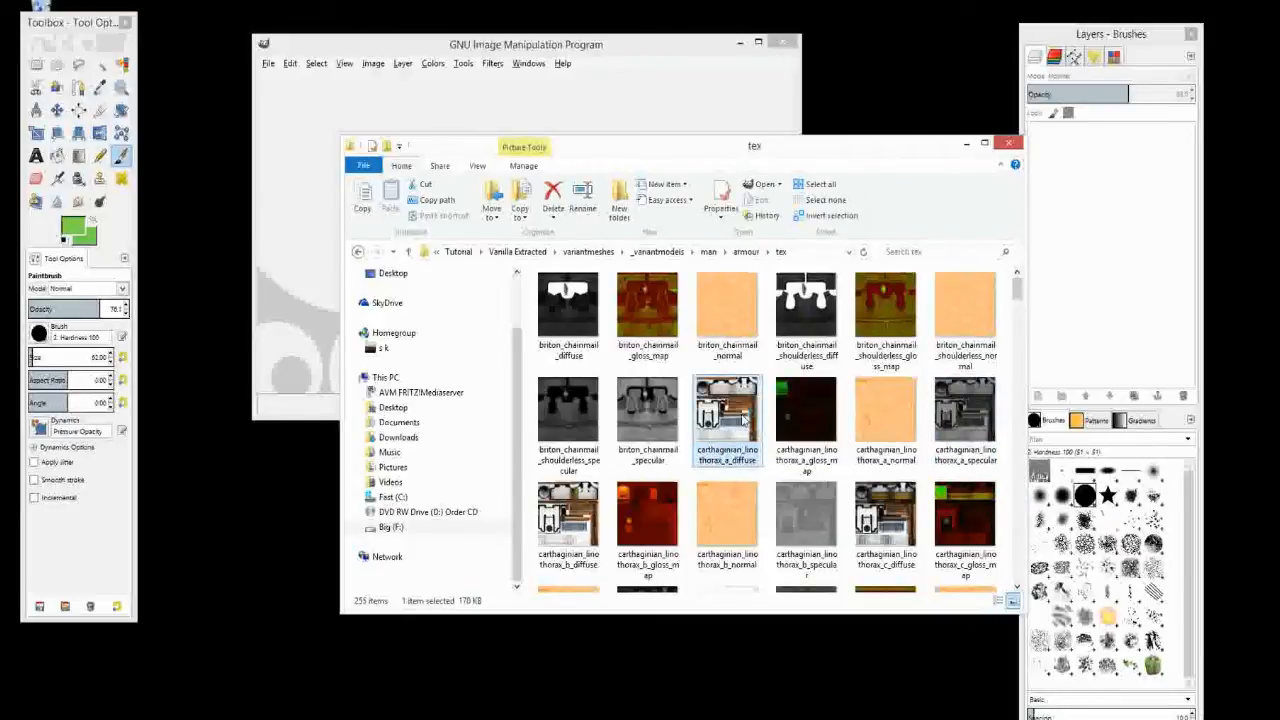
Step: Open carthaginian_linothorax_a_diffuse.dds in GIMP, accepting the Load DDS dialog
{"action": "double_click", "coordinate": [727, 418]}
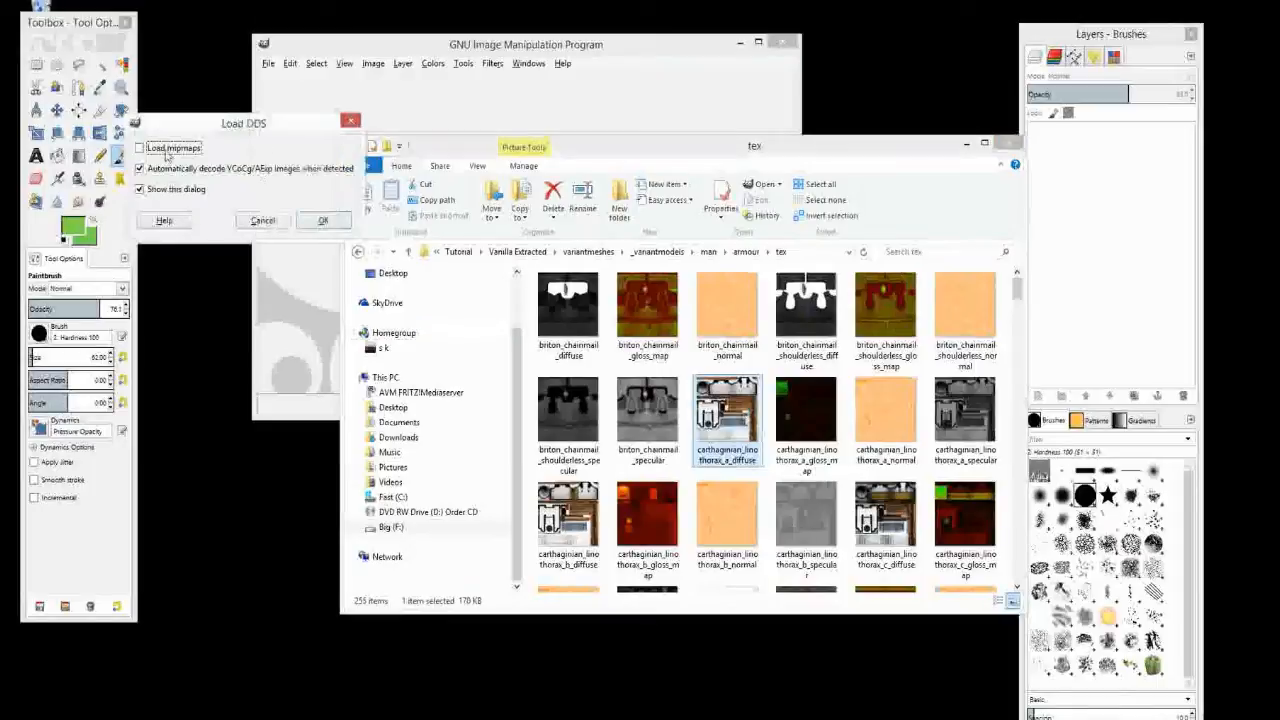
{"action": "left_click", "coordinate": [323, 220]}
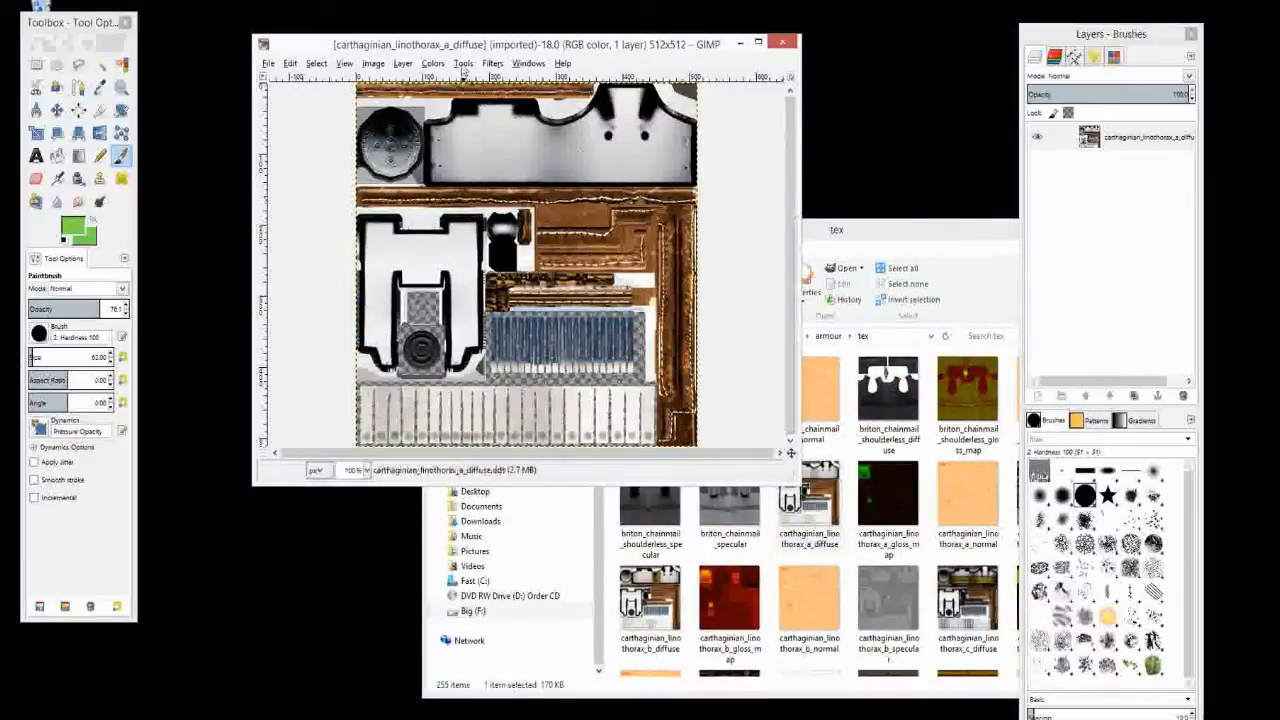
{"action": "left_click", "coordinate": [433, 63]}
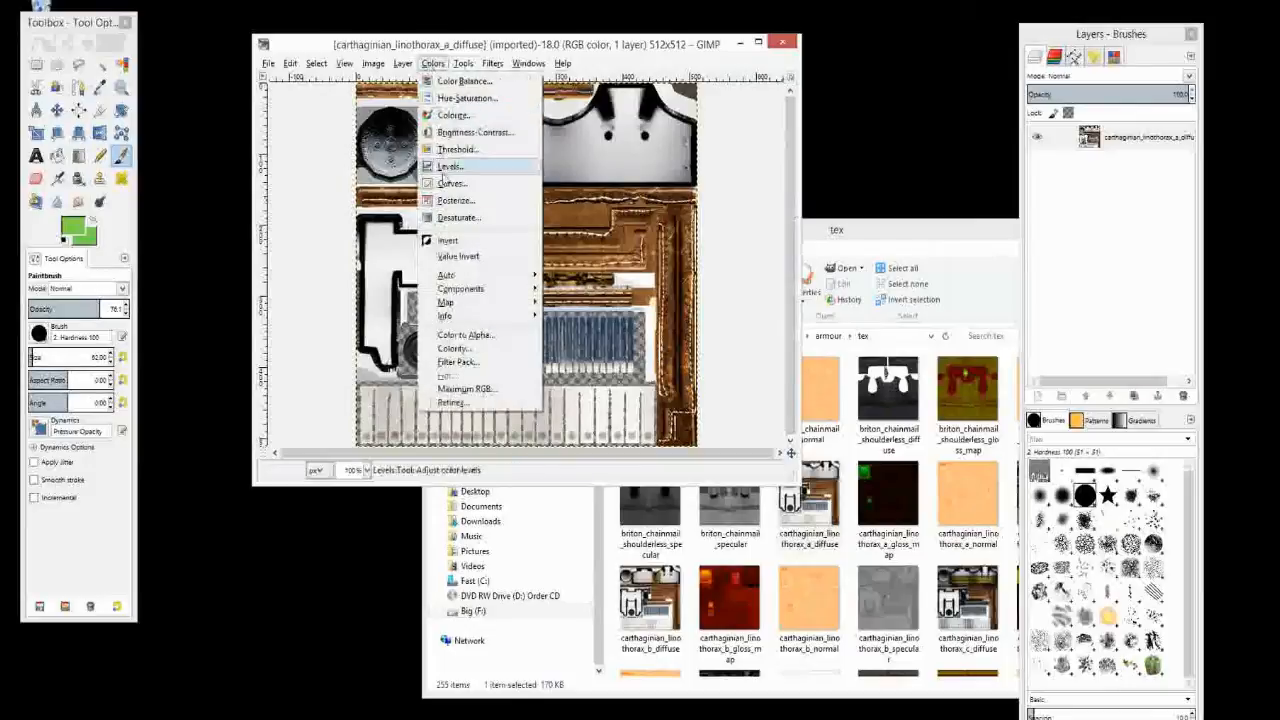
{"action": "mouse_move", "coordinate": [452, 115]}
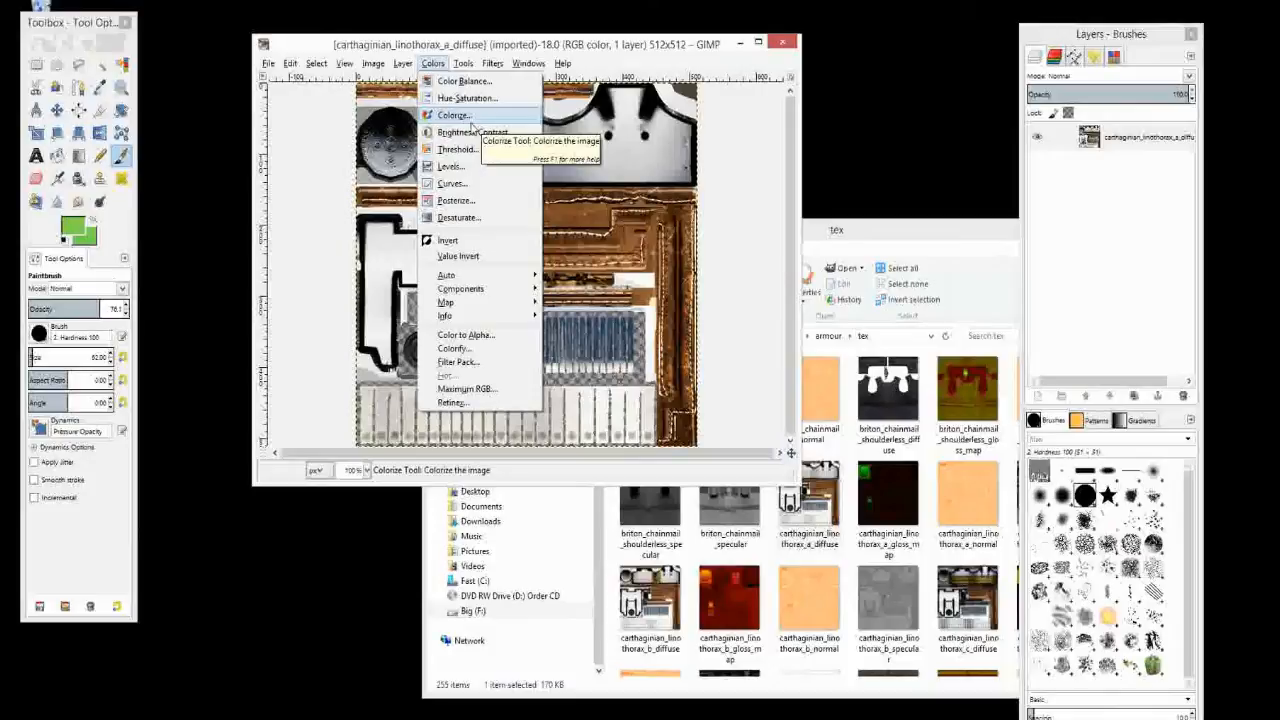
{"action": "mouse_move", "coordinate": [451, 166]}
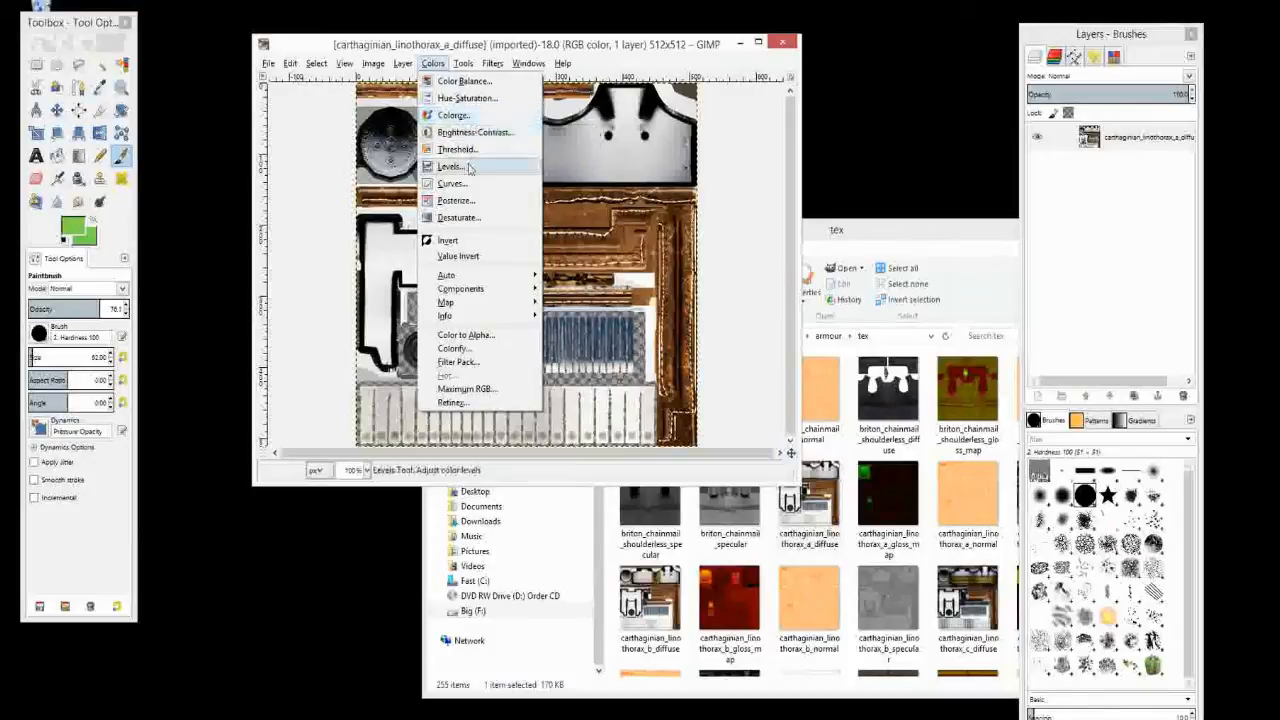
{"action": "mouse_move", "coordinate": [475, 132]}
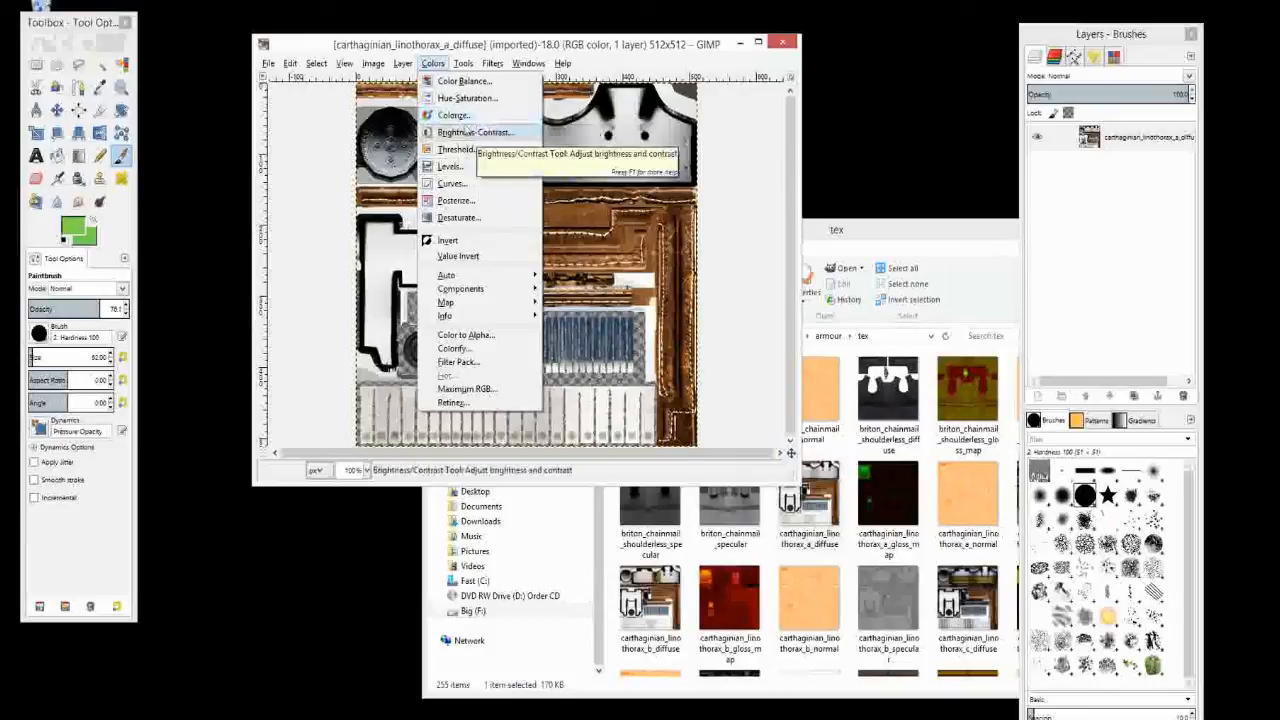
Step: Desaturate the linothorax diffuse texture using Hue-Saturation with Saturation at -100
{"action": "left_click", "coordinate": [467, 98]}
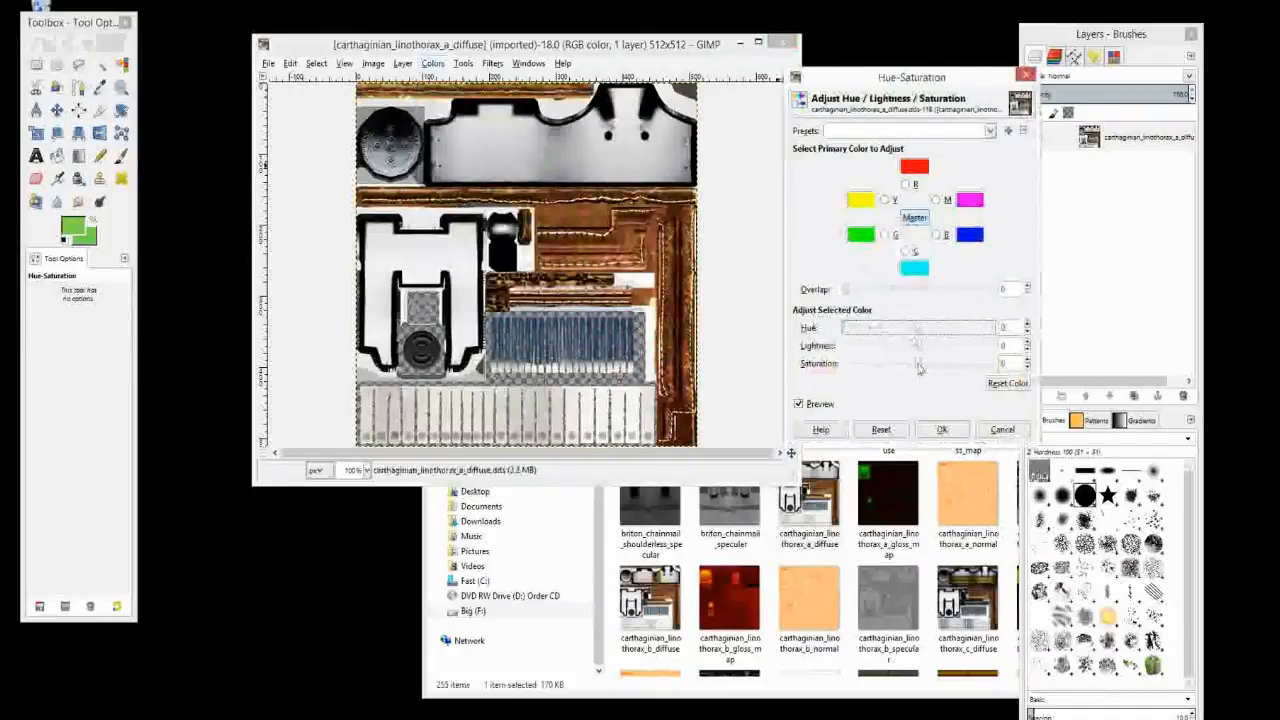
{"action": "left_click_drag", "start_coordinate": [918, 364], "coordinate": [880, 364]}
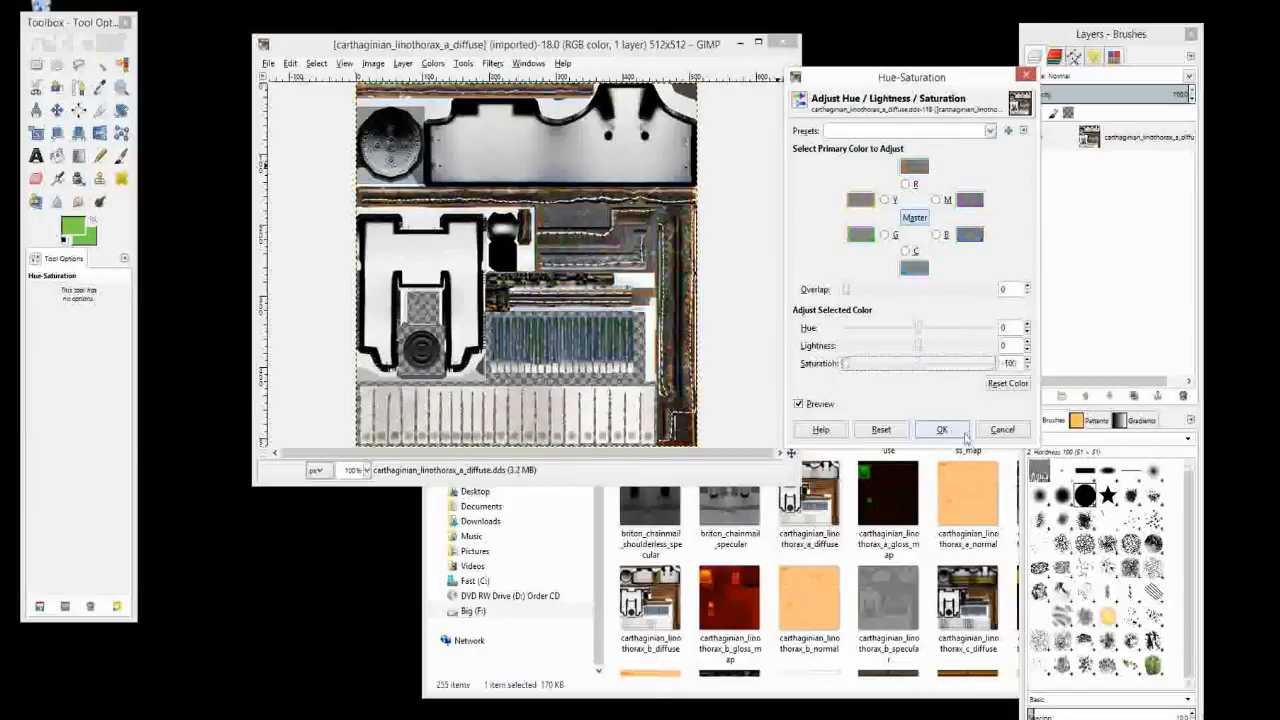
{"action": "left_click", "coordinate": [941, 429]}
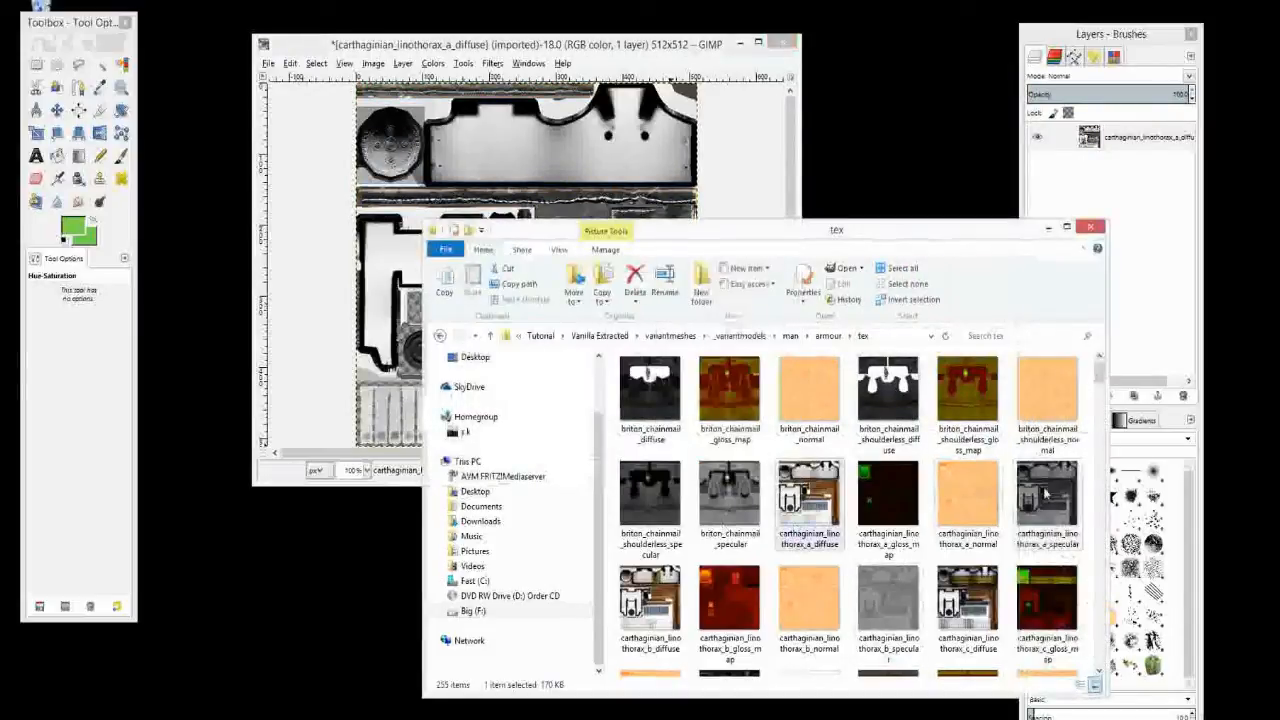
{"action": "left_click", "coordinate": [490, 44]}
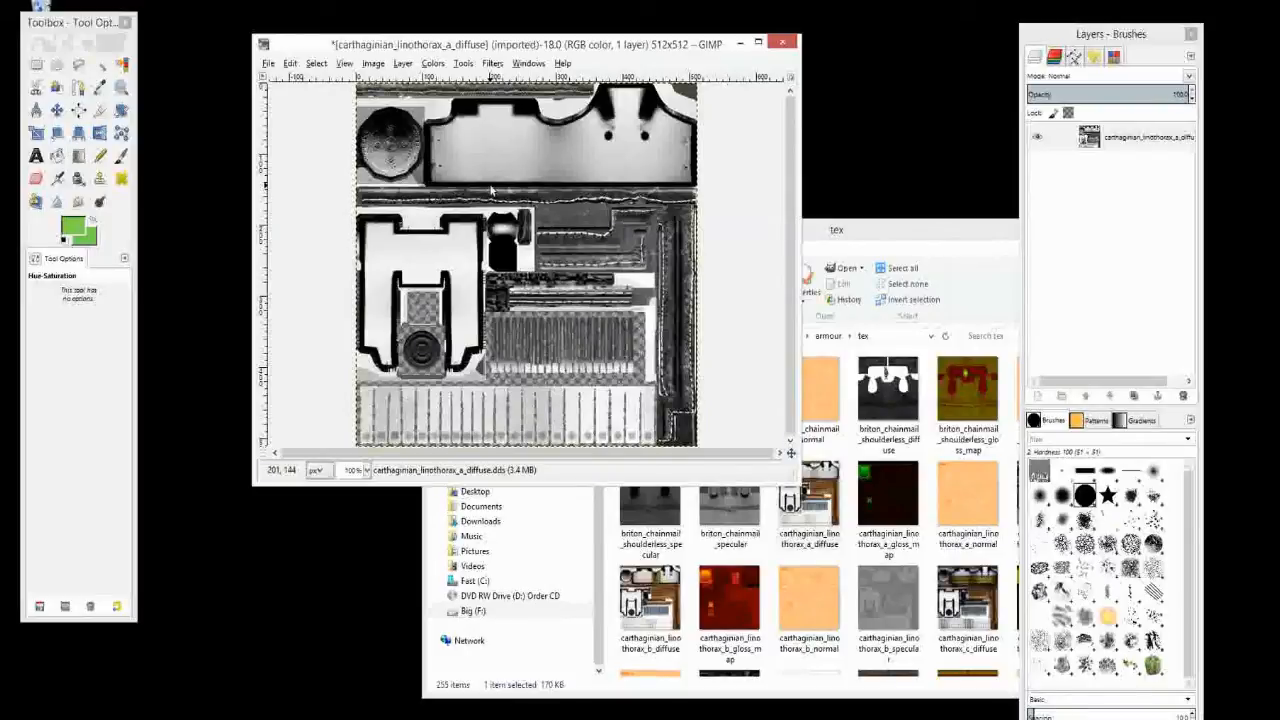
{"action": "mouse_move", "coordinate": [620, 315]}
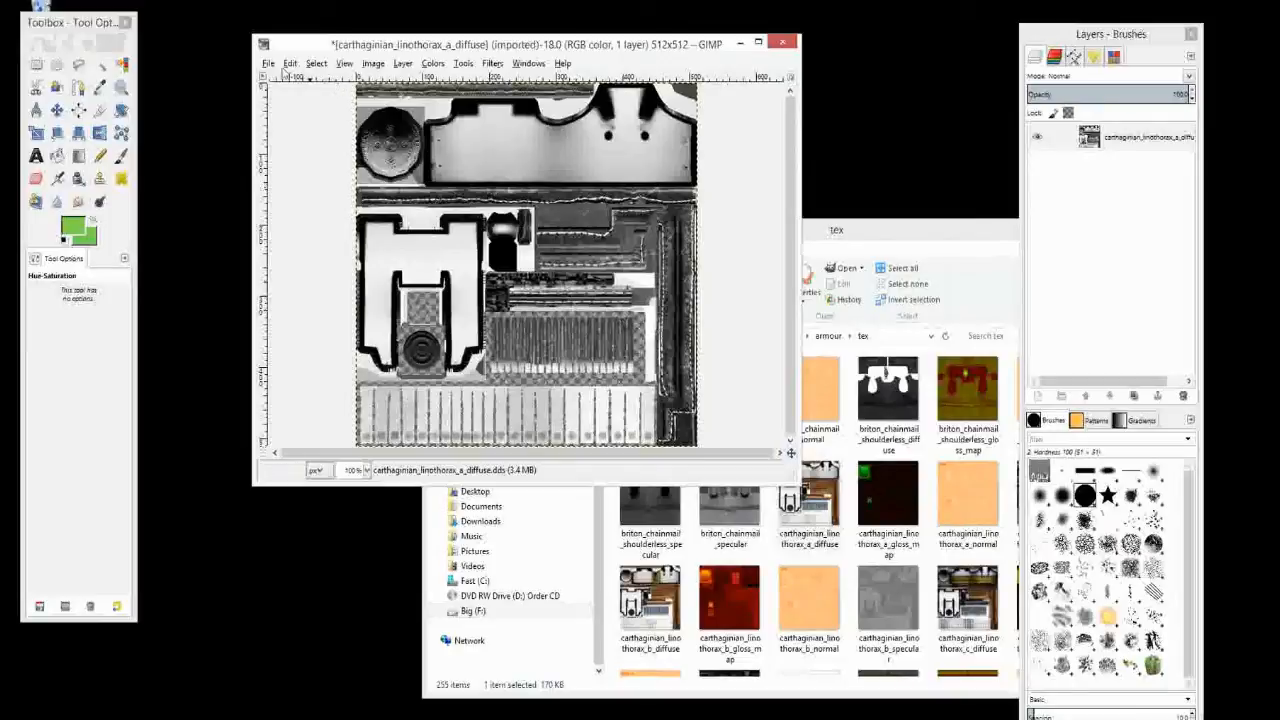
Step: Set up export to the WIP man armour tex folder as tutorial_linothorax_a_specular.dds
{"action": "left_click", "coordinate": [268, 63]}
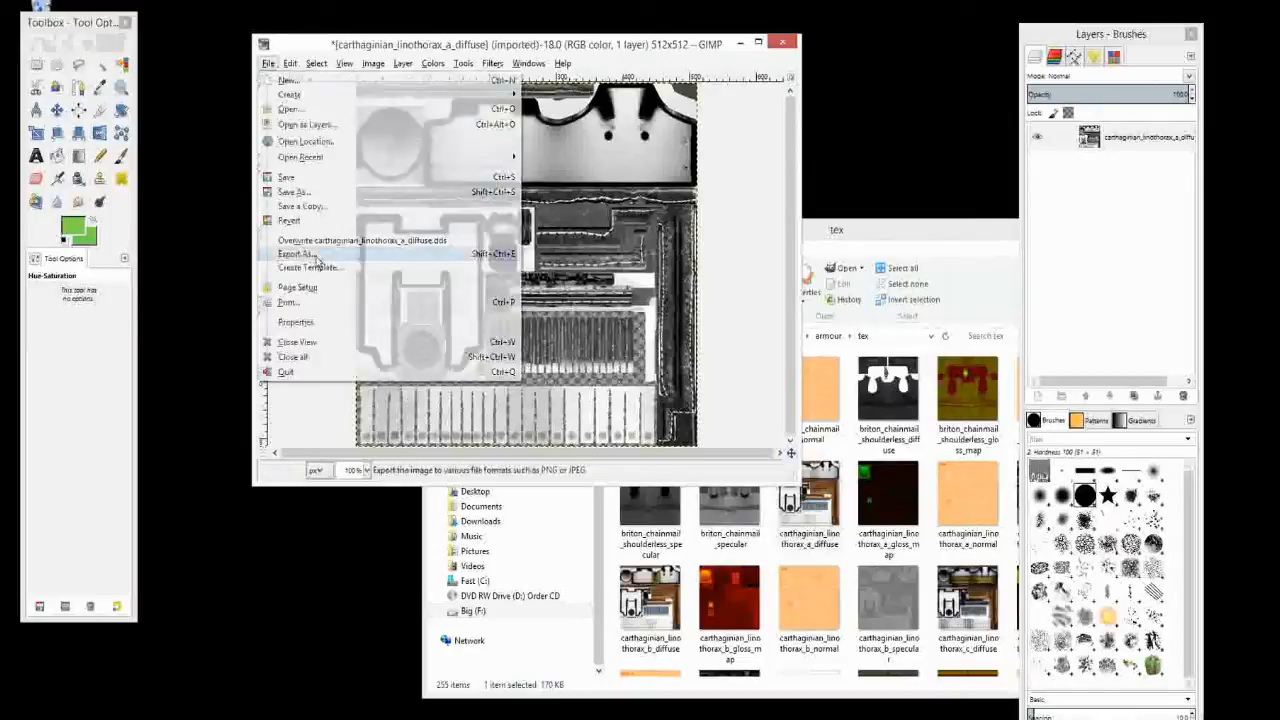
{"action": "left_click", "coordinate": [294, 253]}
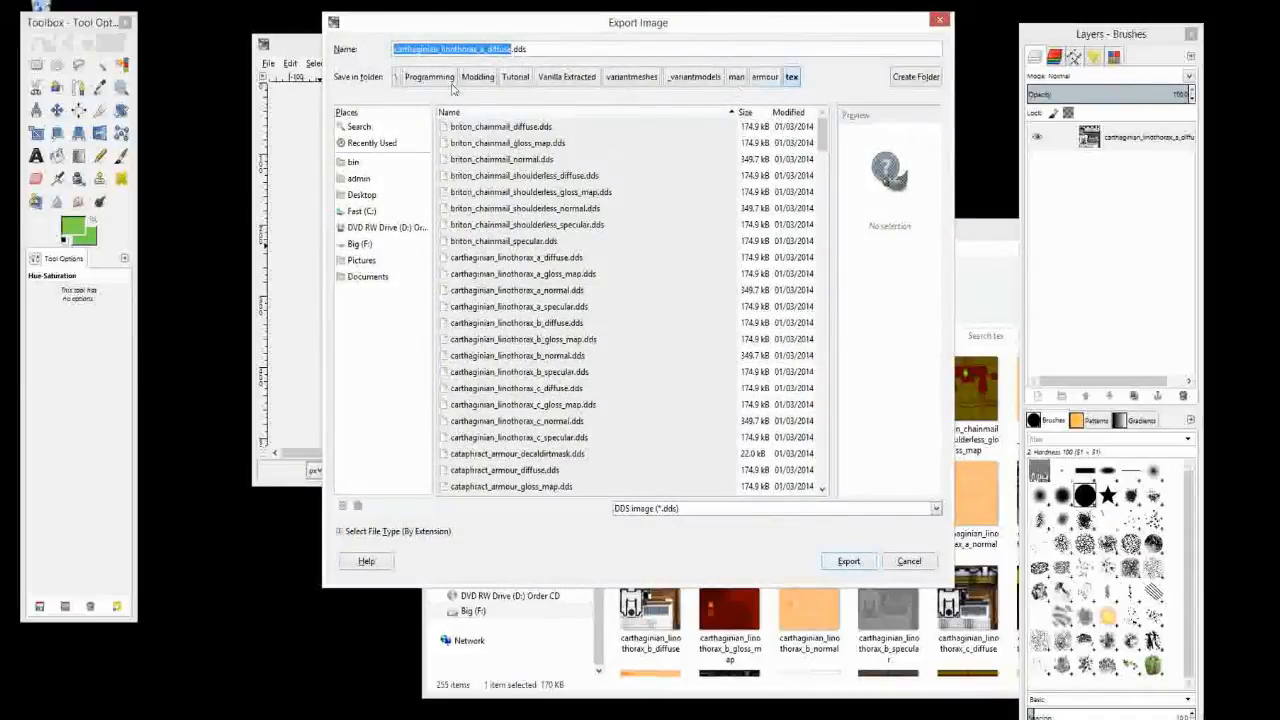
{"action": "left_click", "coordinate": [515, 76]}
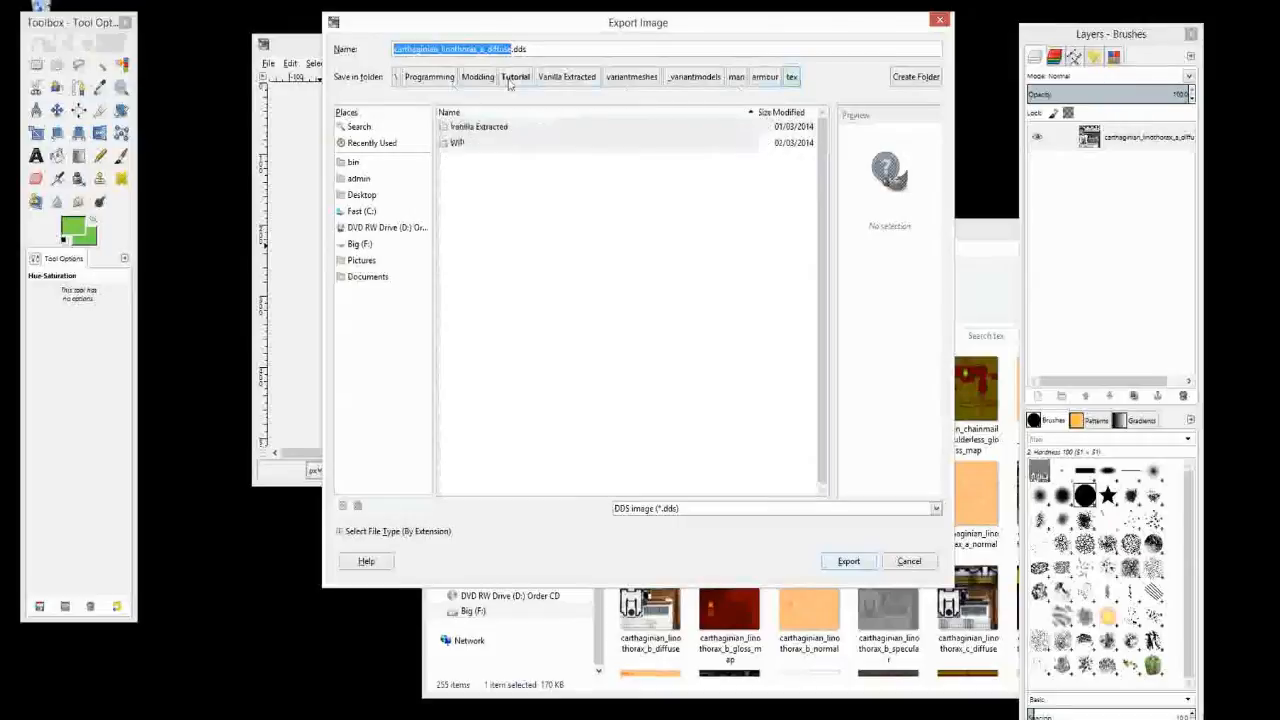
{"action": "left_click", "coordinate": [587, 76]}
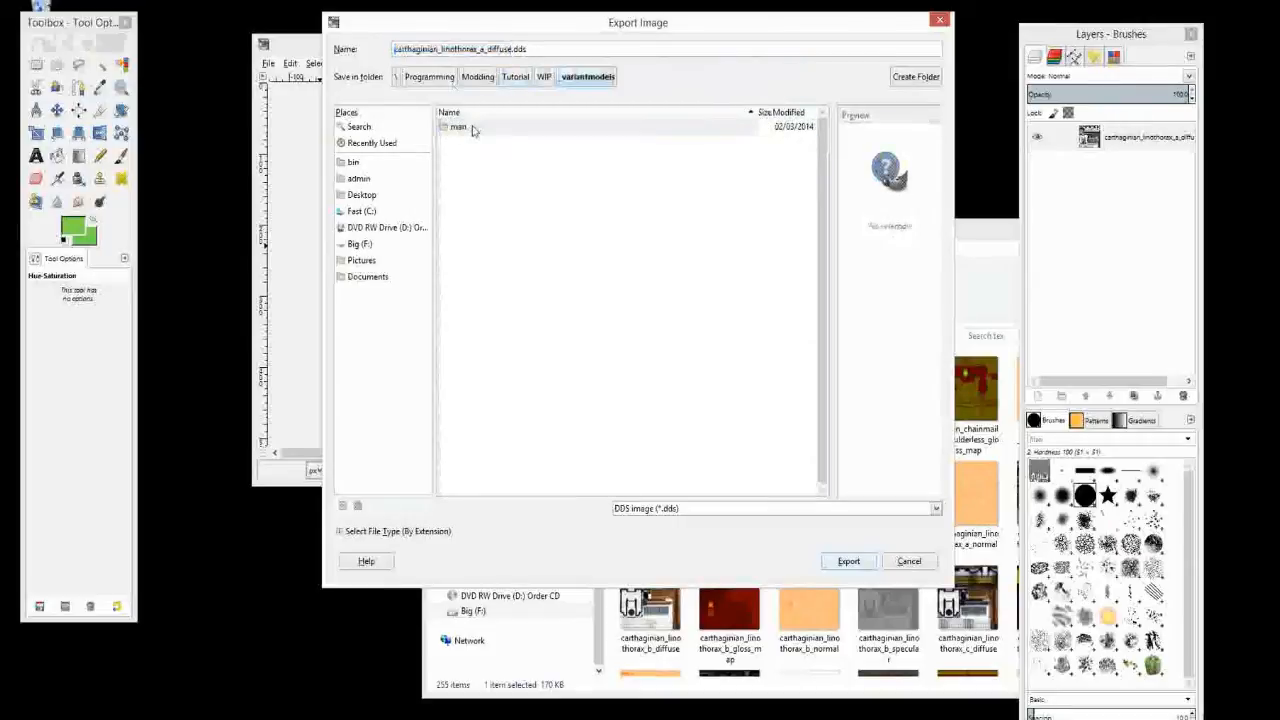
{"action": "double_click", "coordinate": [458, 126]}
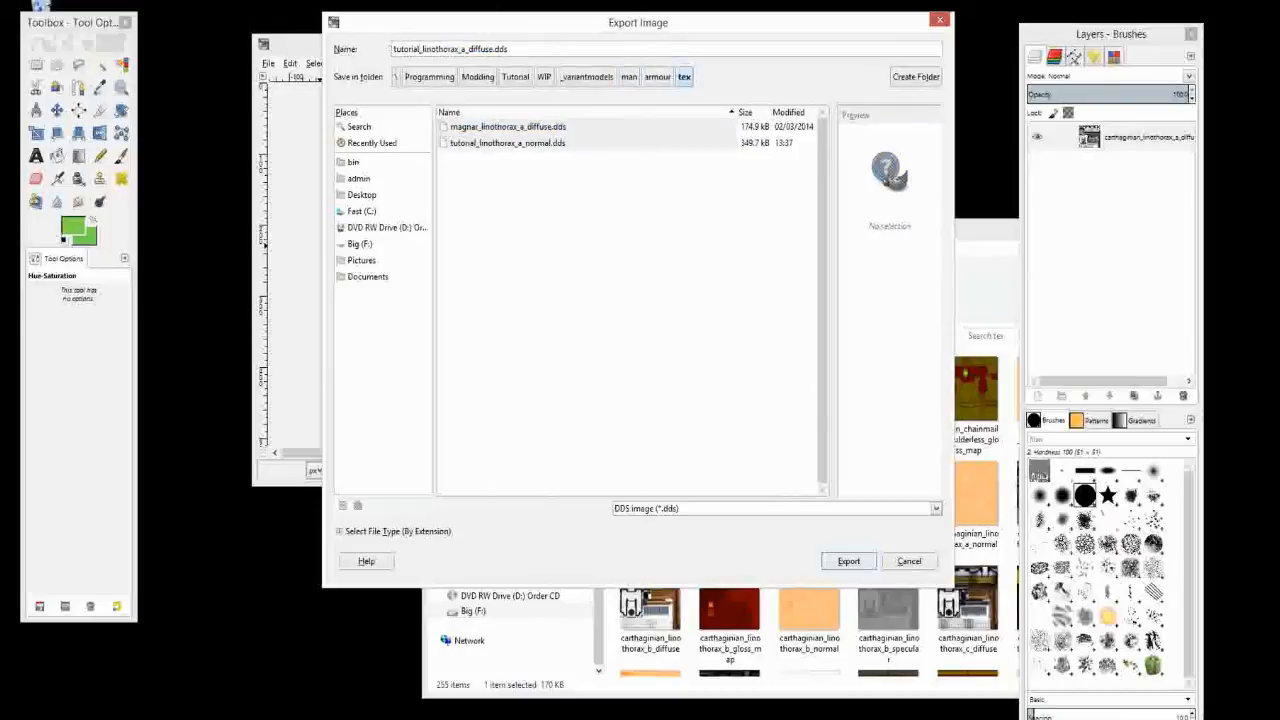
{"action": "double_click", "coordinate": [479, 48]}
{"action": "type", "text": "specular"}
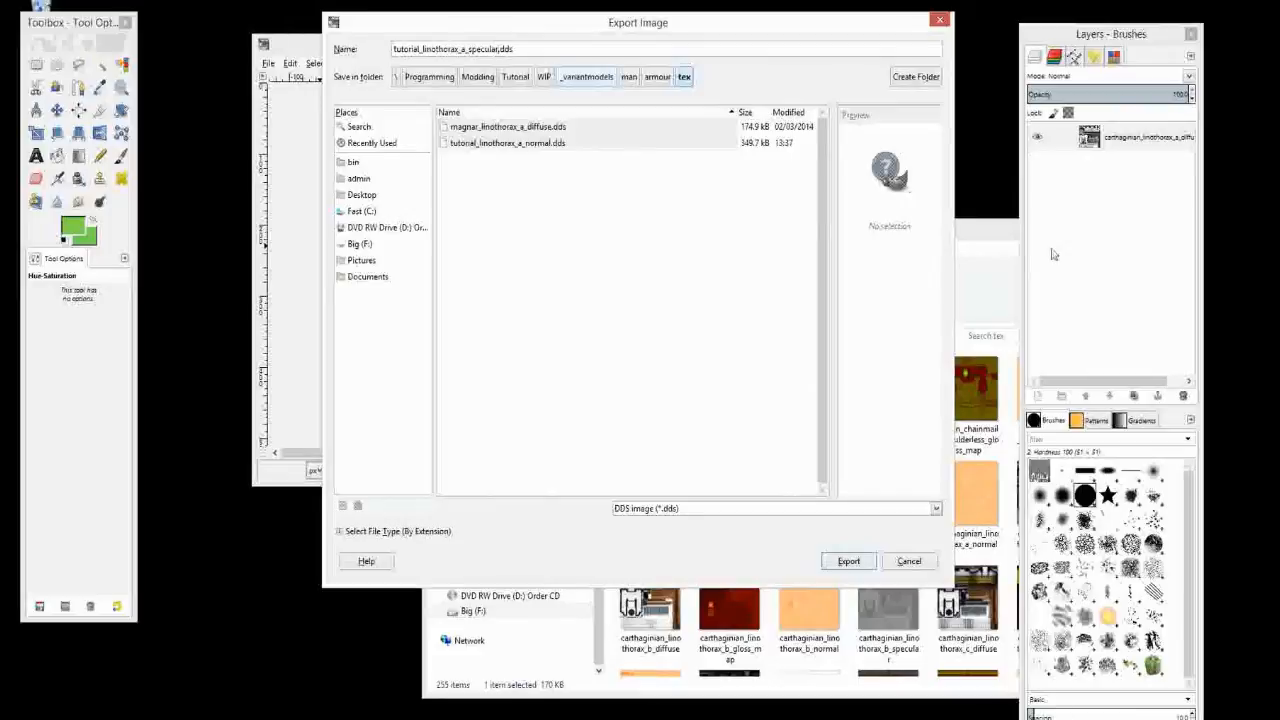
{"action": "mouse_move", "coordinate": [970, 278]}
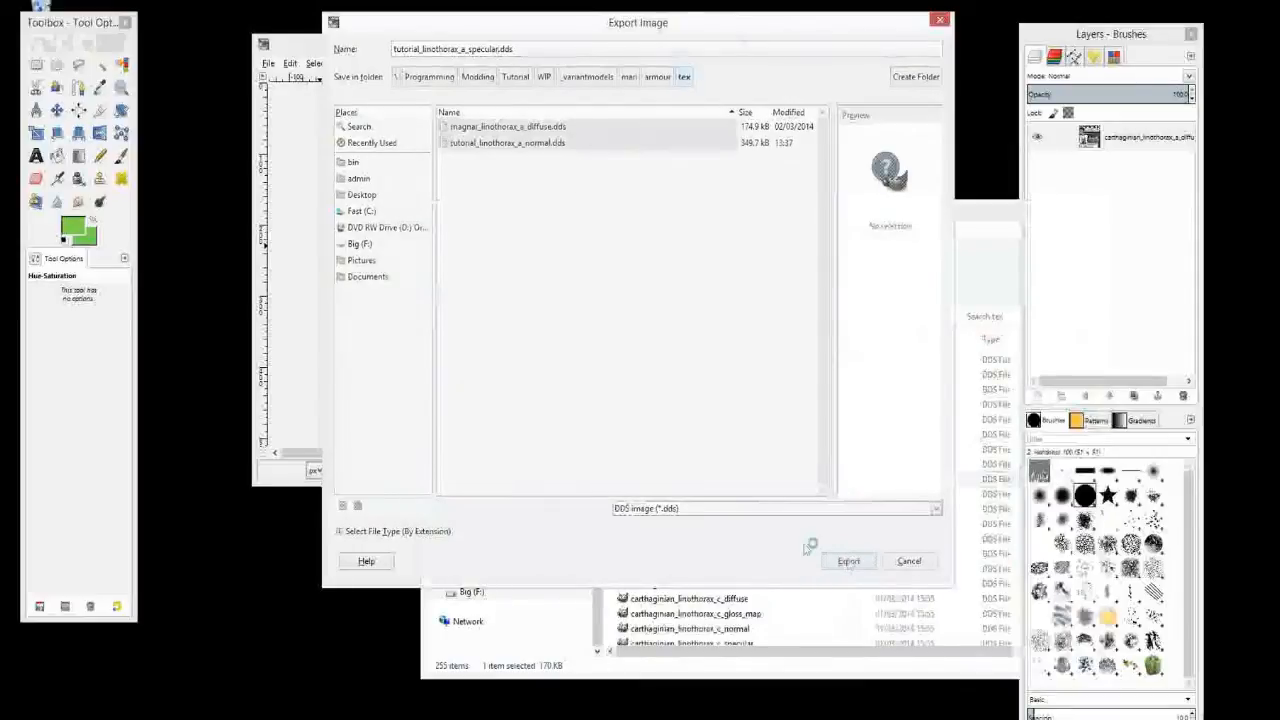
Step: Confirm the export of tutorial_linothorax_a_specular.dds
{"action": "left_click", "coordinate": [847, 561]}
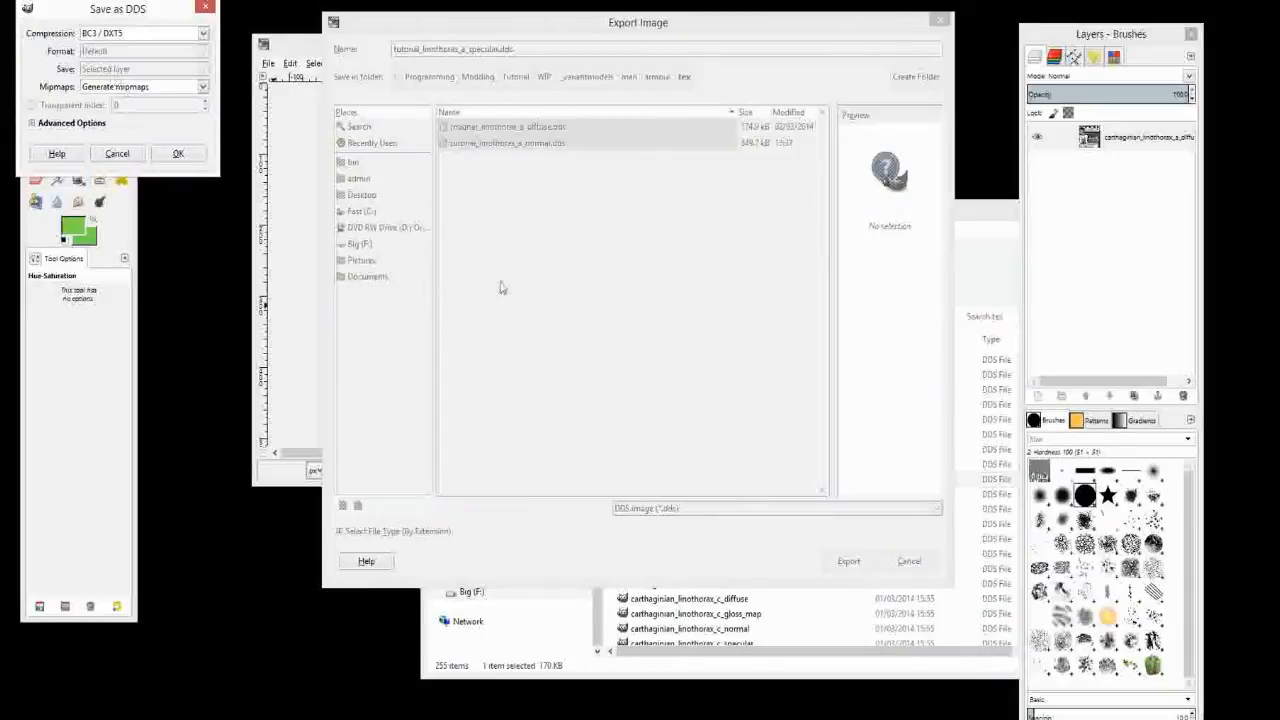
{"action": "mouse_move", "coordinate": [1032, 268]}
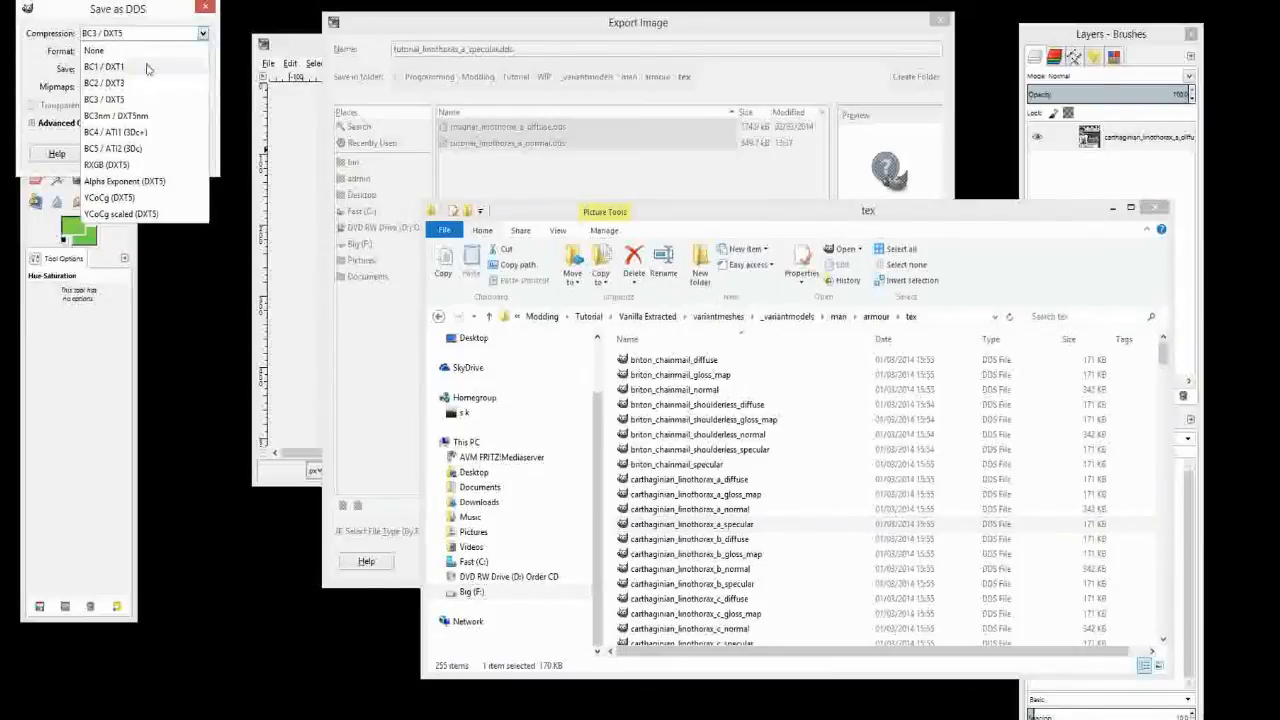
{"action": "mouse_move", "coordinate": [110, 82]}
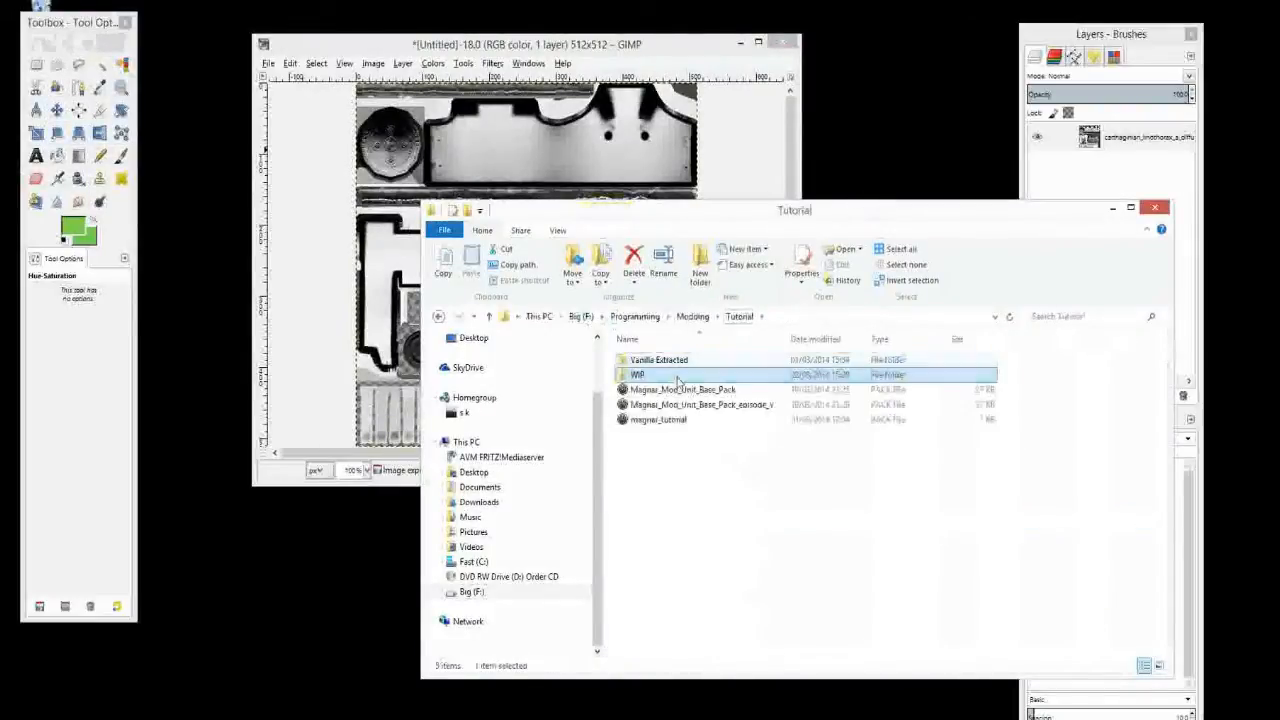
Step: Browse Explorer to the WIP armour tex folder and list its DDS files in Details view
{"action": "left_click", "coordinate": [659, 359]}
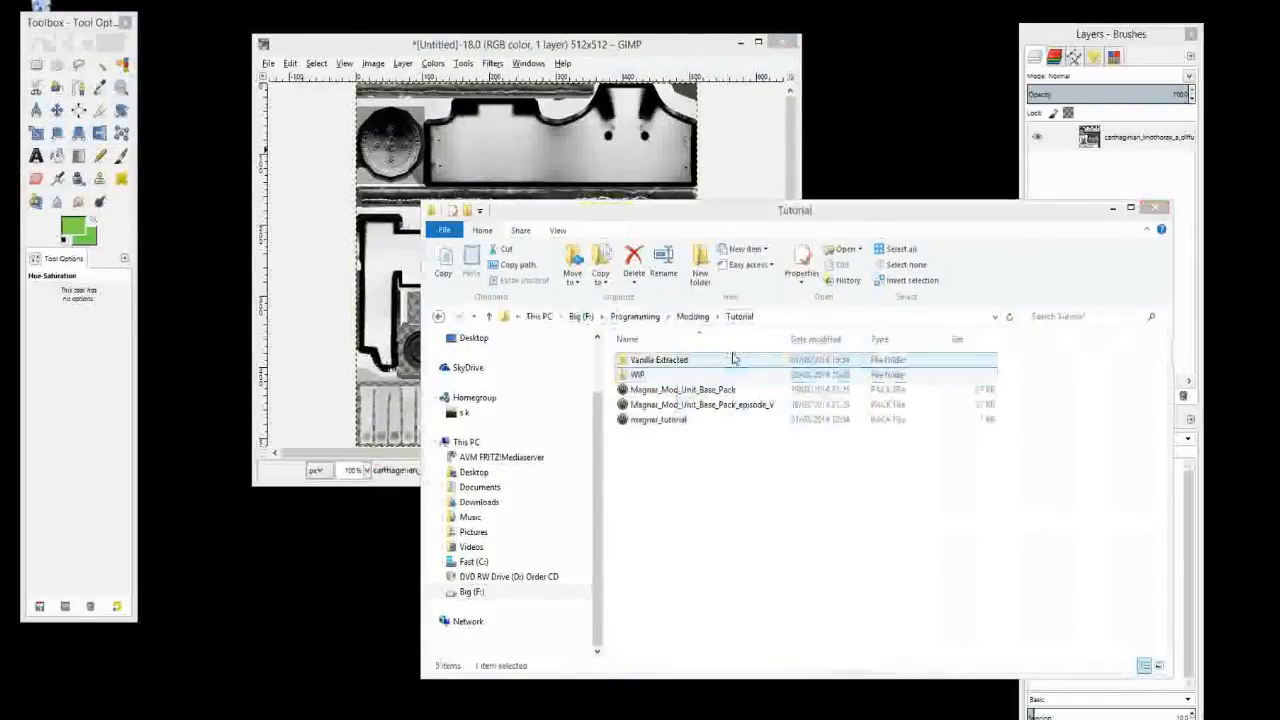
{"action": "double_click", "coordinate": [637, 374]}
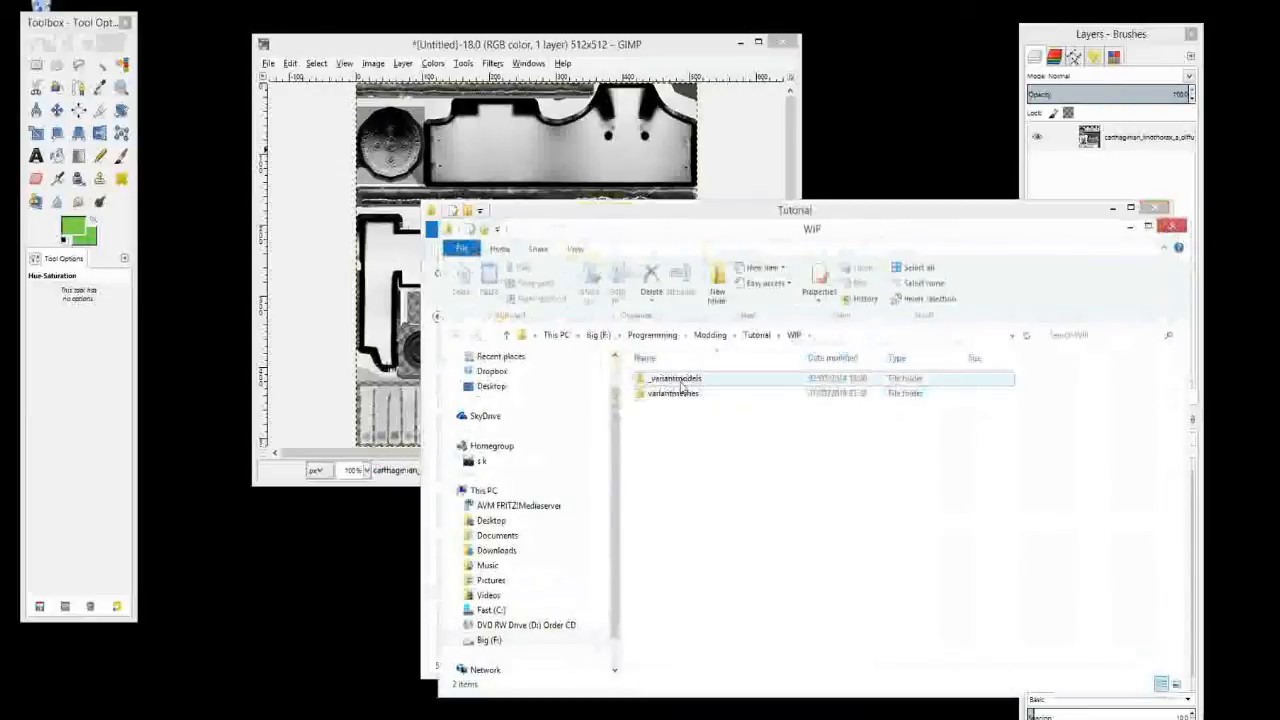
{"action": "double_click", "coordinate": [675, 378]}
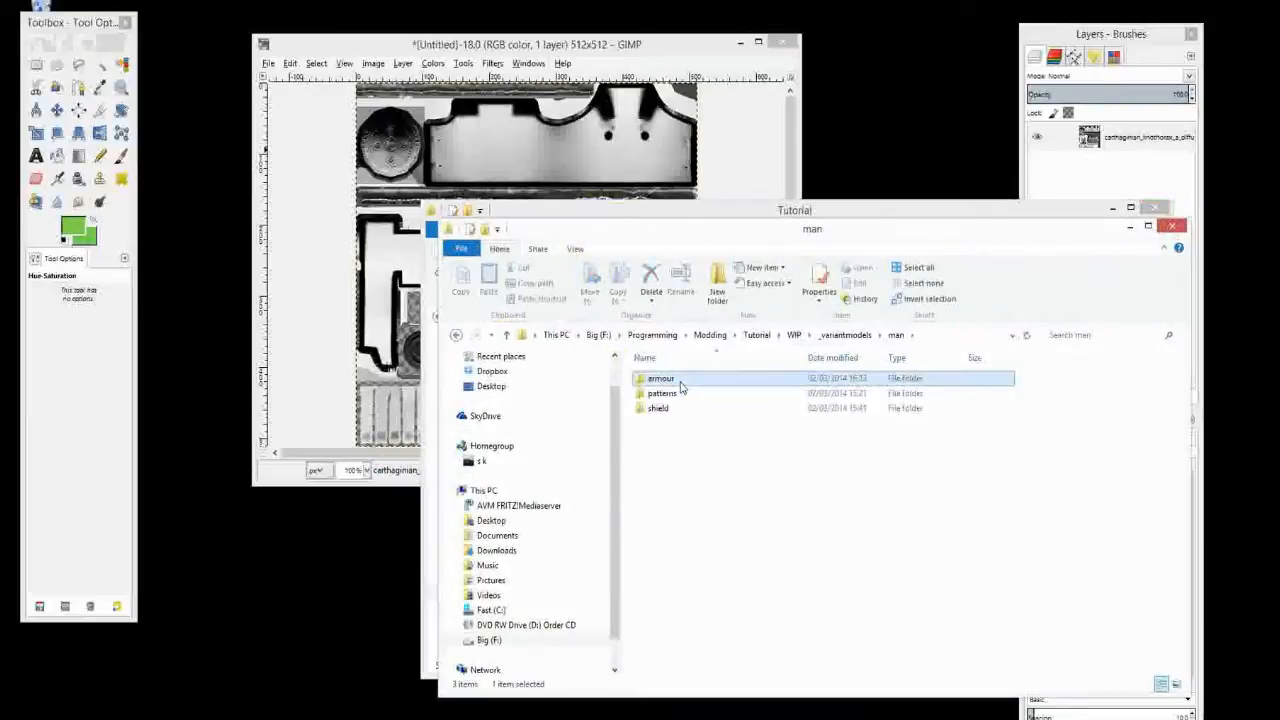
{"action": "double_click", "coordinate": [661, 378]}
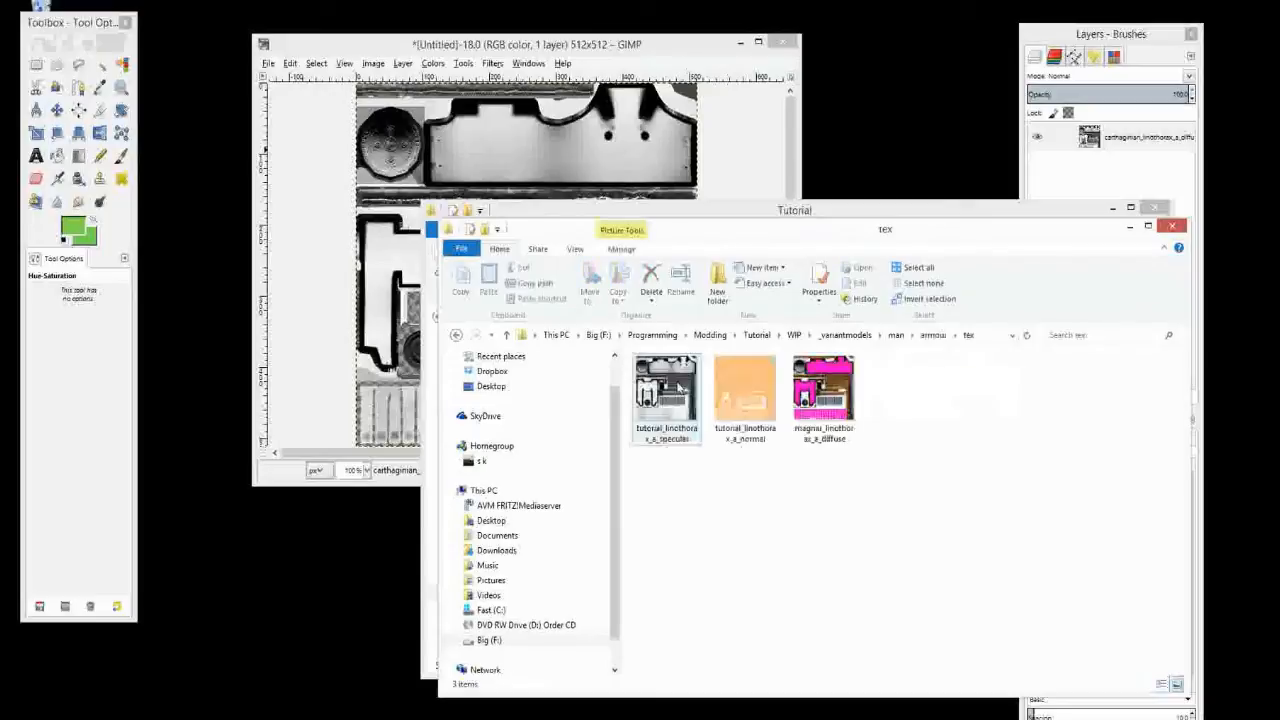
{"action": "right_click", "coordinate": [666, 390]}
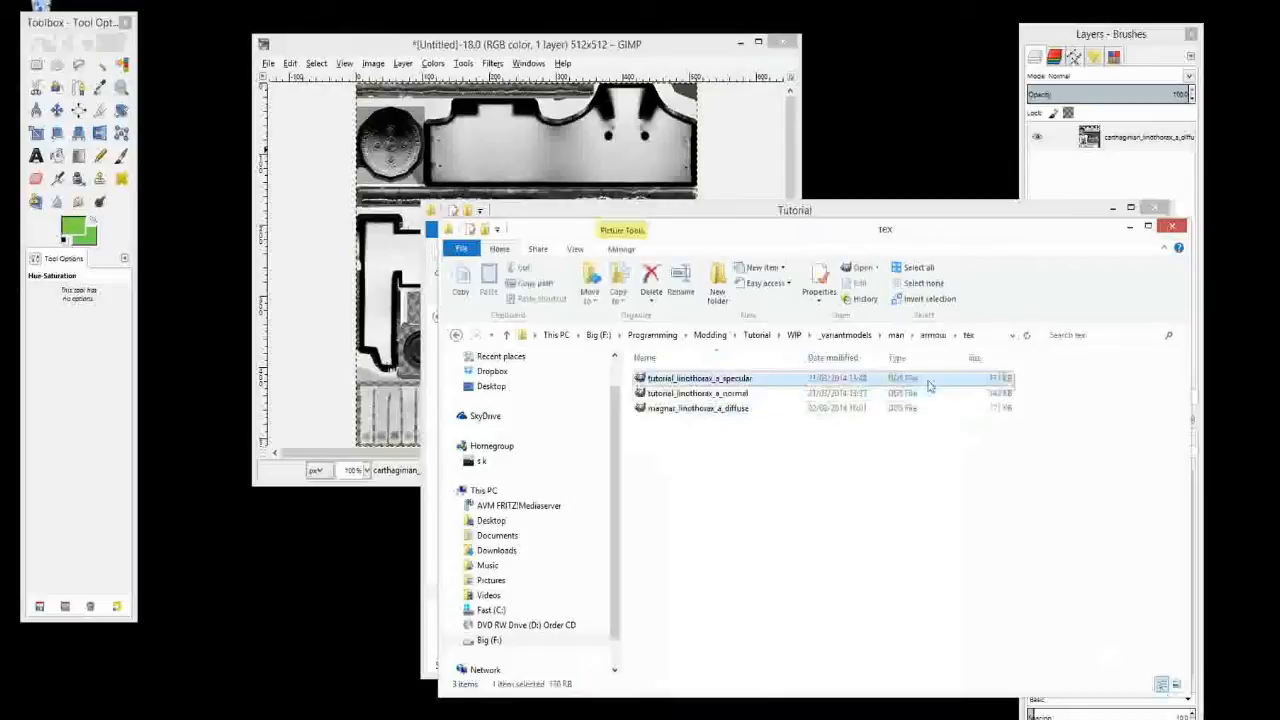
{"action": "left_click", "coordinate": [697, 392]}
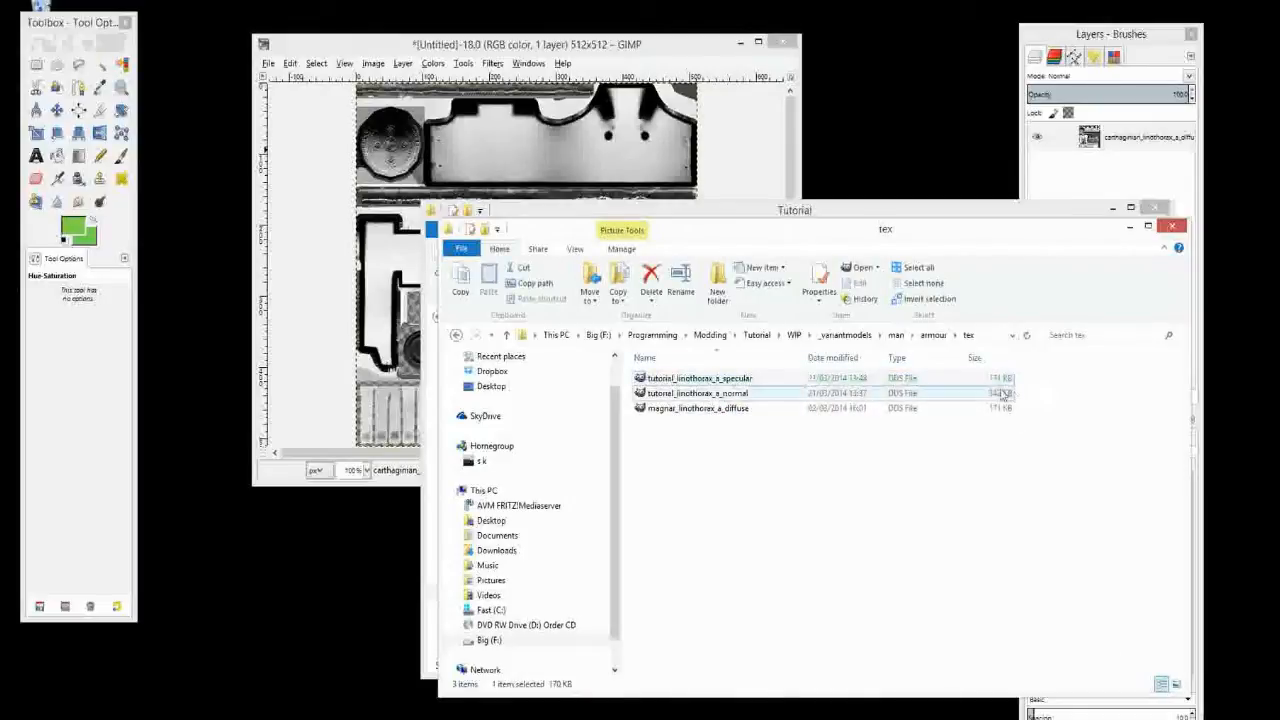
{"action": "left_click", "coordinate": [700, 378]}
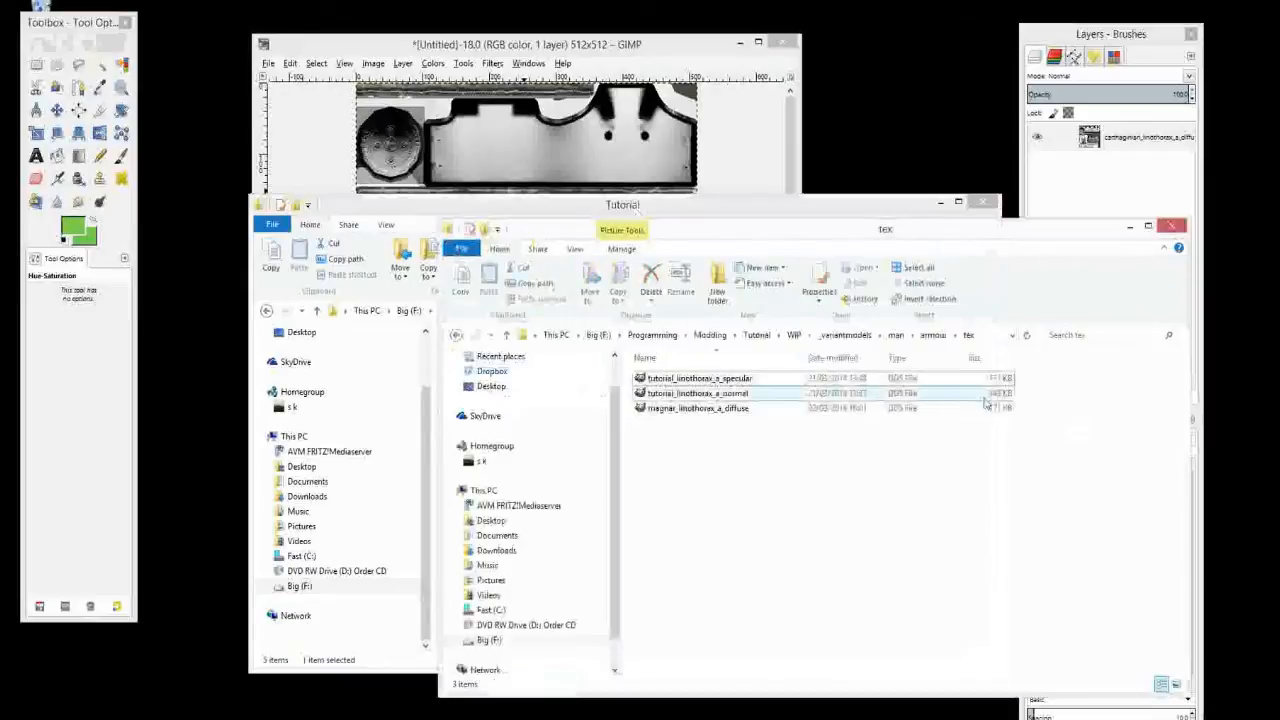
{"action": "left_click", "coordinate": [697, 393]}
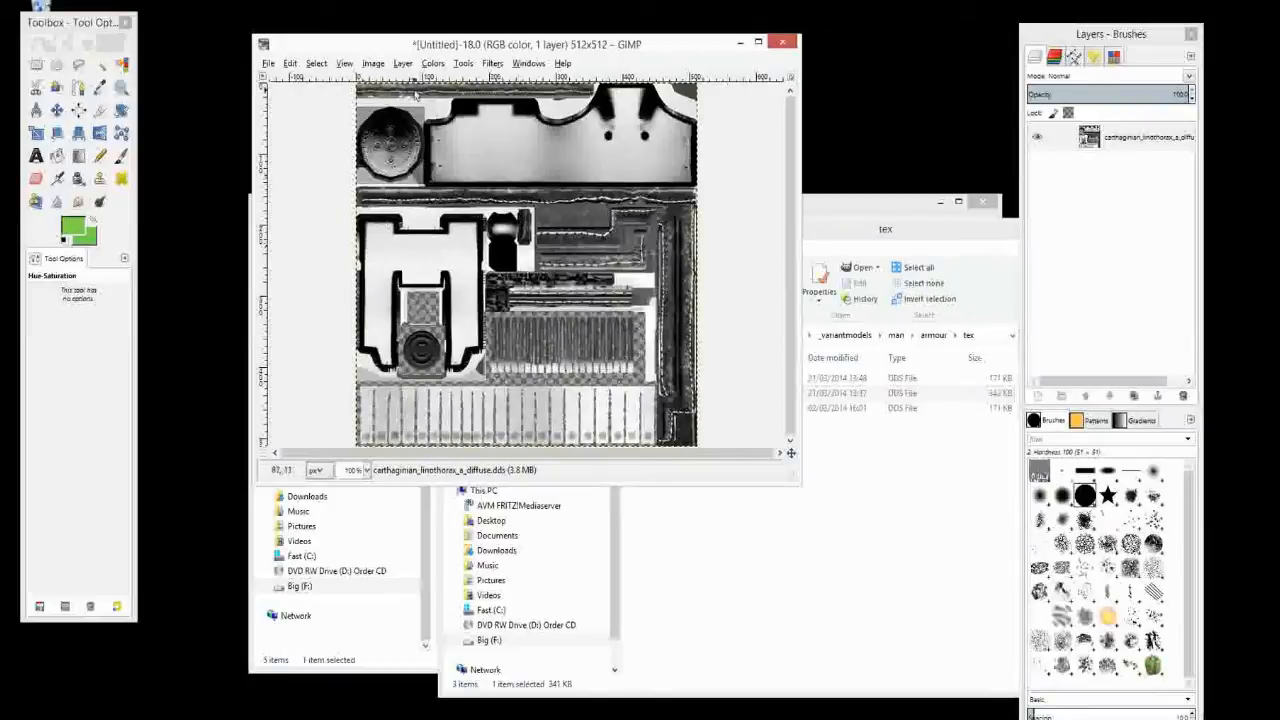
Step: Try a Red-channel Levels output tint on the texture, then cancel it
{"action": "left_click", "coordinate": [433, 63]}
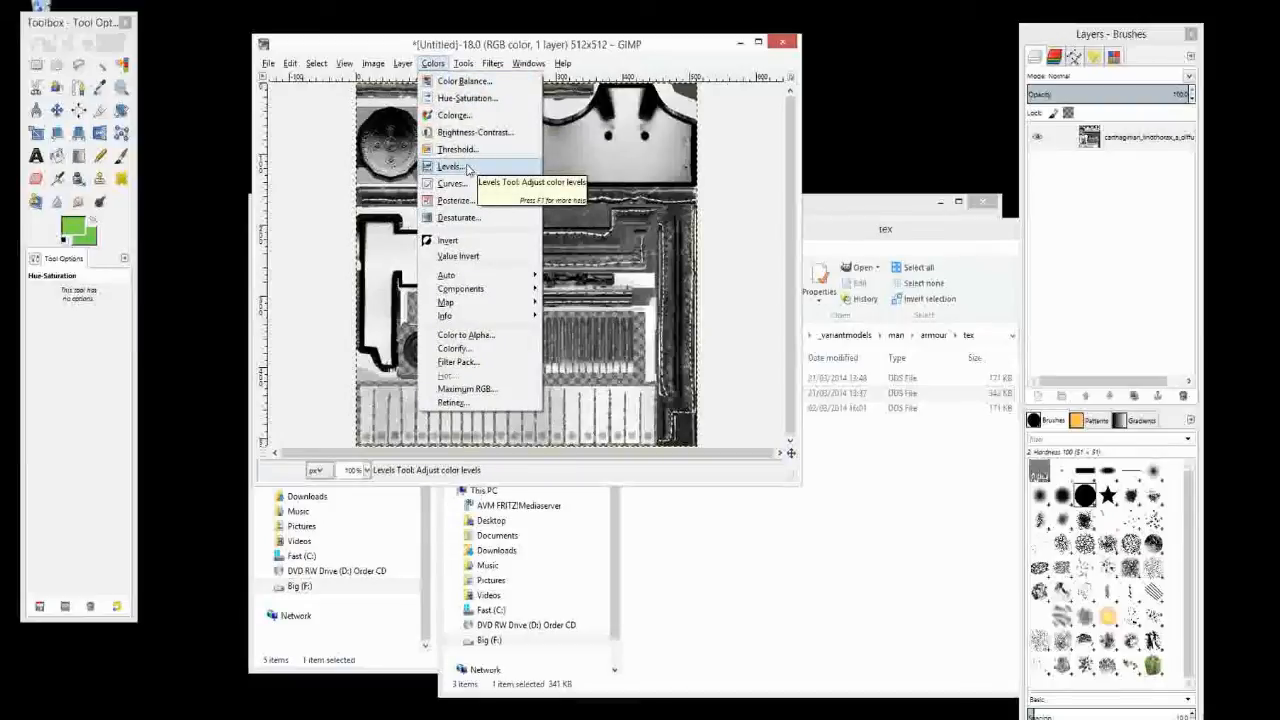
{"action": "left_click", "coordinate": [449, 166]}
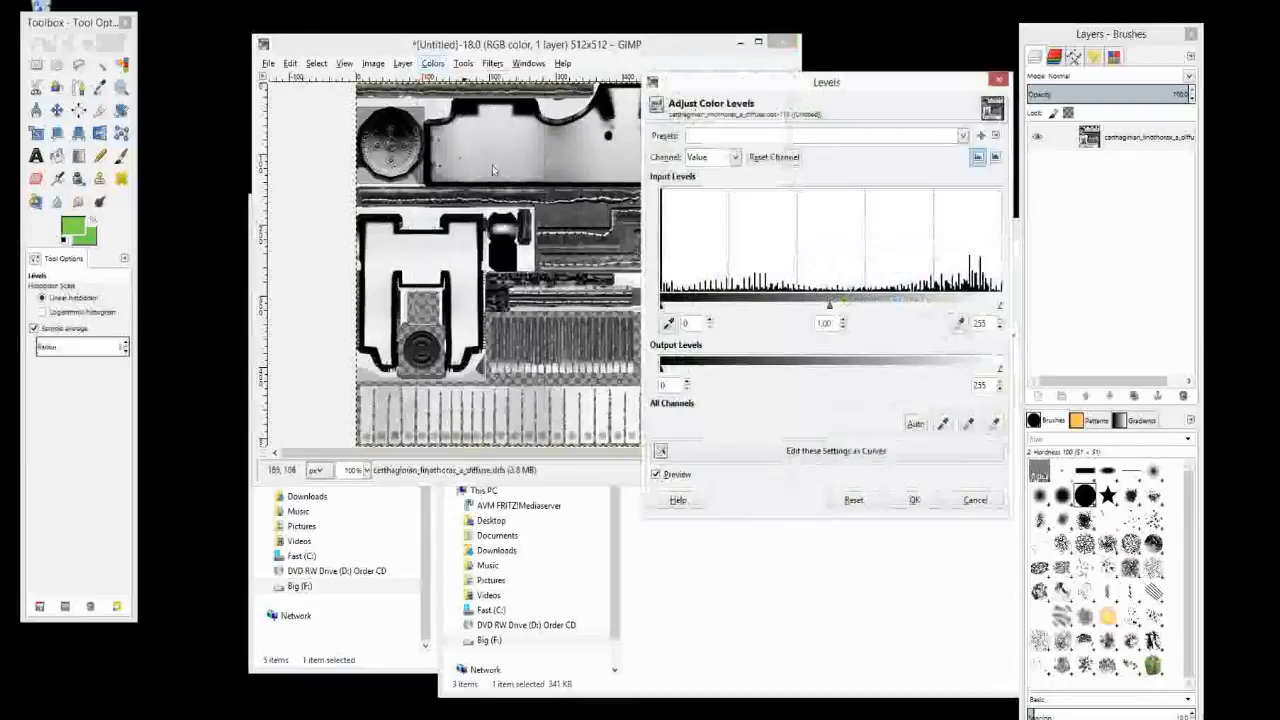
{"action": "left_click", "coordinate": [710, 157]}
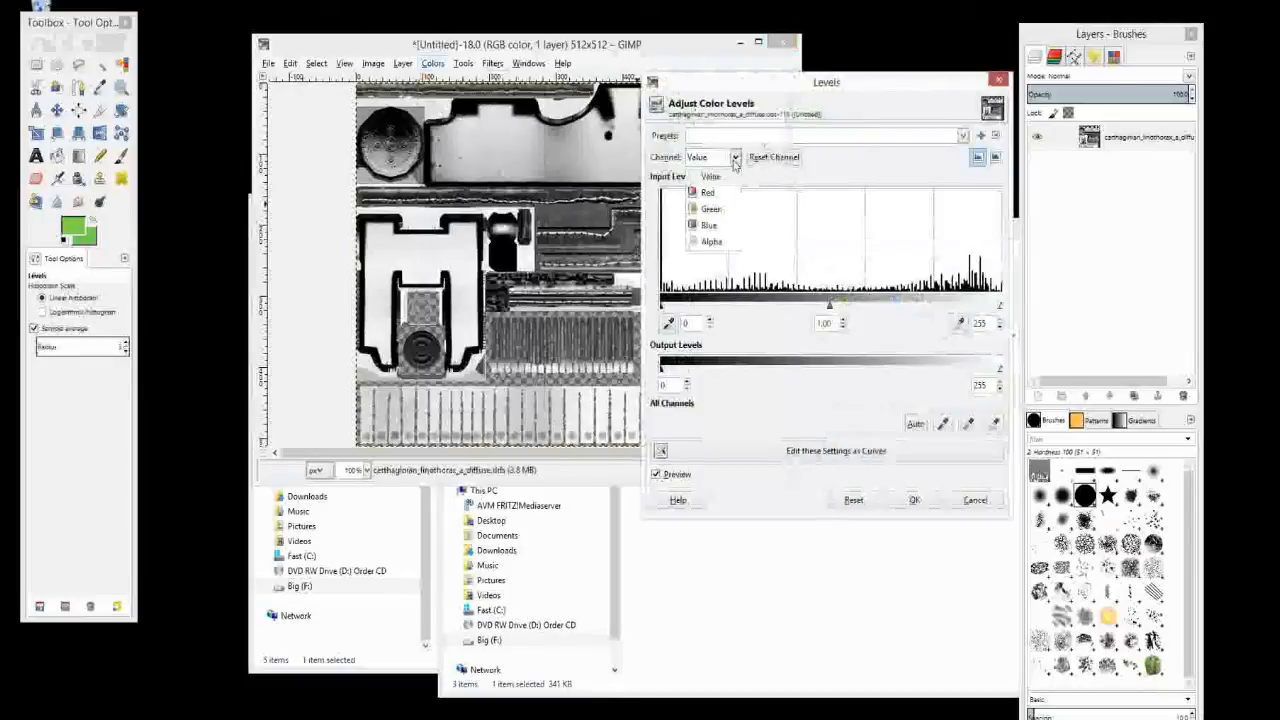
{"action": "left_click", "coordinate": [708, 192]}
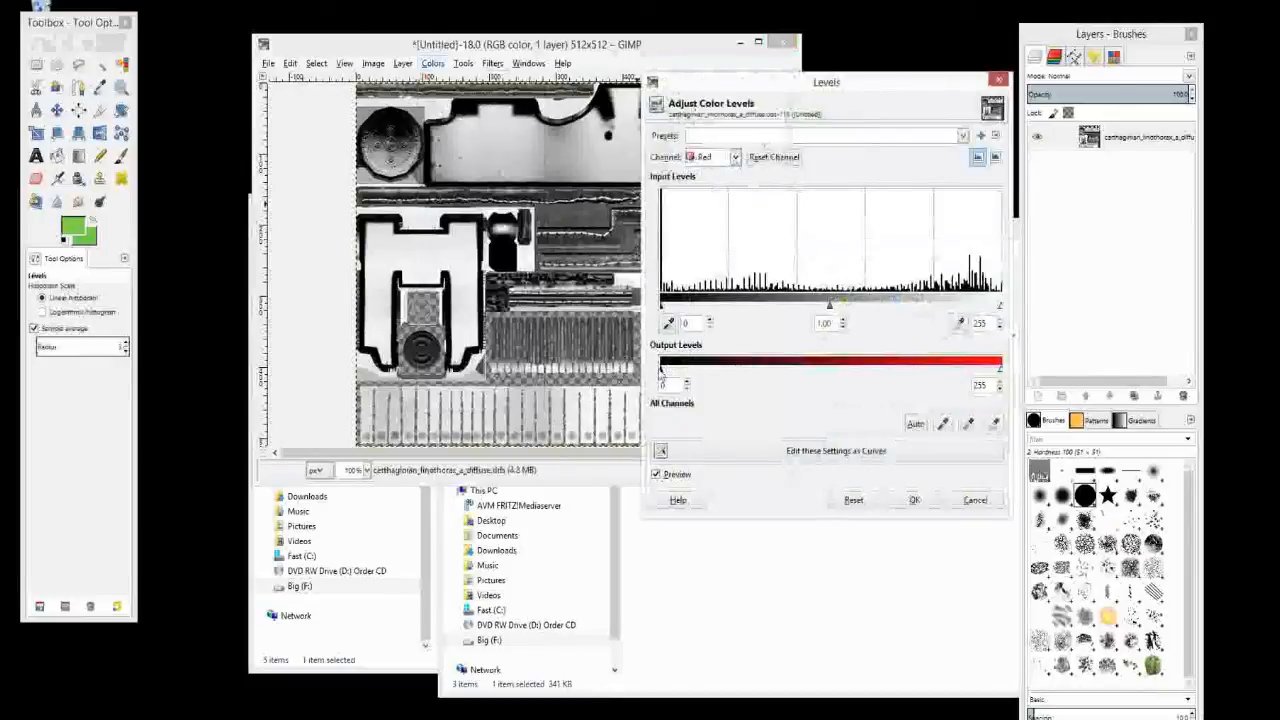
{"action": "left_click_drag", "start_coordinate": [662, 368], "coordinate": [722, 368]}
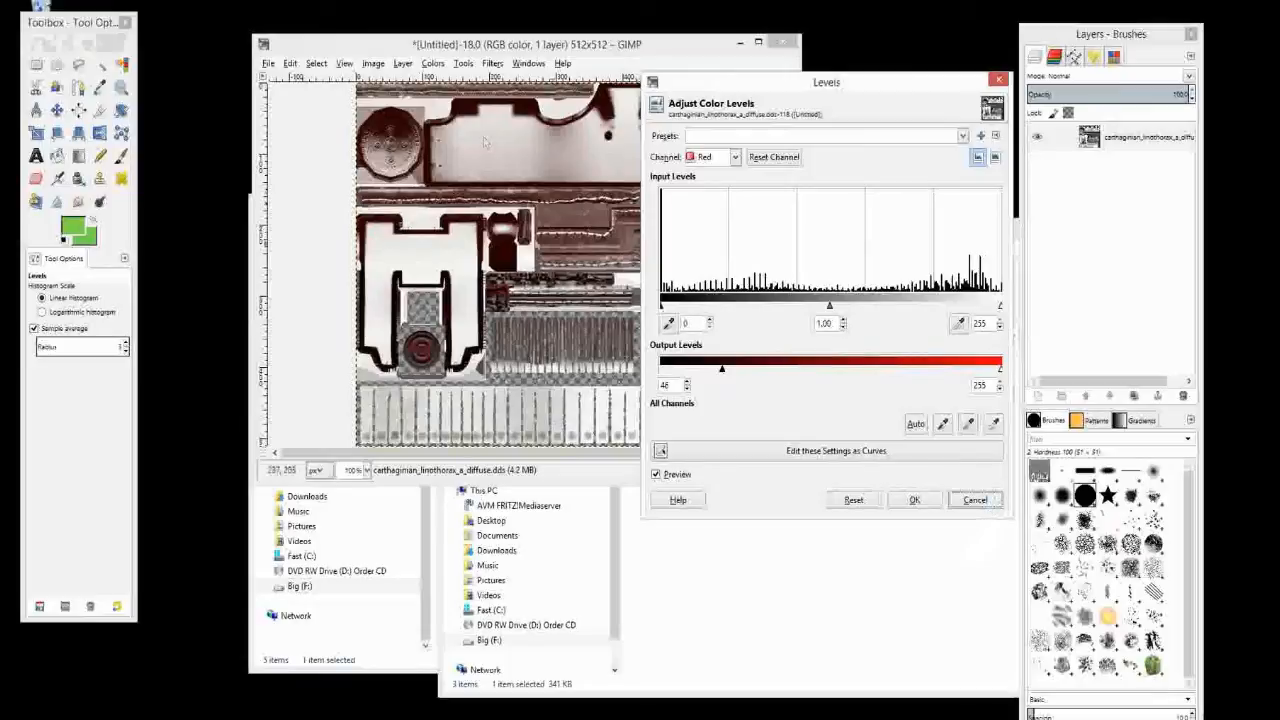
{"action": "left_click", "coordinate": [912, 499]}
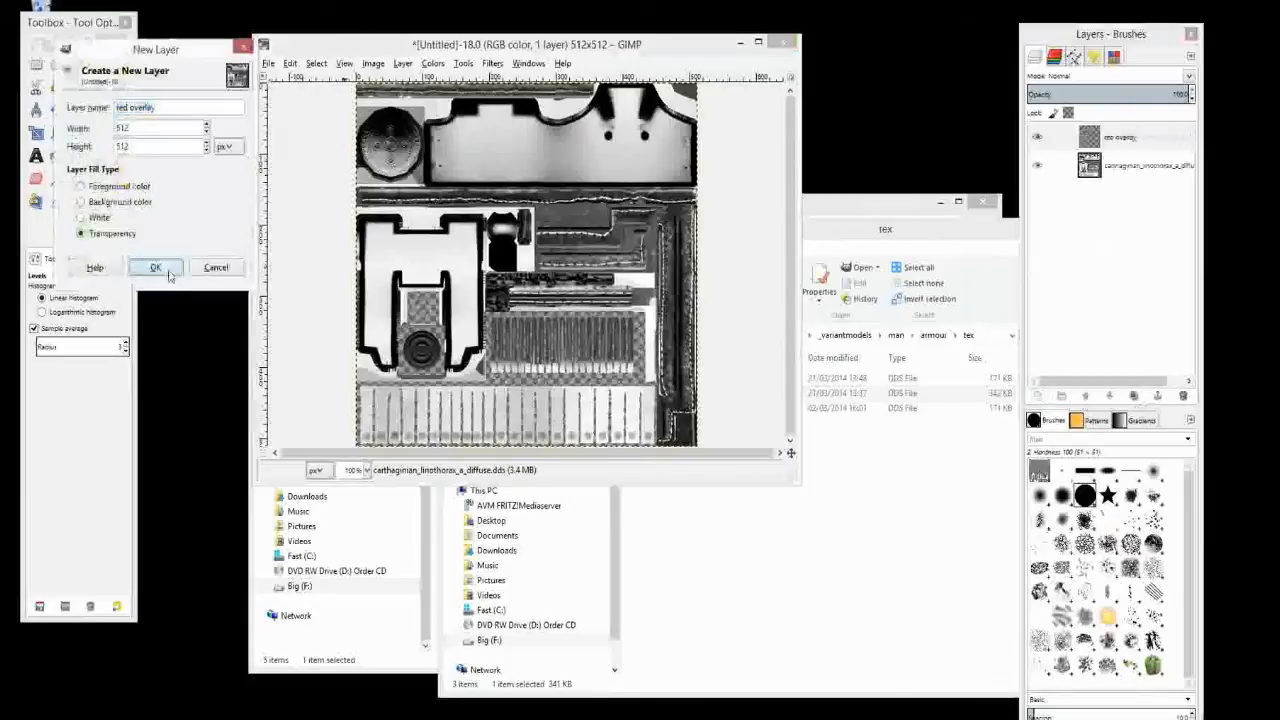
Step: Create the 'red overlay' layer, pick a dark red foreground and bucket-fill the layer
{"action": "left_click", "coordinate": [155, 267]}
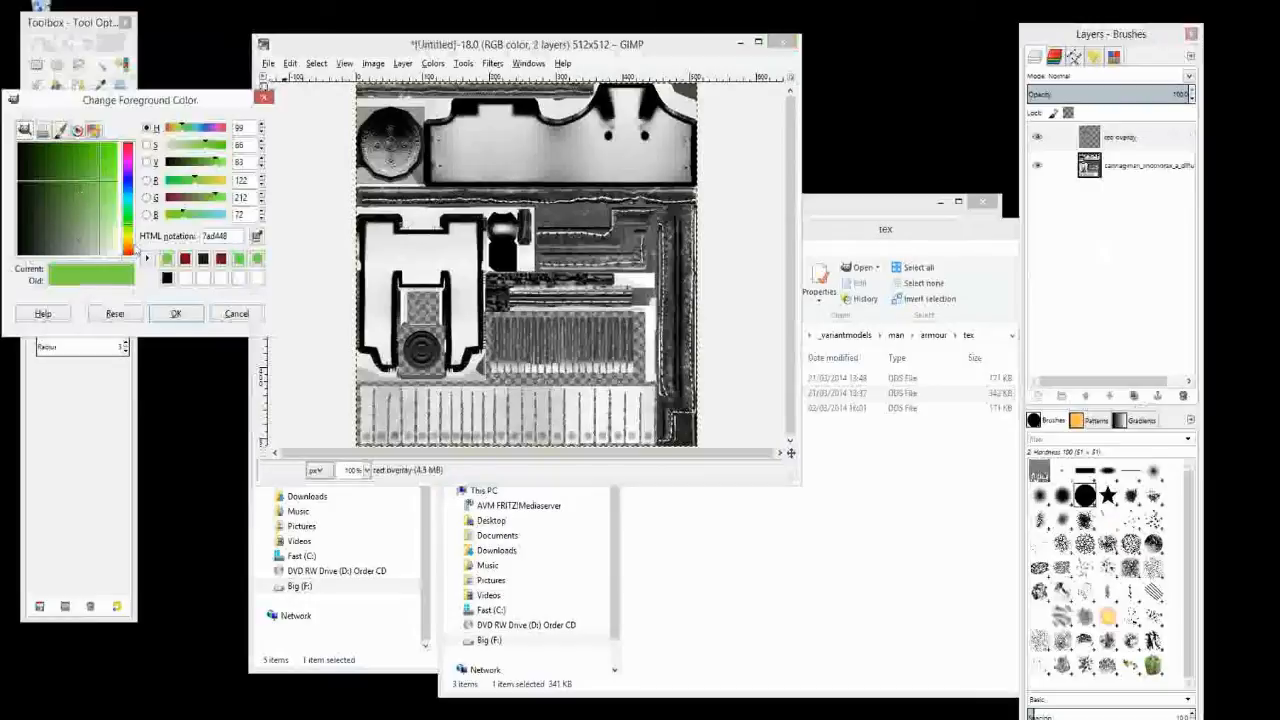
{"action": "left_click", "coordinate": [70, 200]}
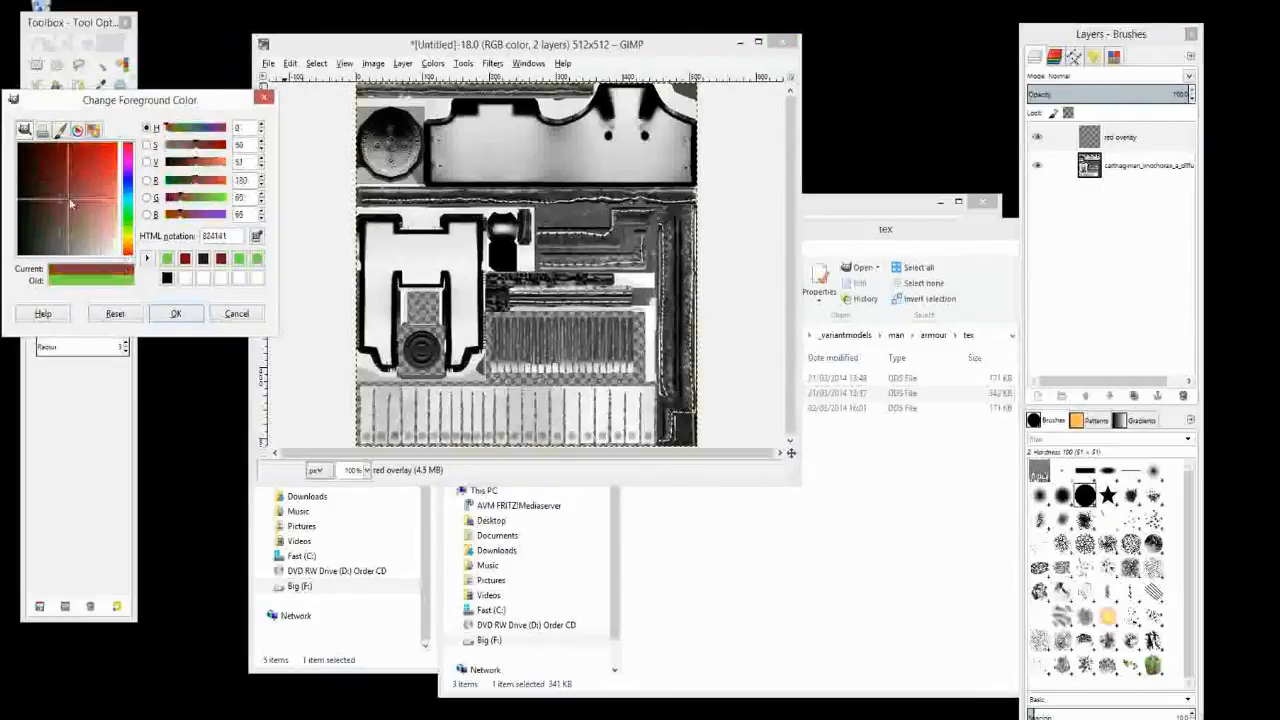
{"action": "left_click", "coordinate": [70, 205]}
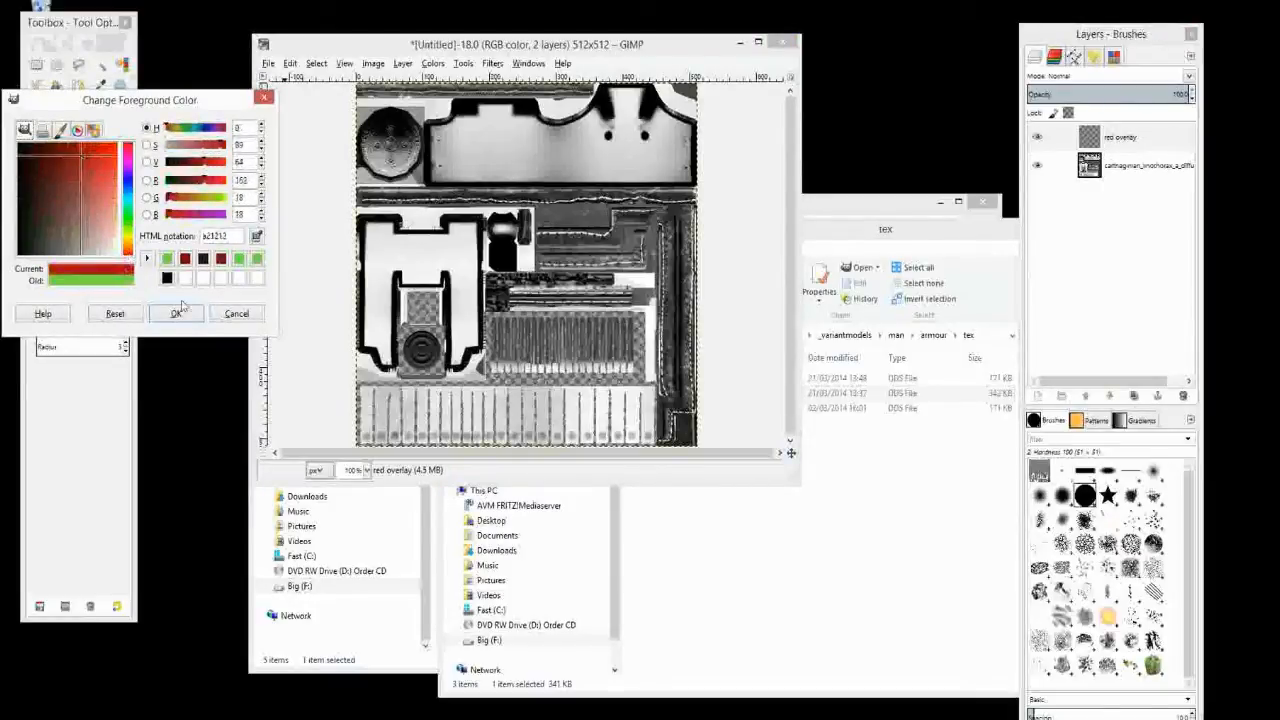
{"action": "left_click", "coordinate": [177, 313]}
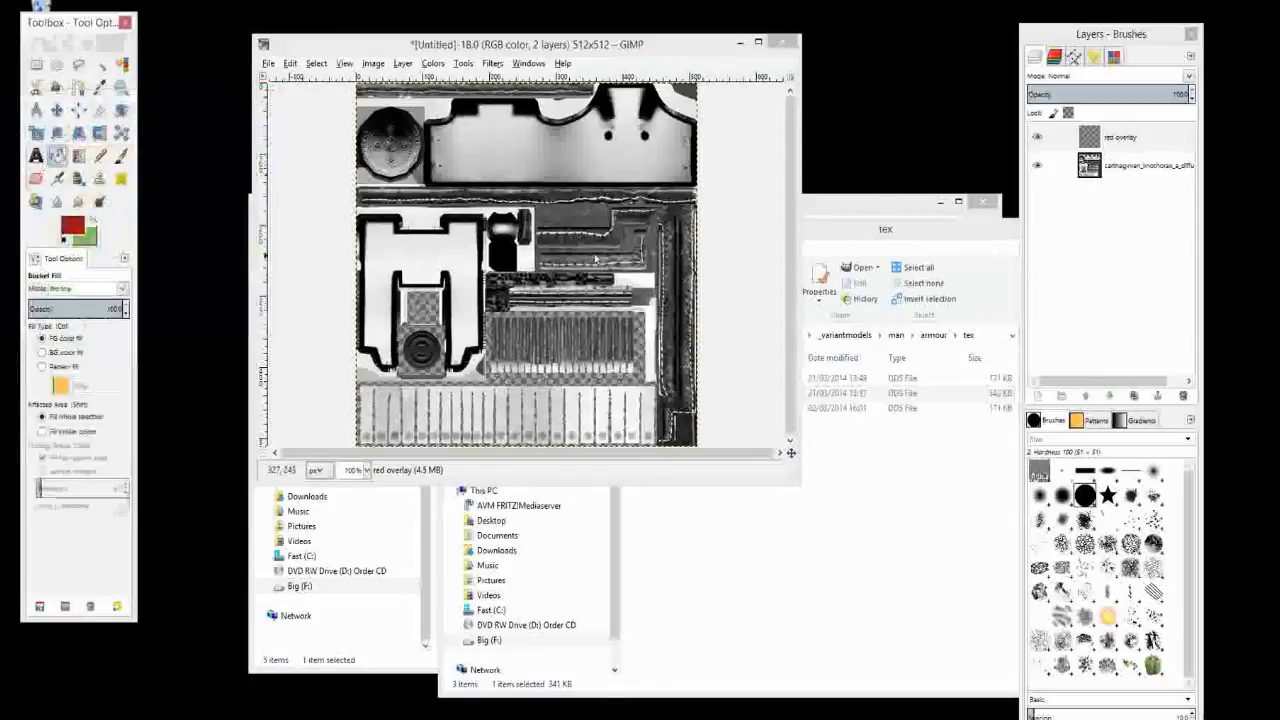
{"action": "left_click", "coordinate": [525, 265]}
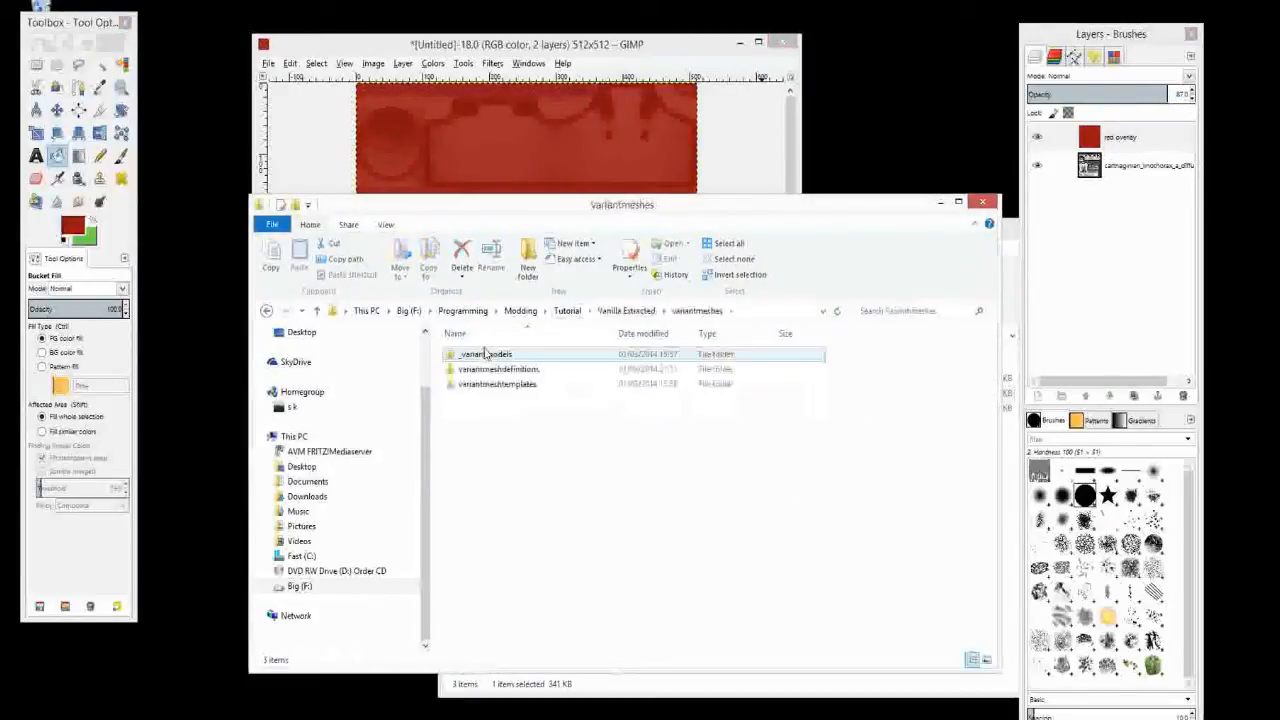
Step: Browse to the vanilla armour folder and select the carthaginian_linothorax_a_gloss_map thumbnail
{"action": "double_click", "coordinate": [485, 354]}
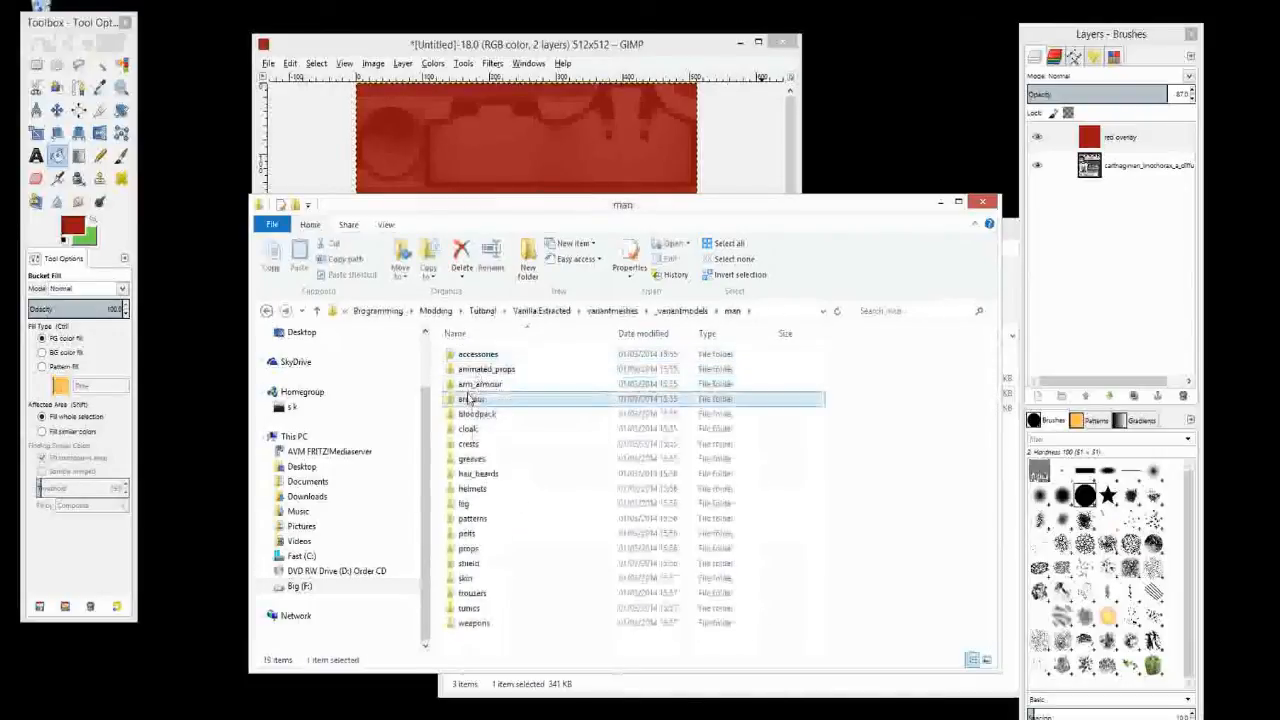
{"action": "double_click", "coordinate": [471, 399]}
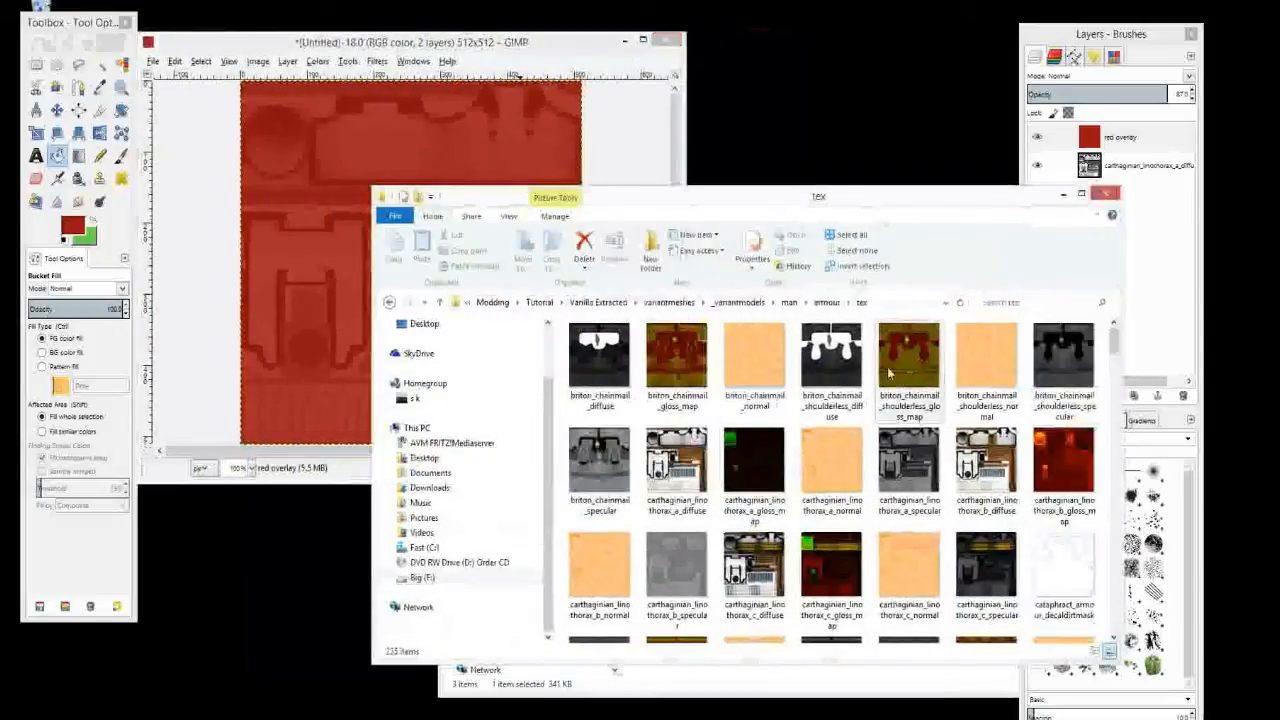
{"action": "mouse_move", "coordinate": [908, 373]}
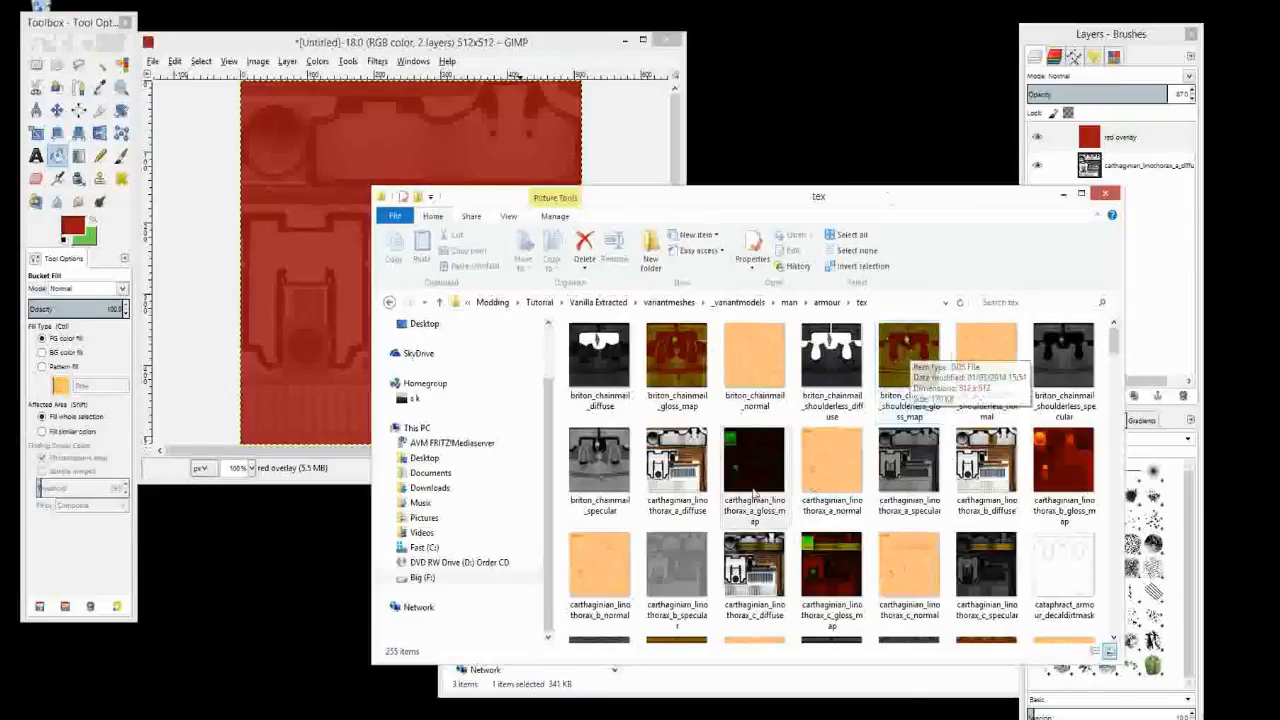
{"action": "left_click", "coordinate": [754, 458]}
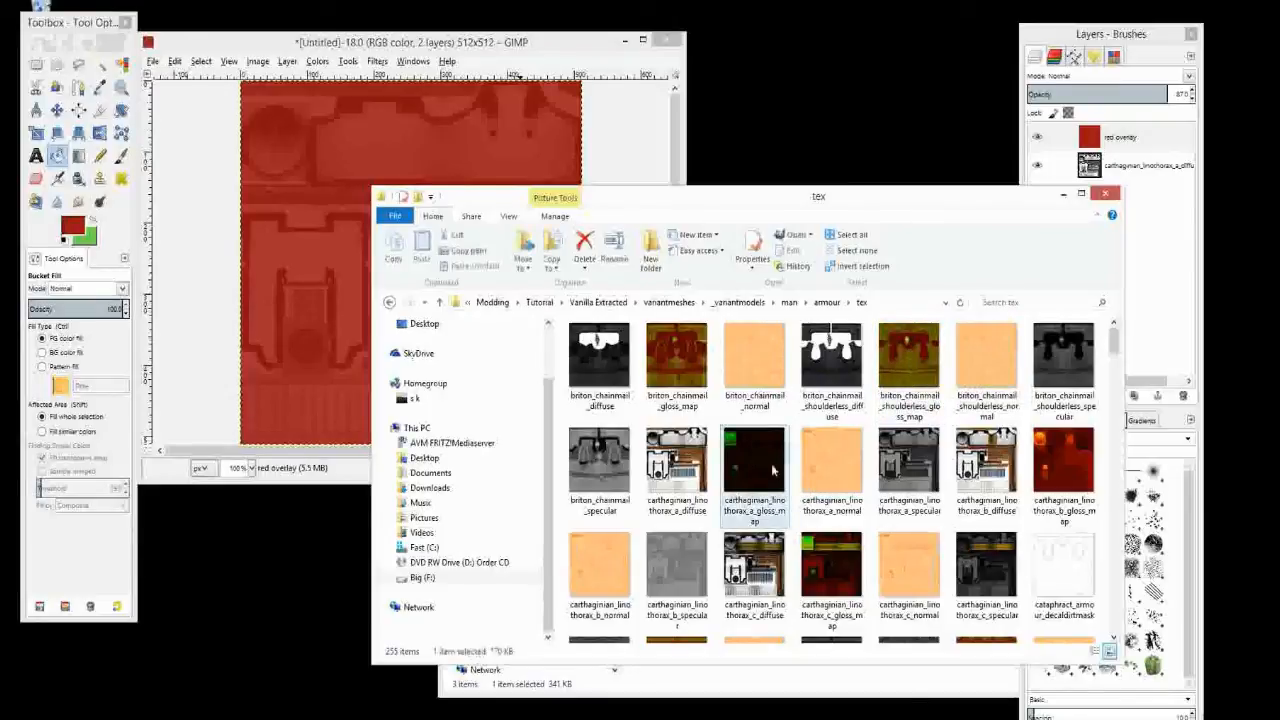
{"action": "mouse_move", "coordinate": [770, 465]}
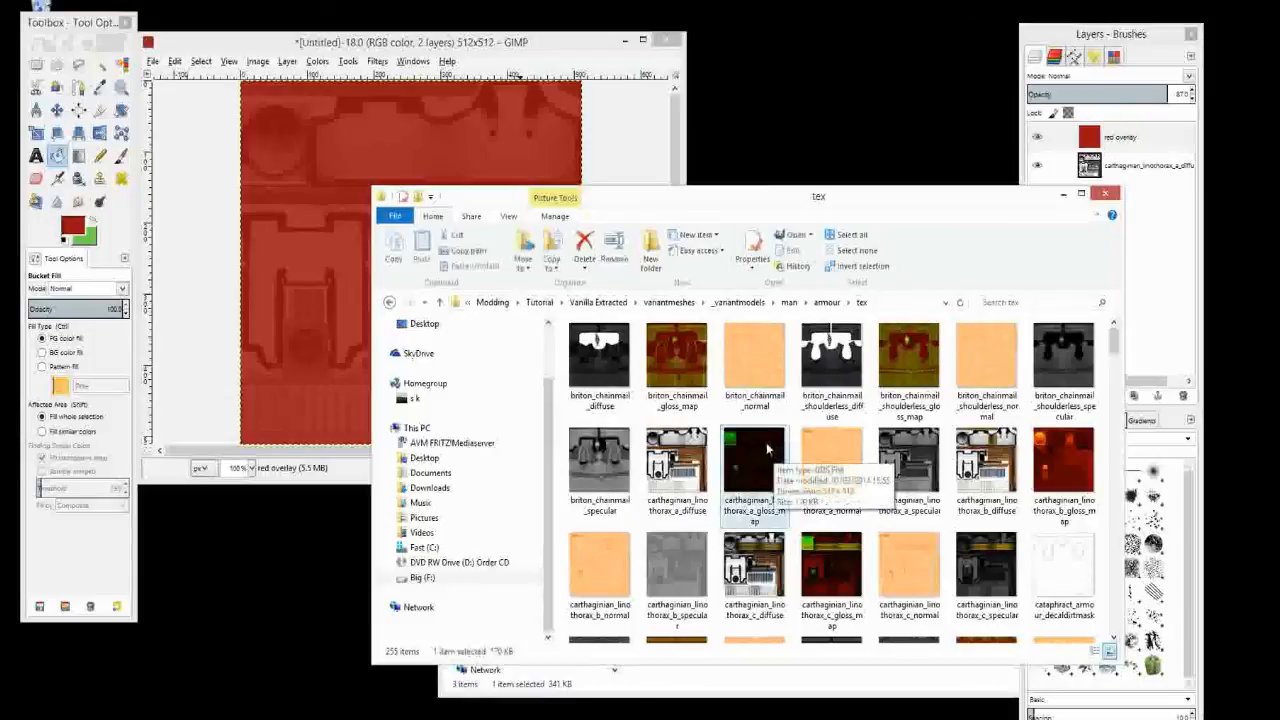
{"action": "mouse_move", "coordinate": [750, 468]}
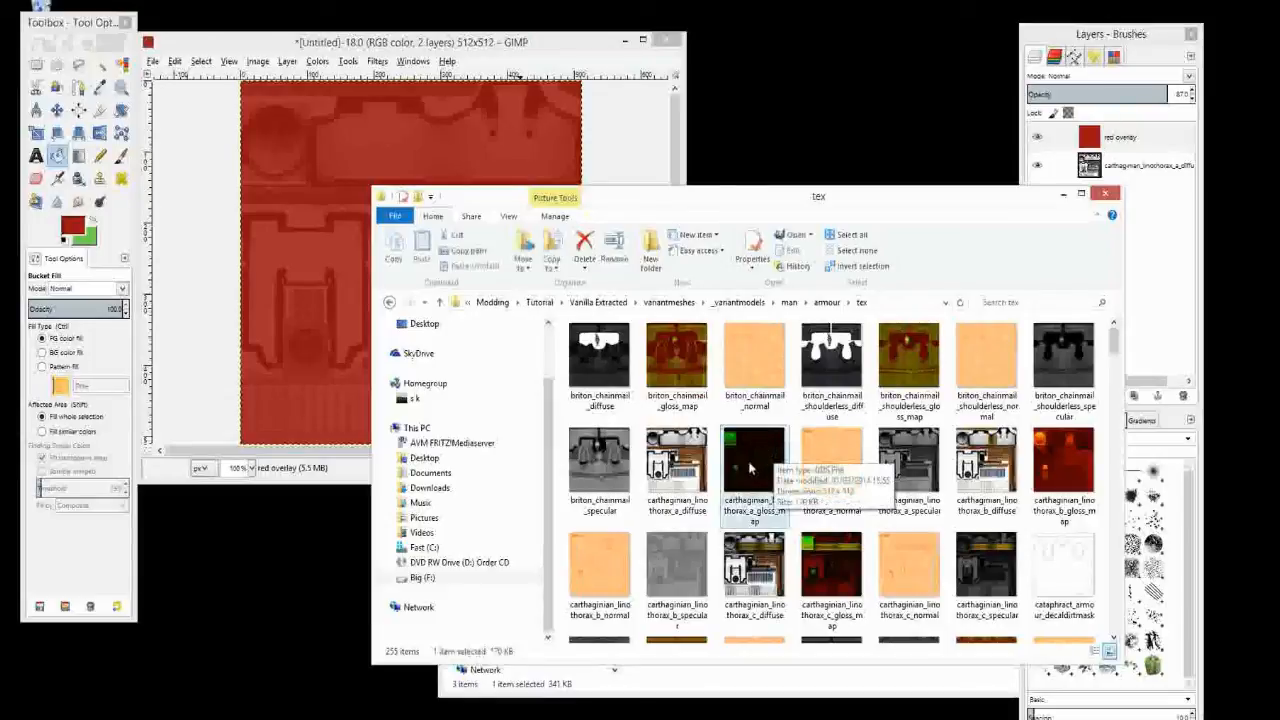
{"action": "mouse_move", "coordinate": [757, 465]}
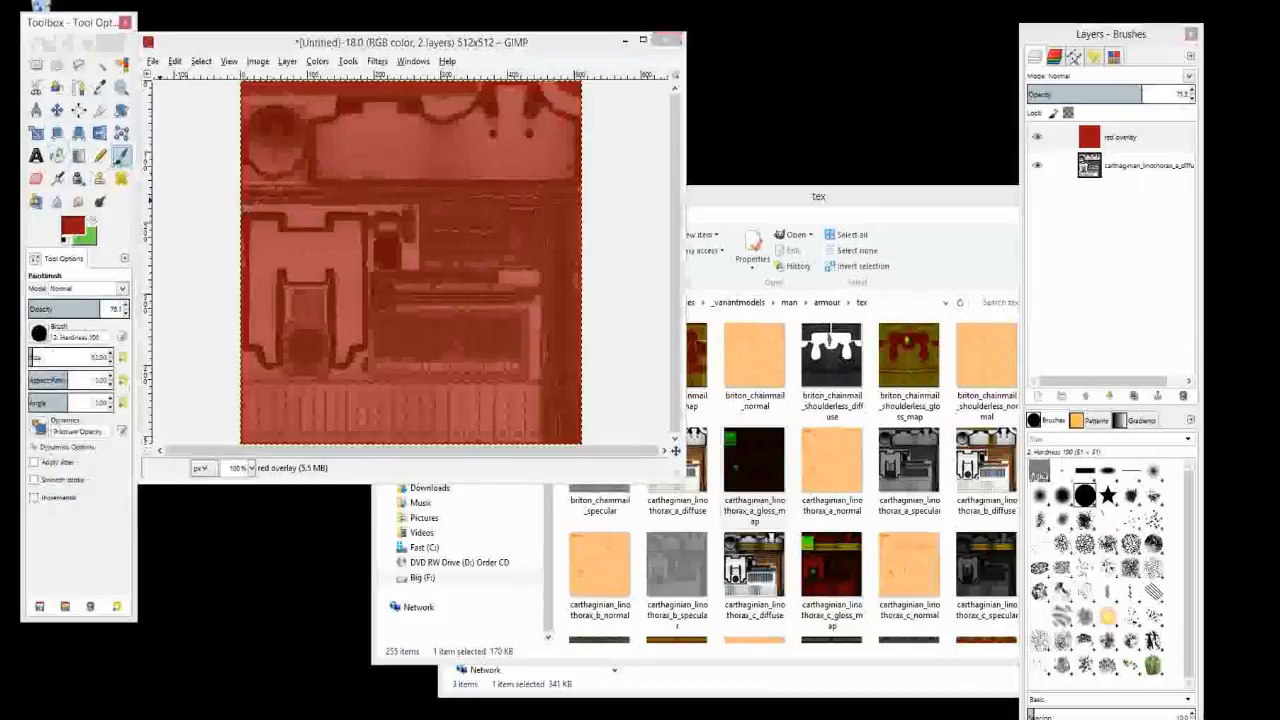
Step: Set the foreground to green and paint over the top-left metal disc and square areas
{"action": "left_click", "coordinate": [71, 225]}
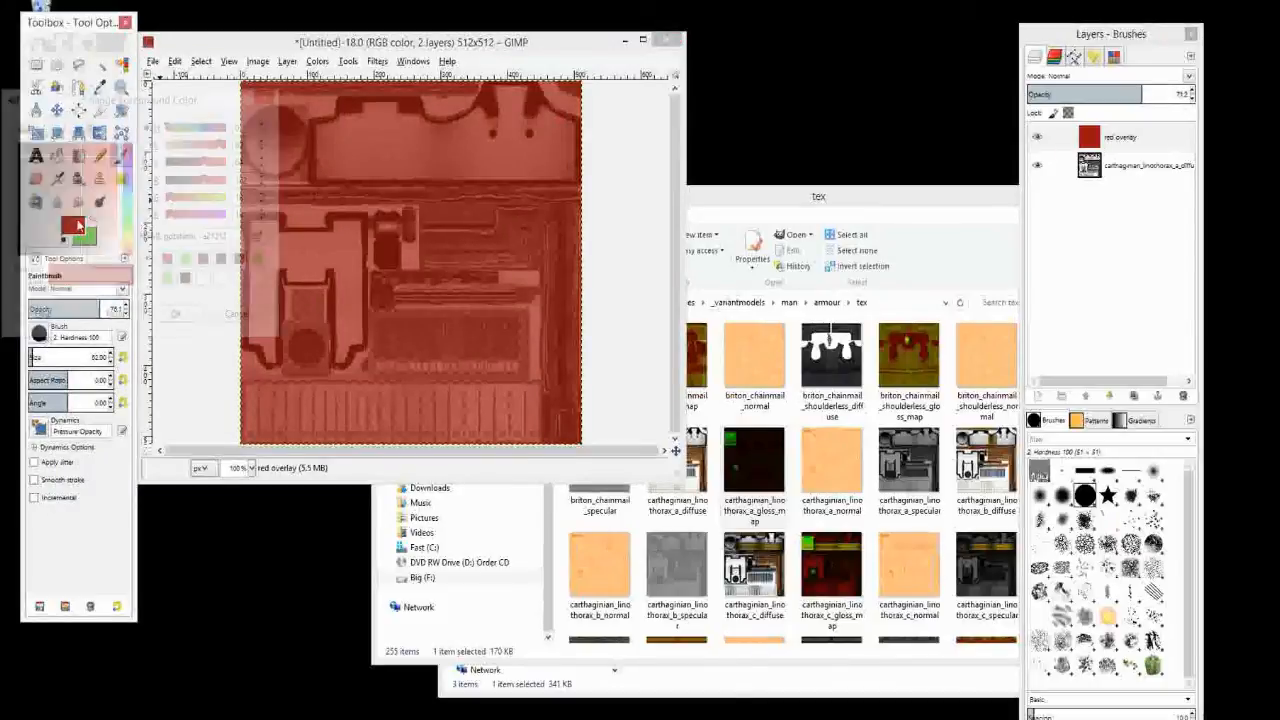
{"action": "left_click", "coordinate": [75, 222]}
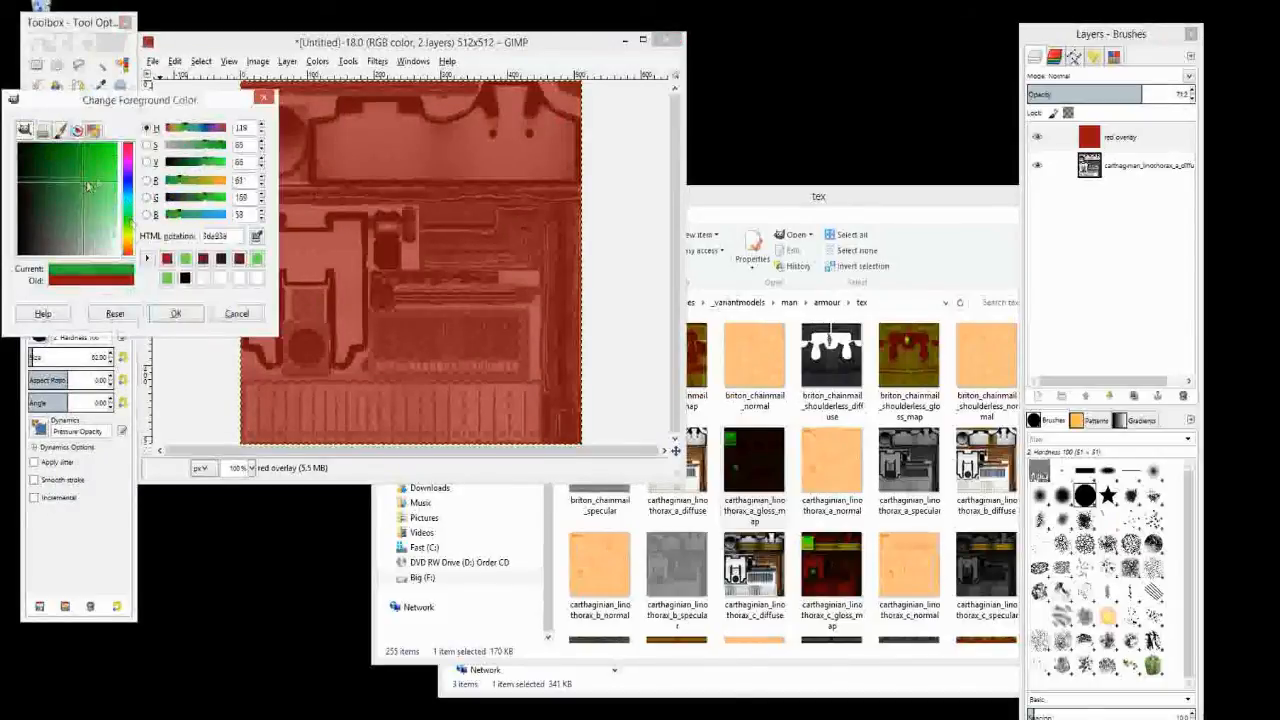
{"action": "left_click", "coordinate": [175, 313]}
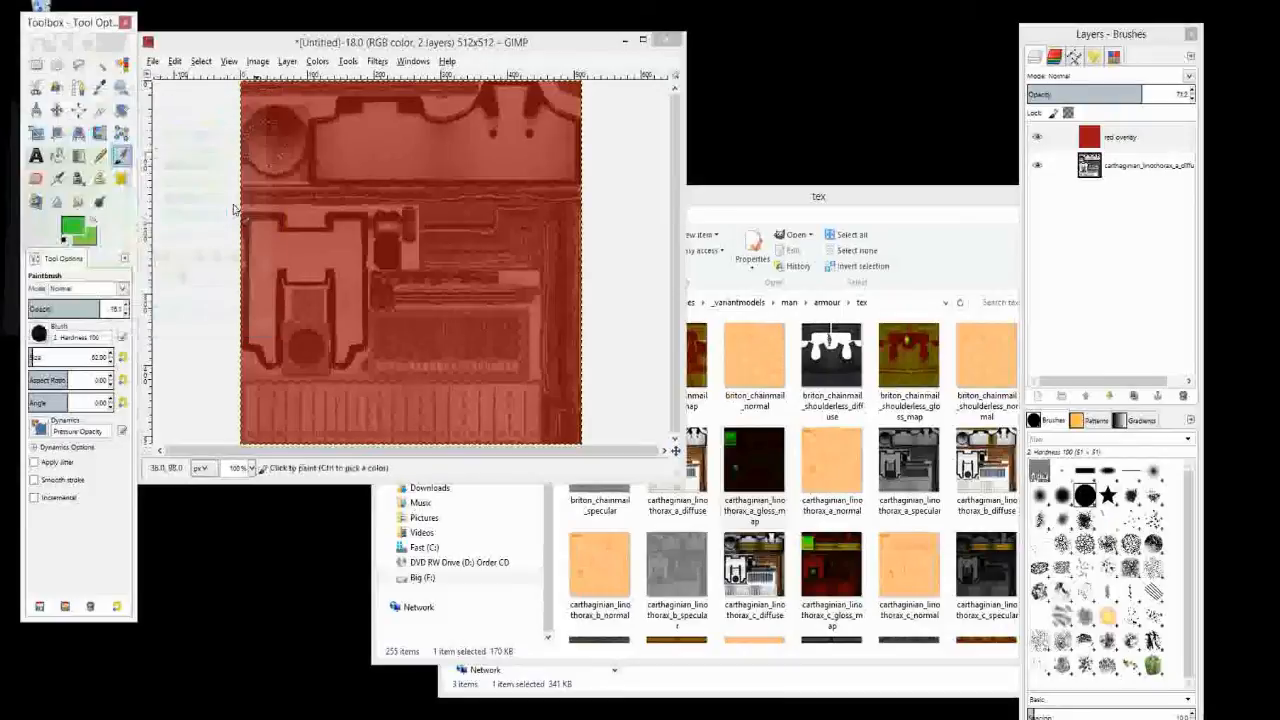
{"action": "left_click", "coordinate": [278, 133]}
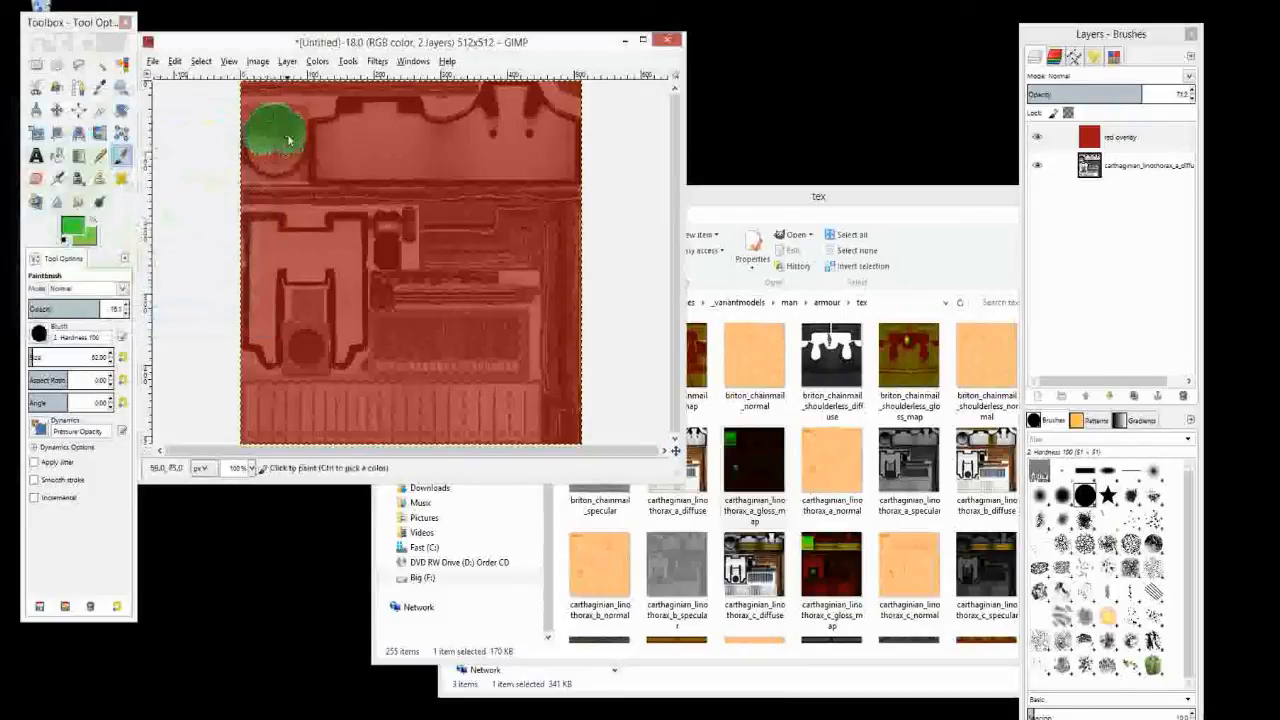
{"action": "left_click_drag", "start_coordinate": [285, 140], "coordinate": [270, 165]}
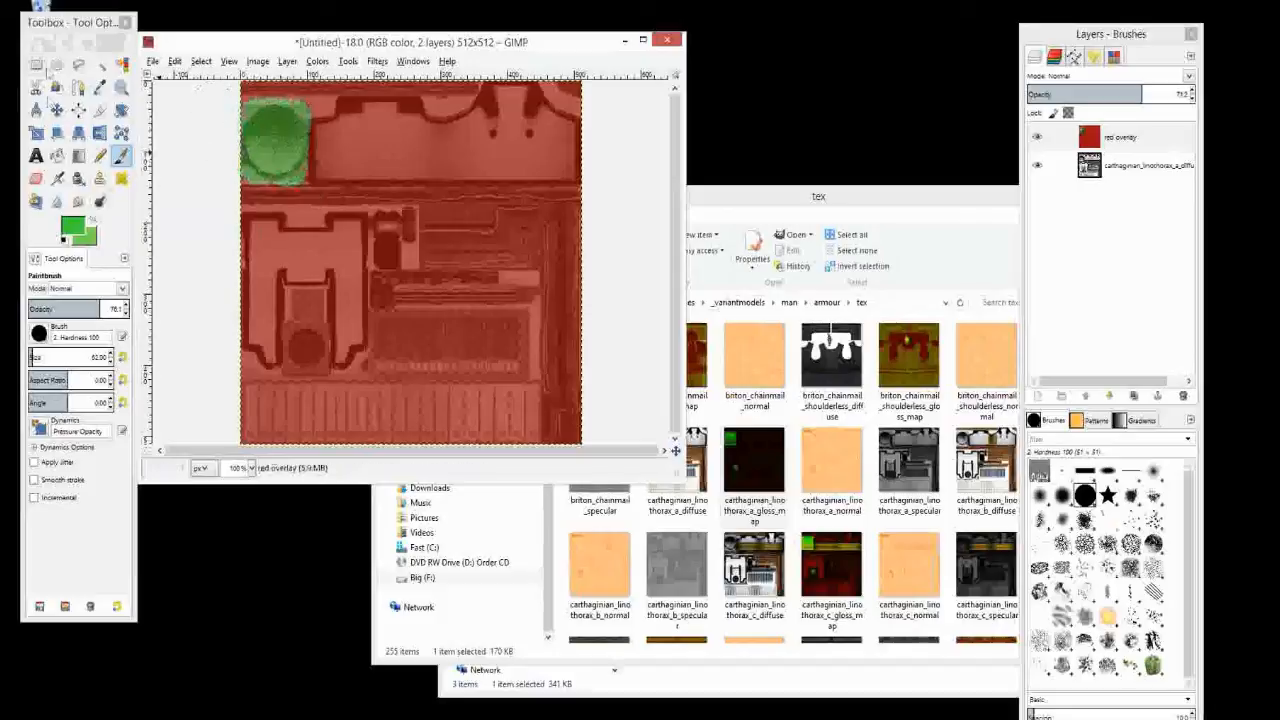
{"action": "left_click", "coordinate": [35, 63]}
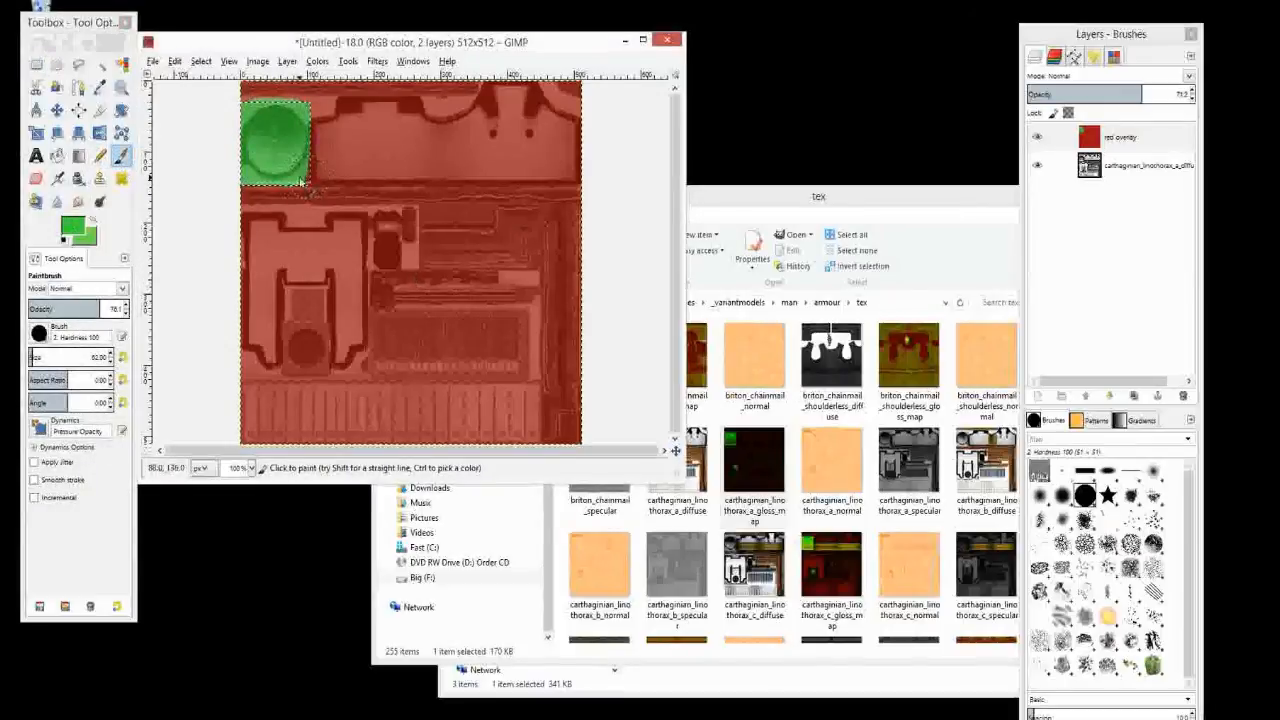
{"action": "left_click", "coordinate": [153, 61]}
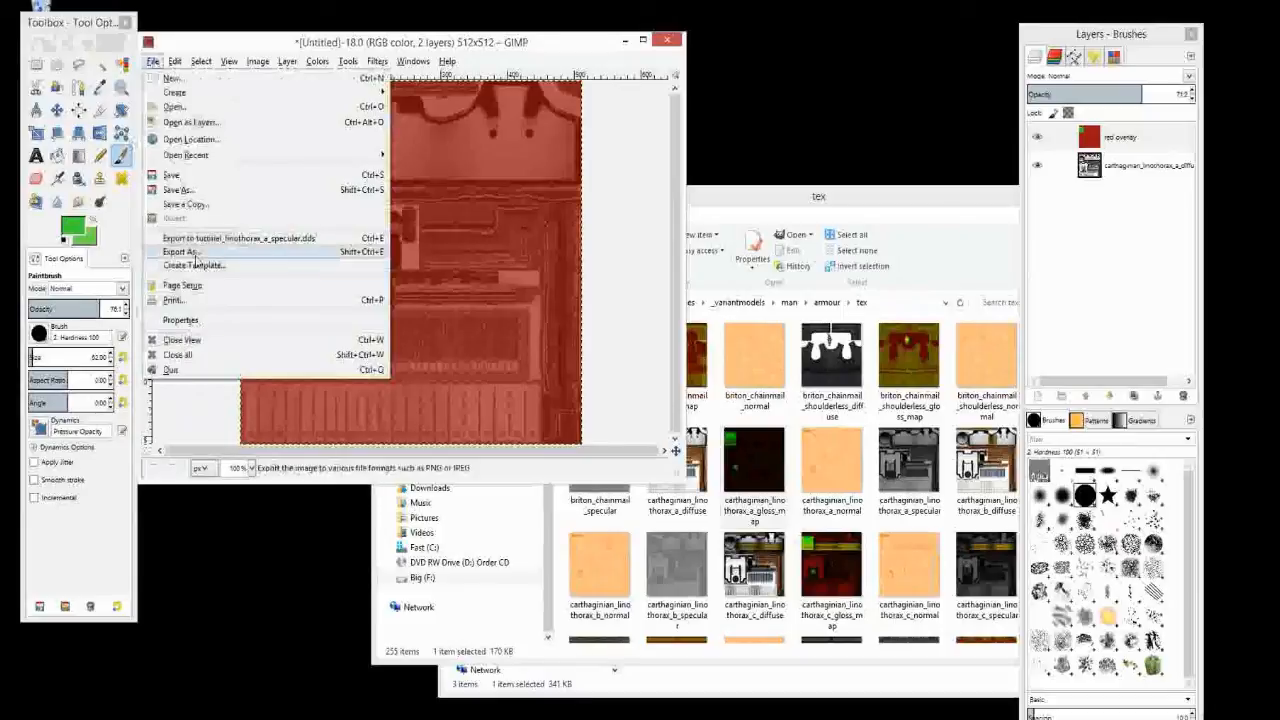
Step: Name the export tutorial_linothorax_a_gloss_map.dds after checking the vanilla gloss map's file details
{"action": "left_click", "coordinate": [180, 251]}
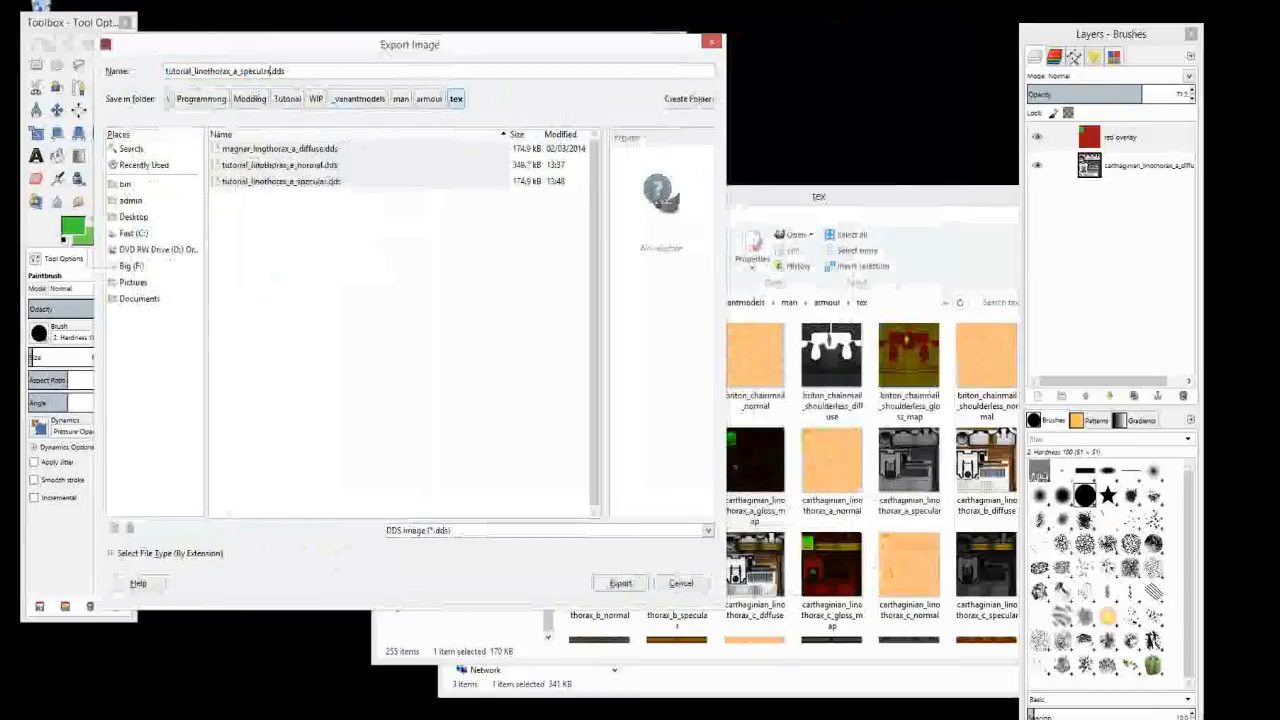
{"action": "double_click", "coordinate": [255, 70]}
{"action": "type", "text": "gloss_ma"}
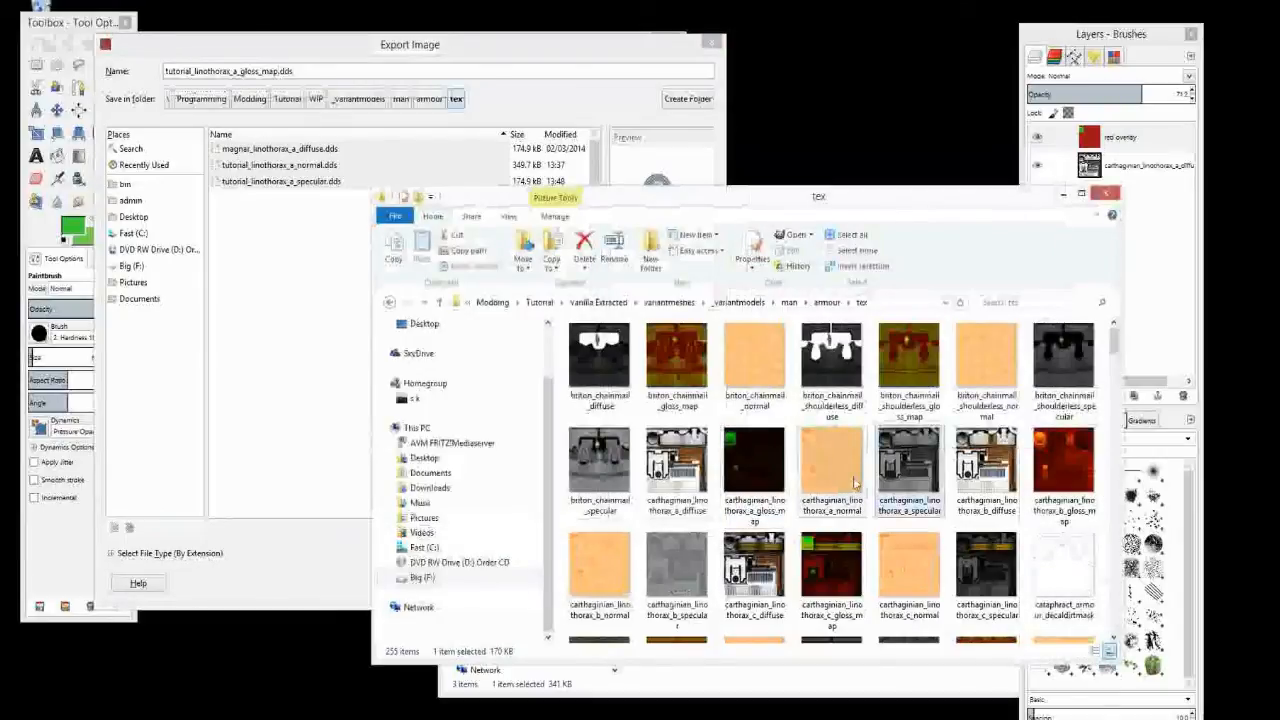
{"action": "left_click", "coordinate": [754, 460]}
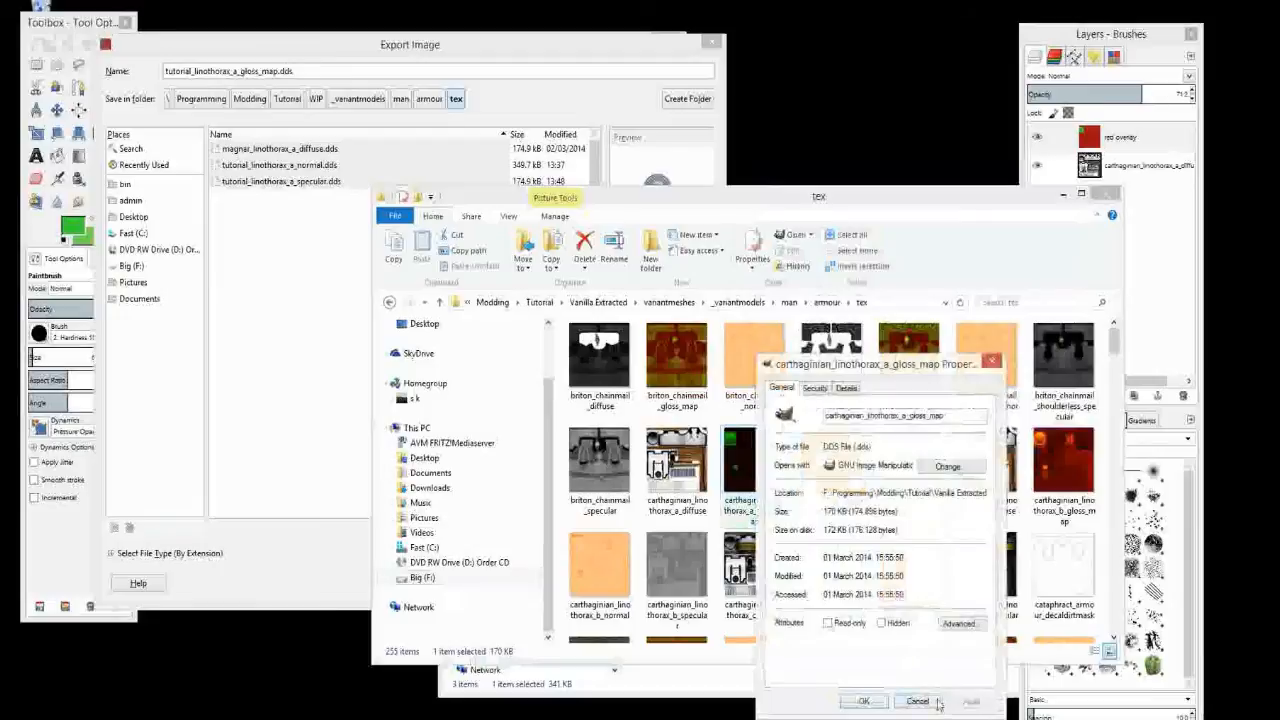
{"action": "left_click", "coordinate": [916, 701]}
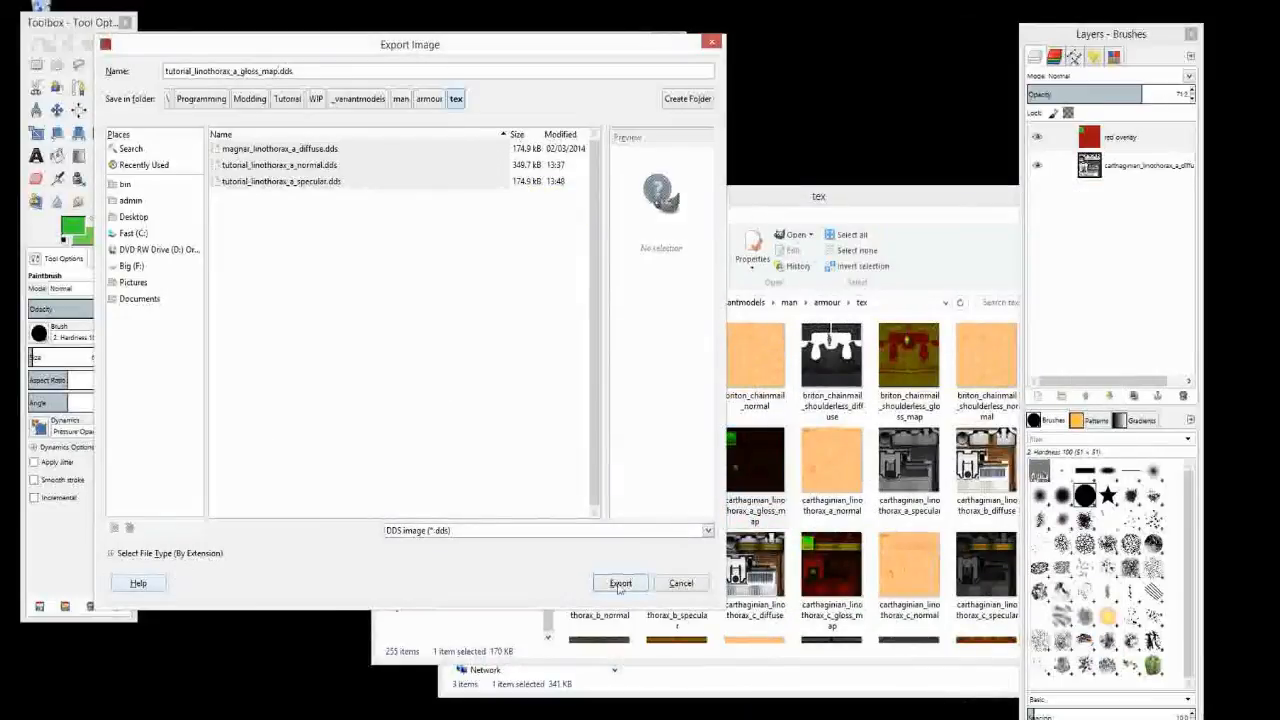
Step: Export the gloss map as DDS with BC2 / DXT3 compression
{"action": "left_click", "coordinate": [620, 583]}
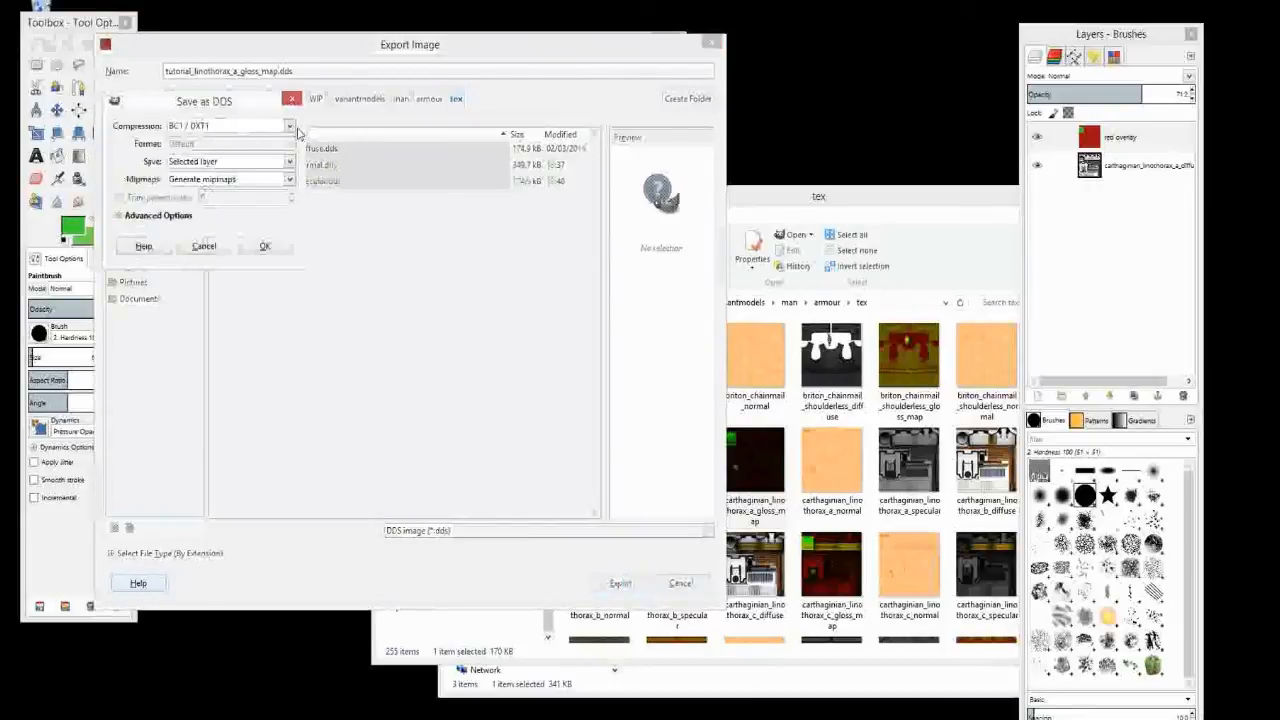
{"action": "left_click", "coordinate": [289, 125]}
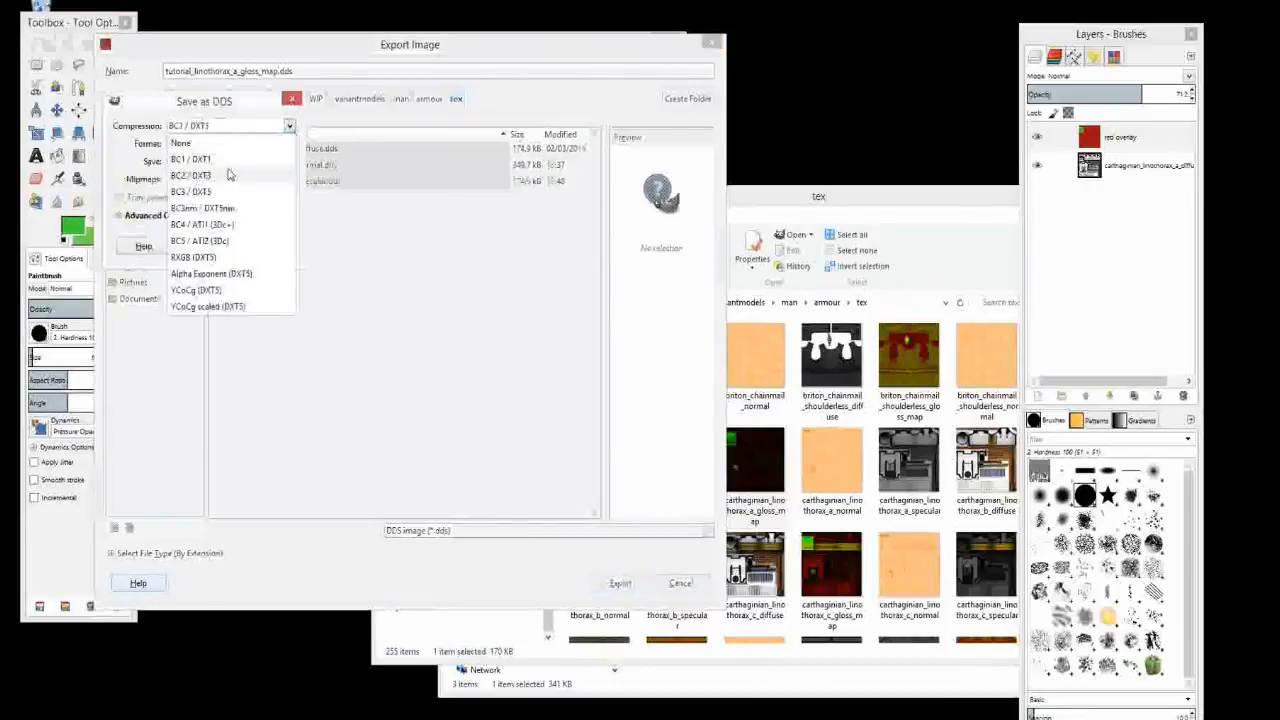
{"action": "left_click", "coordinate": [191, 175]}
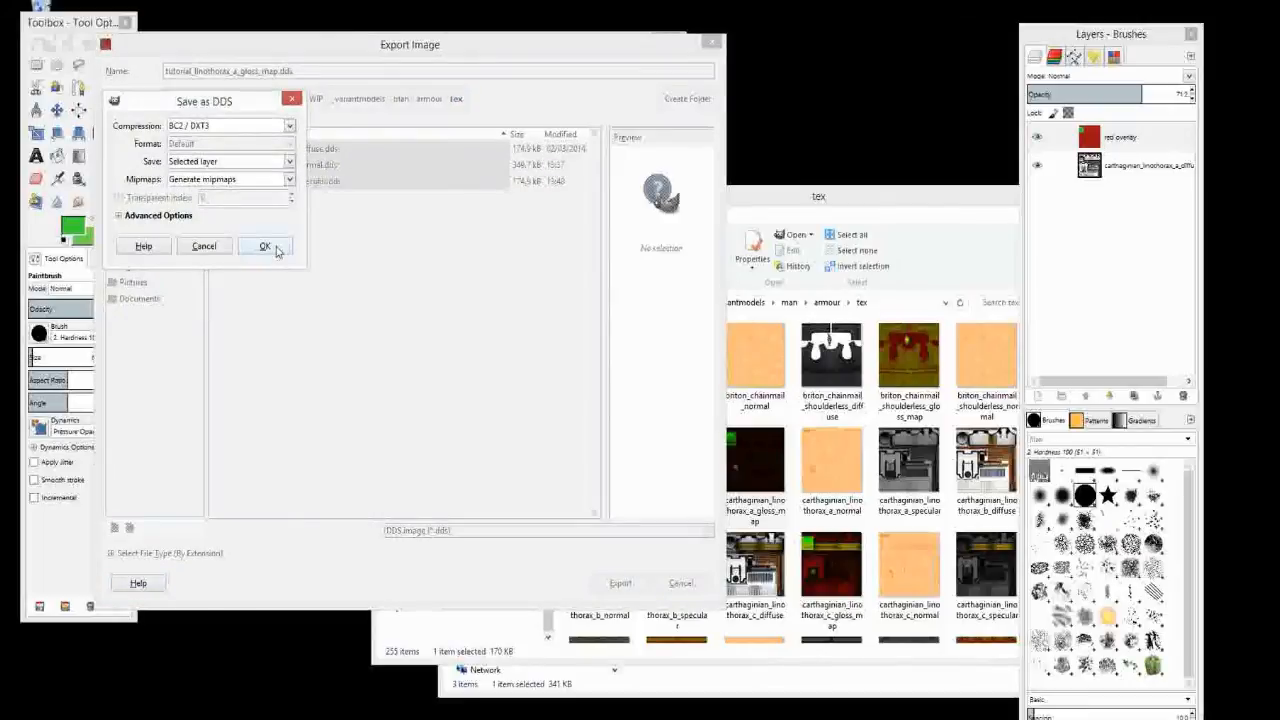
{"action": "left_click", "coordinate": [264, 246]}
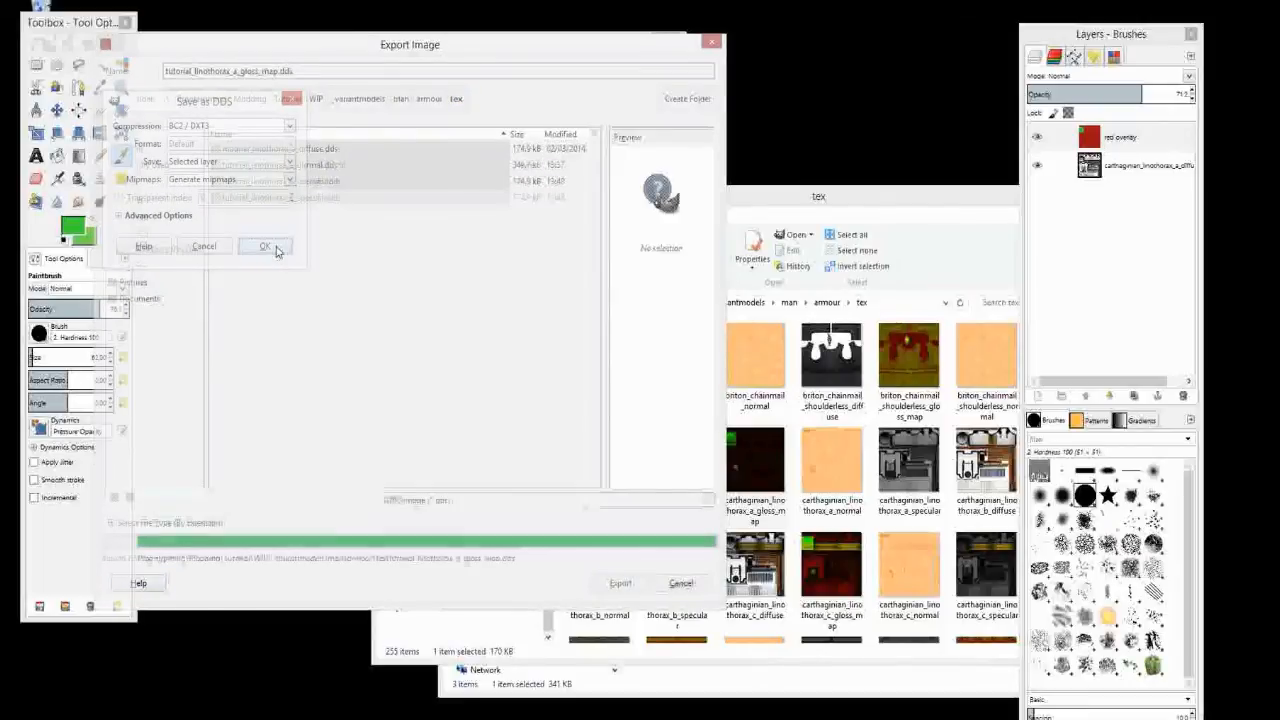
{"action": "left_click", "coordinate": [264, 246]}
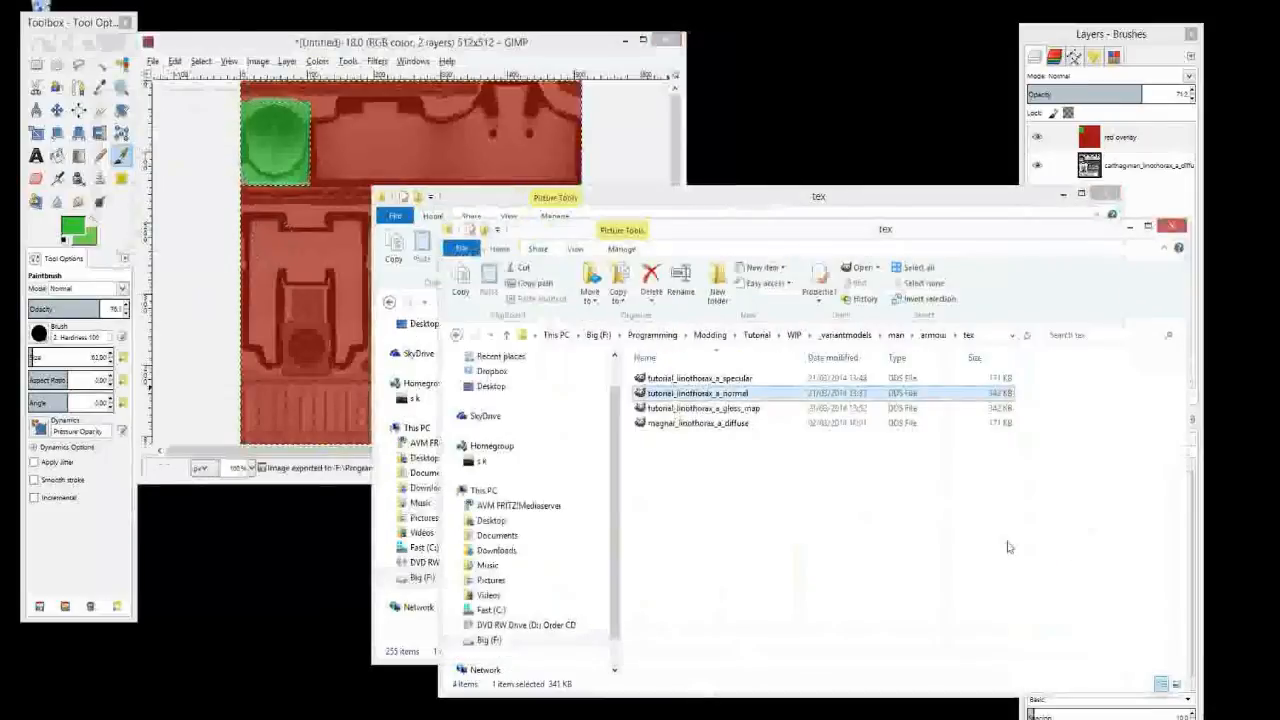
Step: Compare the exported 342 KB gloss map's size against the tutorial normal map in Explorer
{"action": "left_click", "coordinate": [703, 408]}
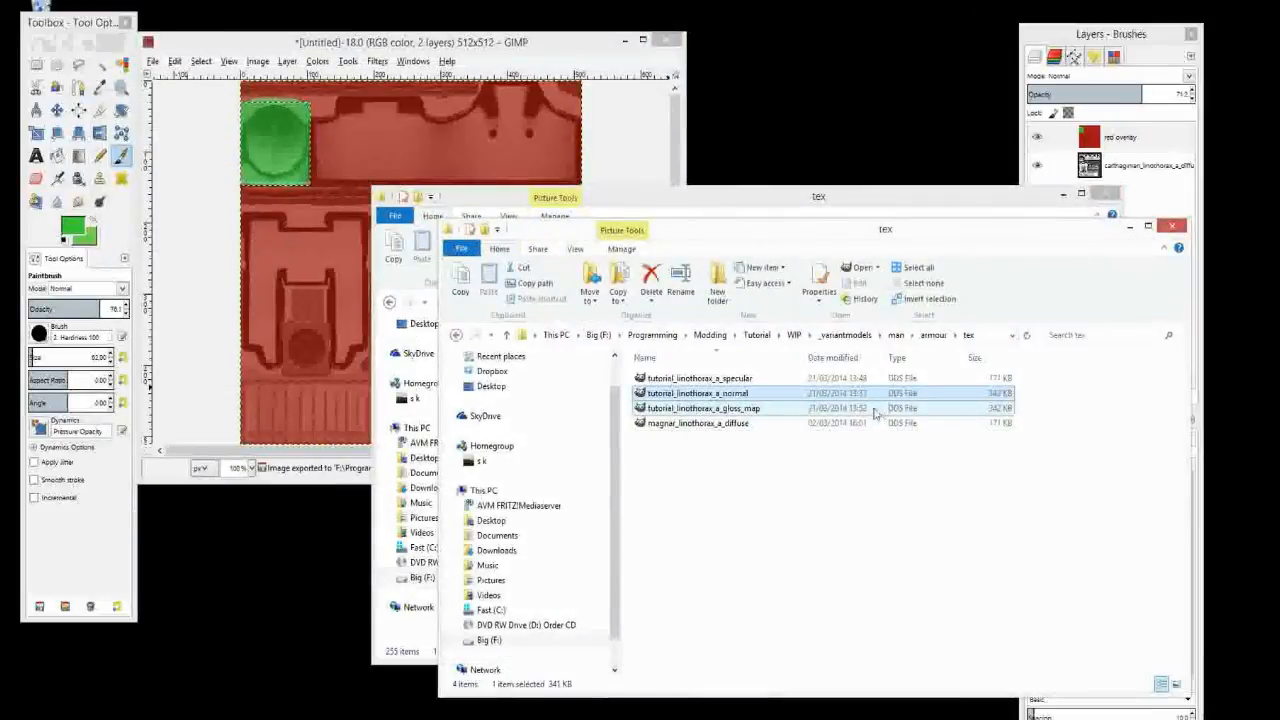
{"action": "left_click", "coordinate": [705, 408]}
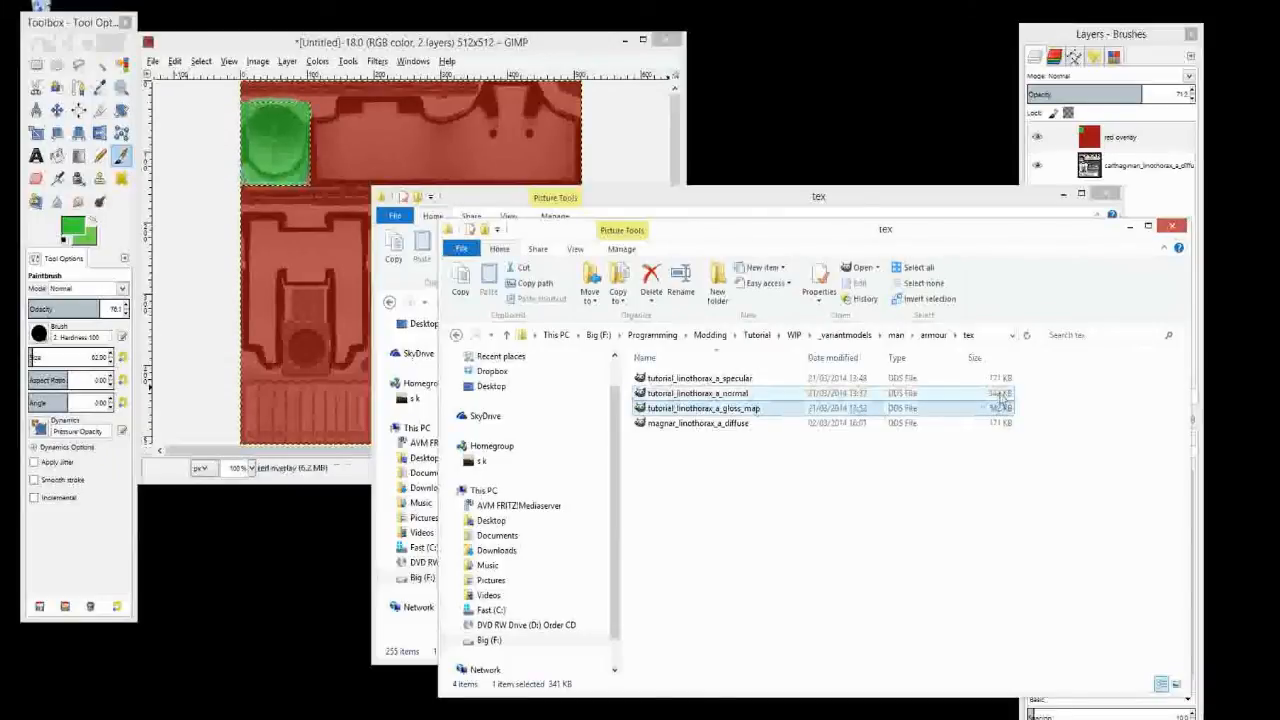
{"action": "left_click", "coordinate": [700, 392]}
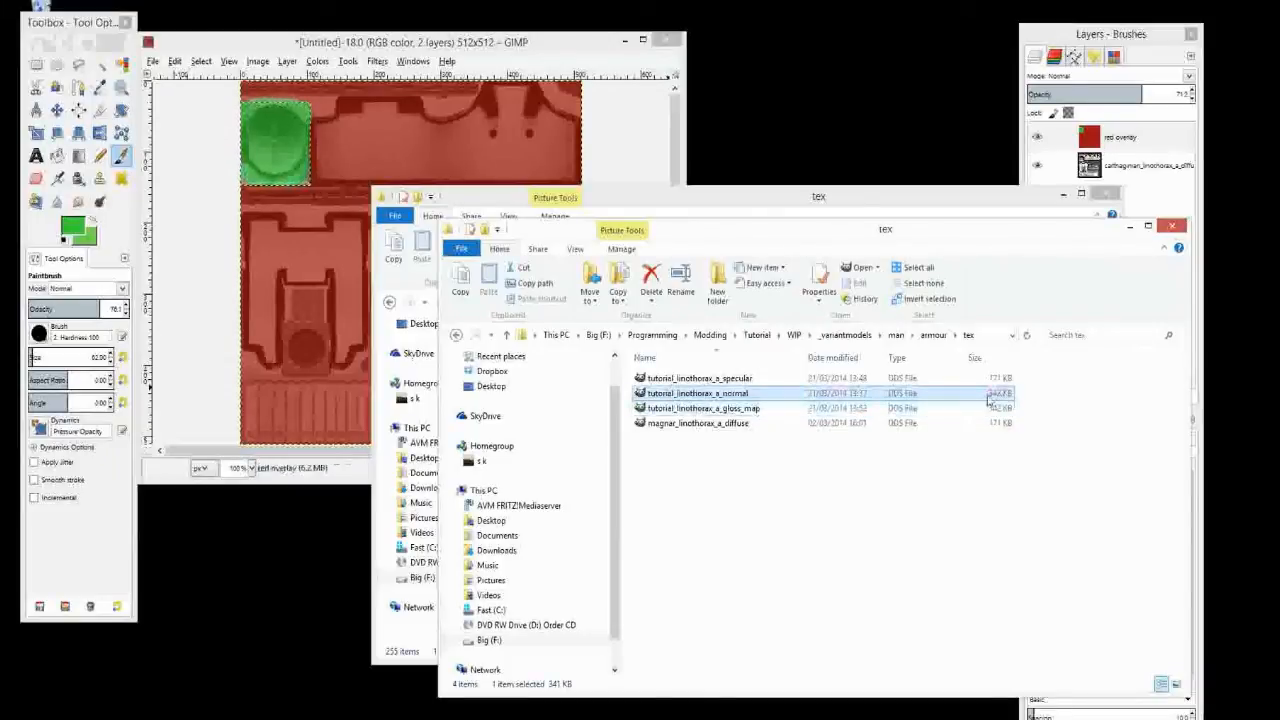
{"action": "left_click", "coordinate": [703, 408]}
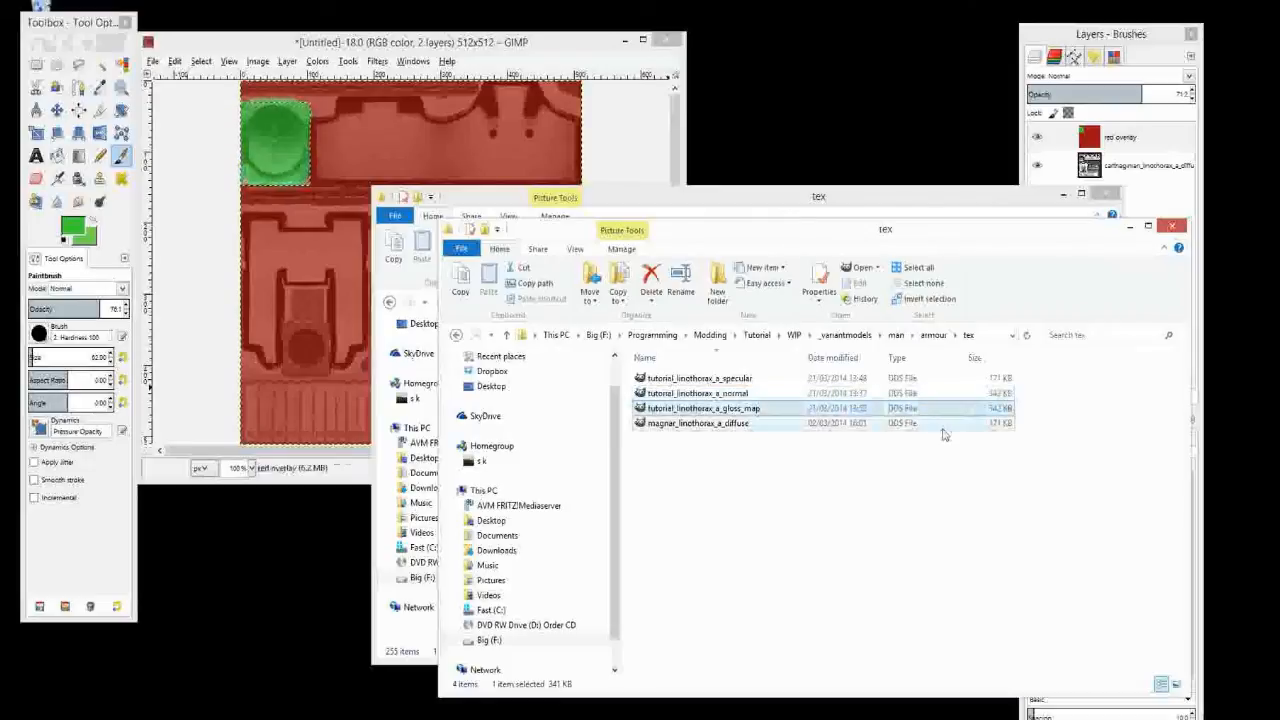
{"action": "left_click", "coordinate": [152, 61]}
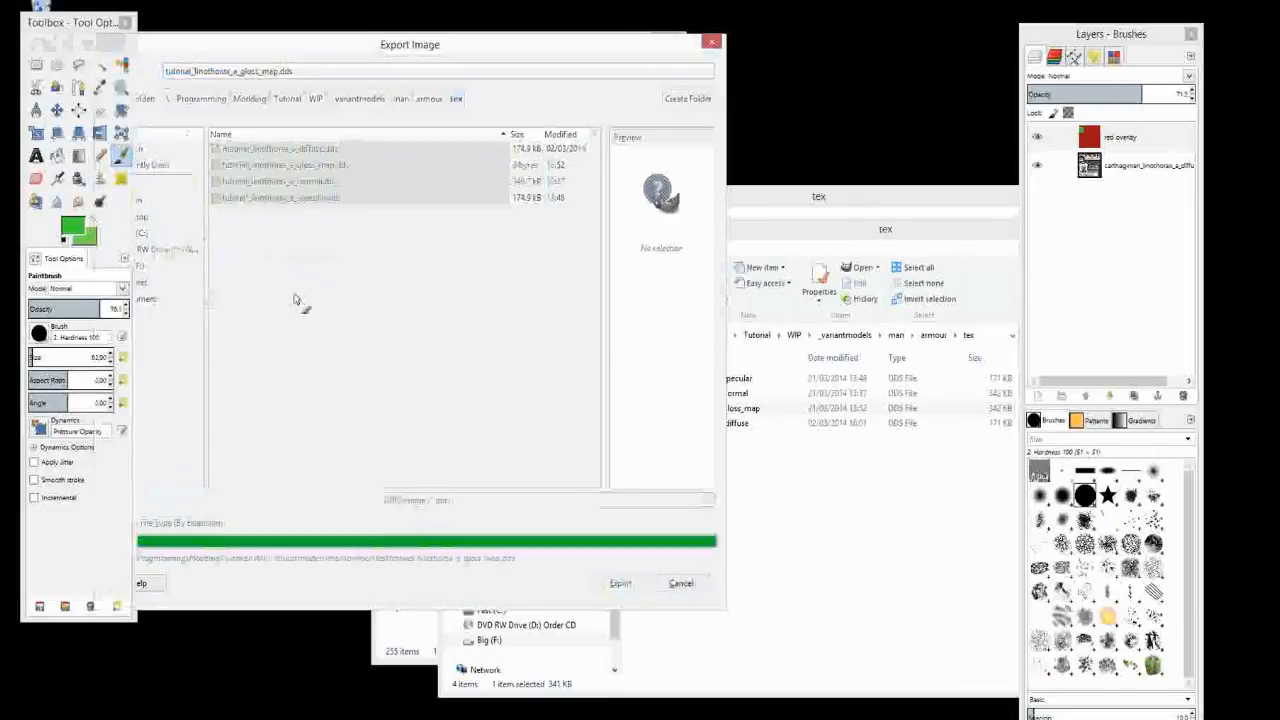
Step: Re-export tutorial_linothorax_a_gloss_map.dds over the existing file, bringing it to 171 KB
{"action": "left_click", "coordinate": [619, 583]}
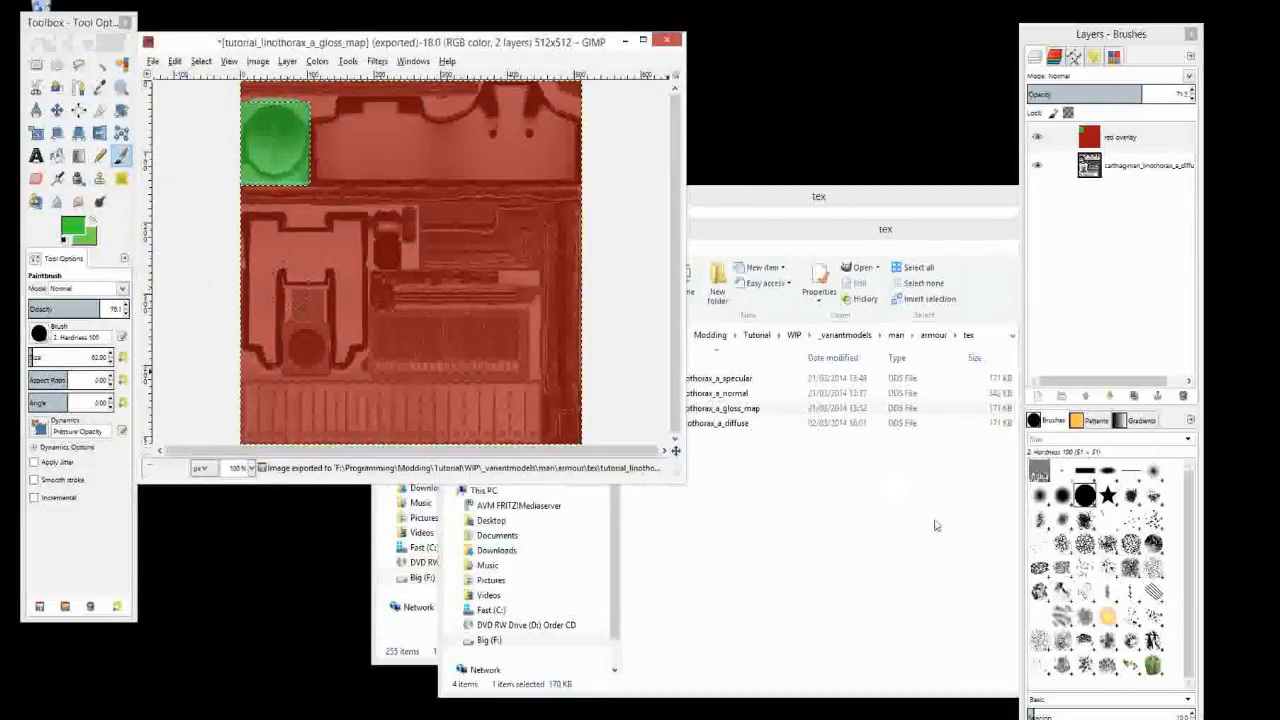